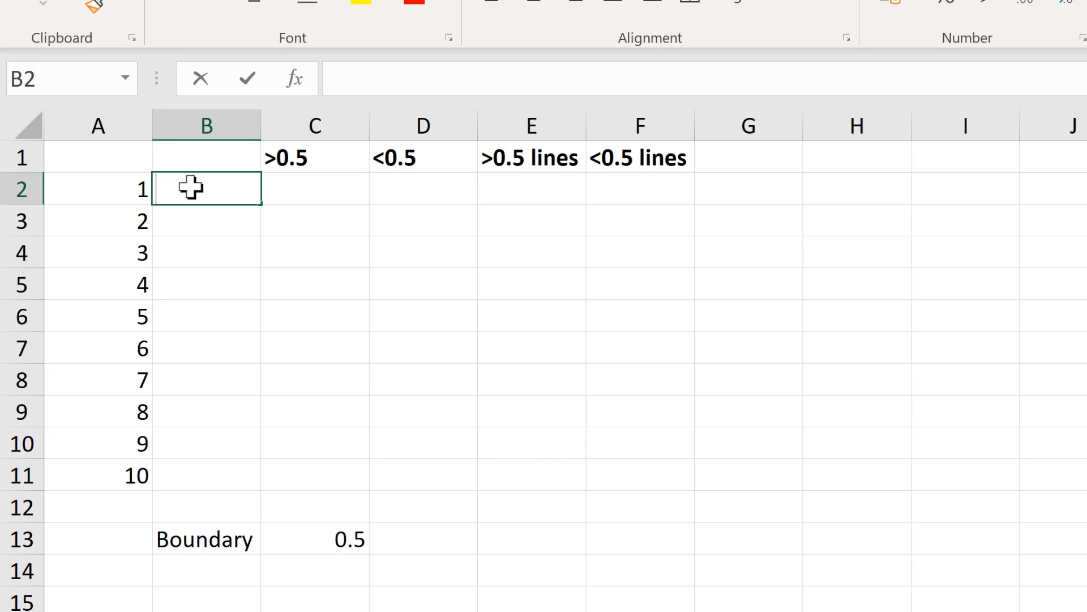
Enter =RAND() in B2 to generate a random number between 0 and 1.
type("=rand")
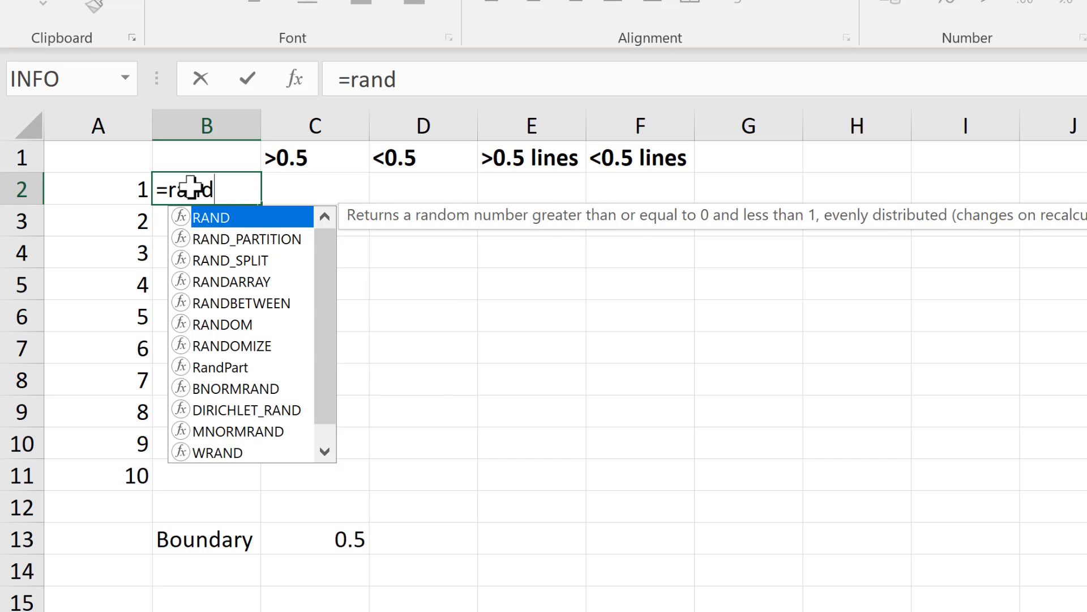
key("Enter")
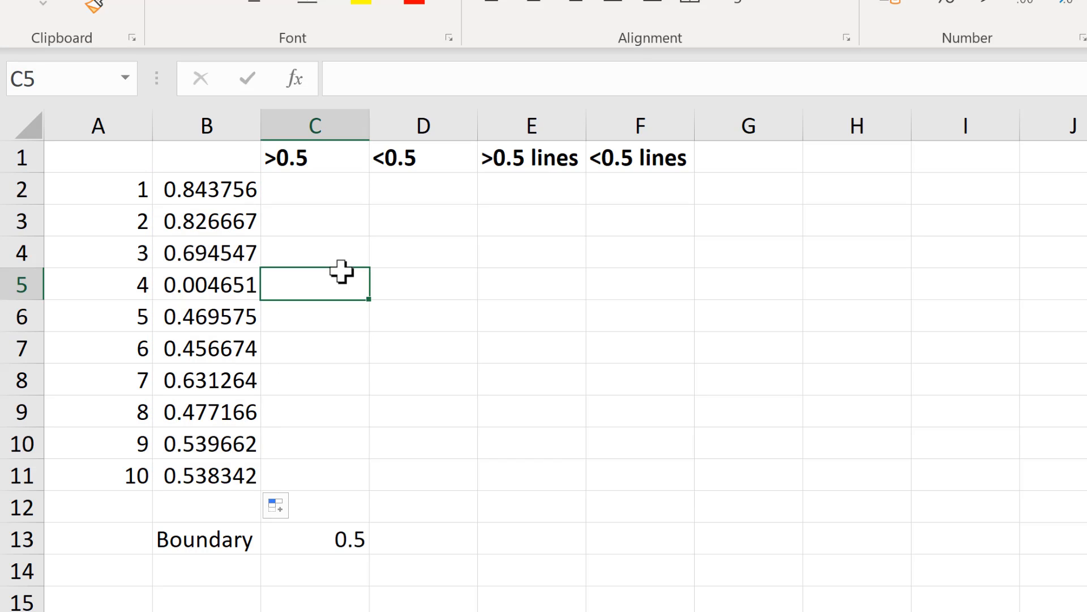
mouse_move(311, 345)
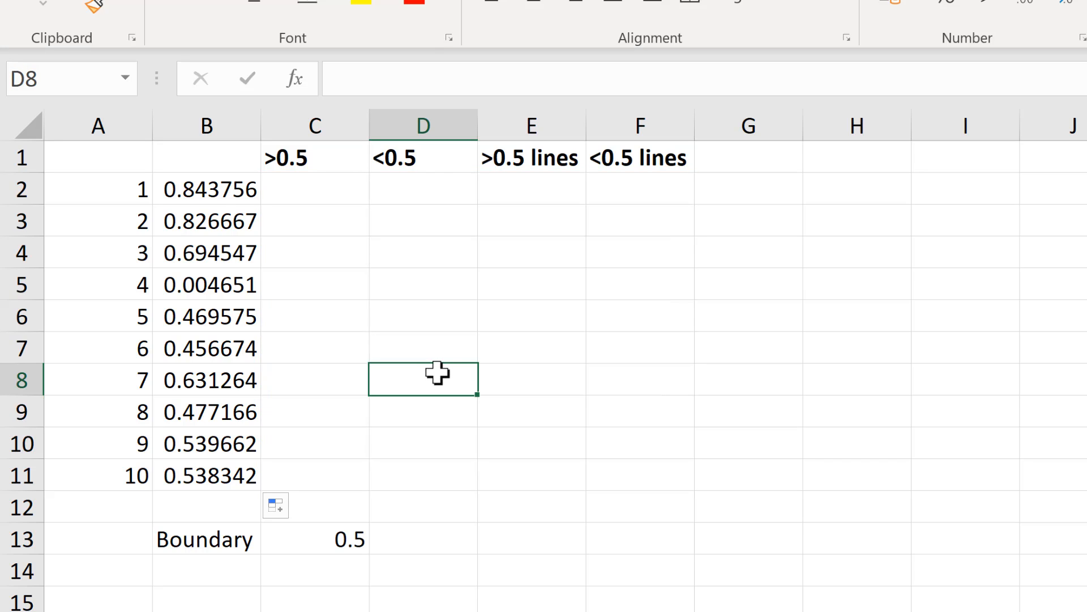
Start an IF test in C2 comparing B2 against the boundary C13, locked as $C$13.
left_click_drag(206, 189, 206, 443)
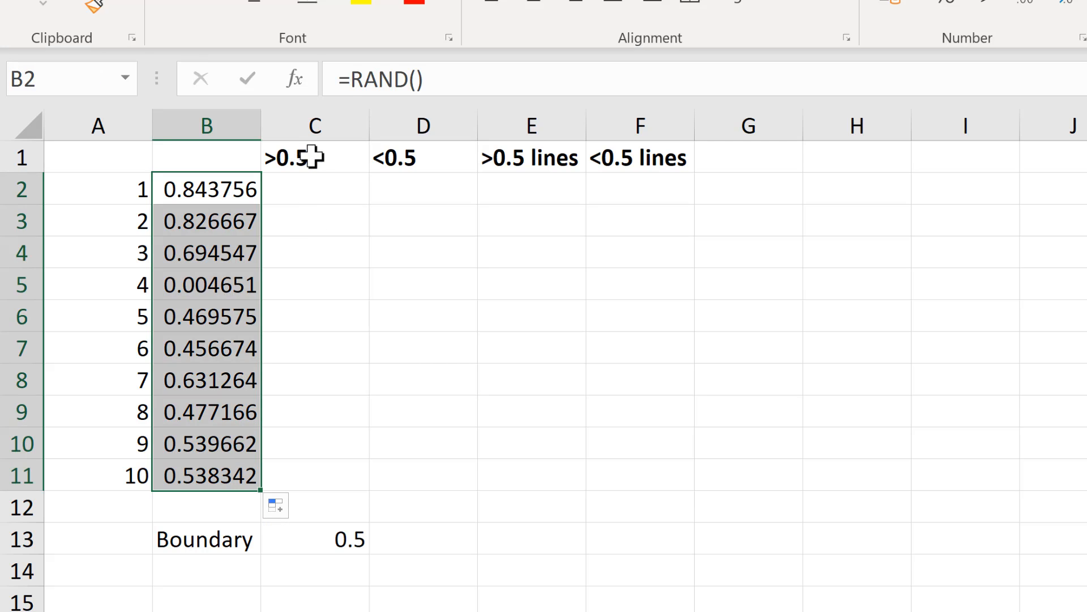
left_click(422, 156)
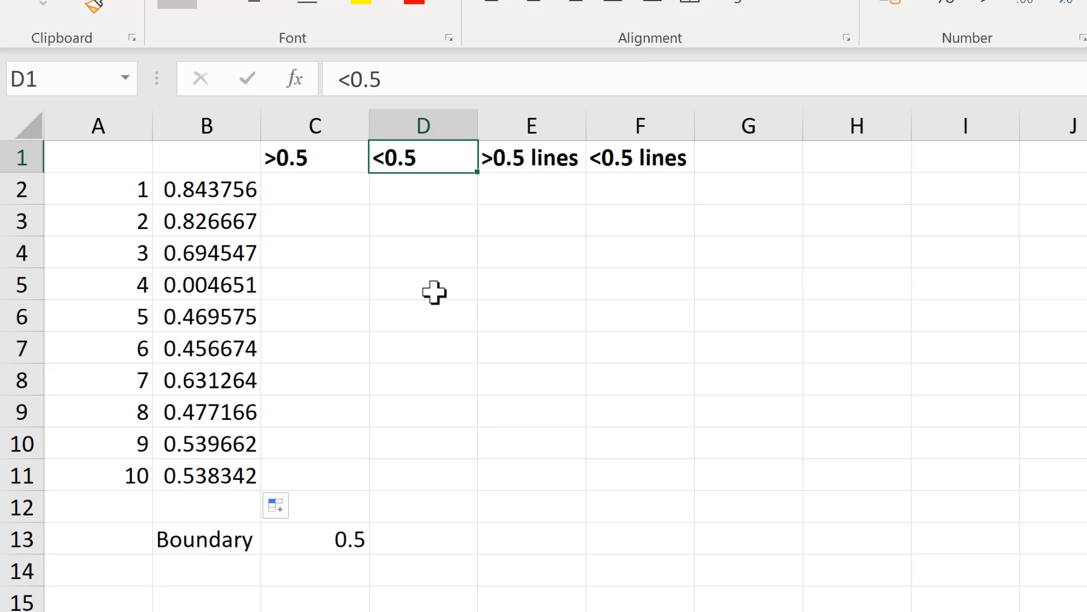
mouse_move(221, 532)
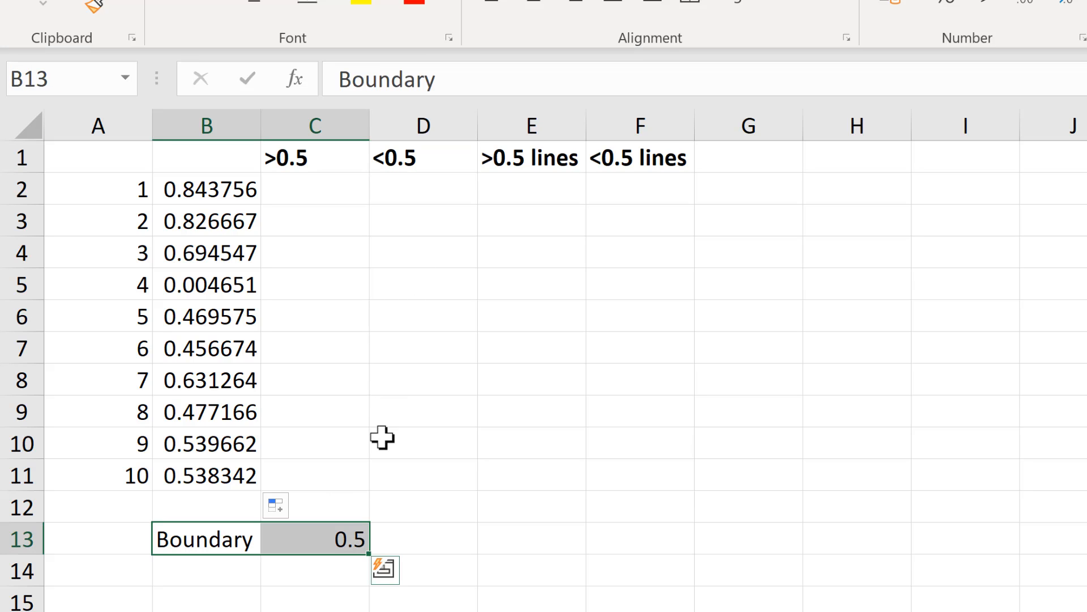
left_click(314, 189)
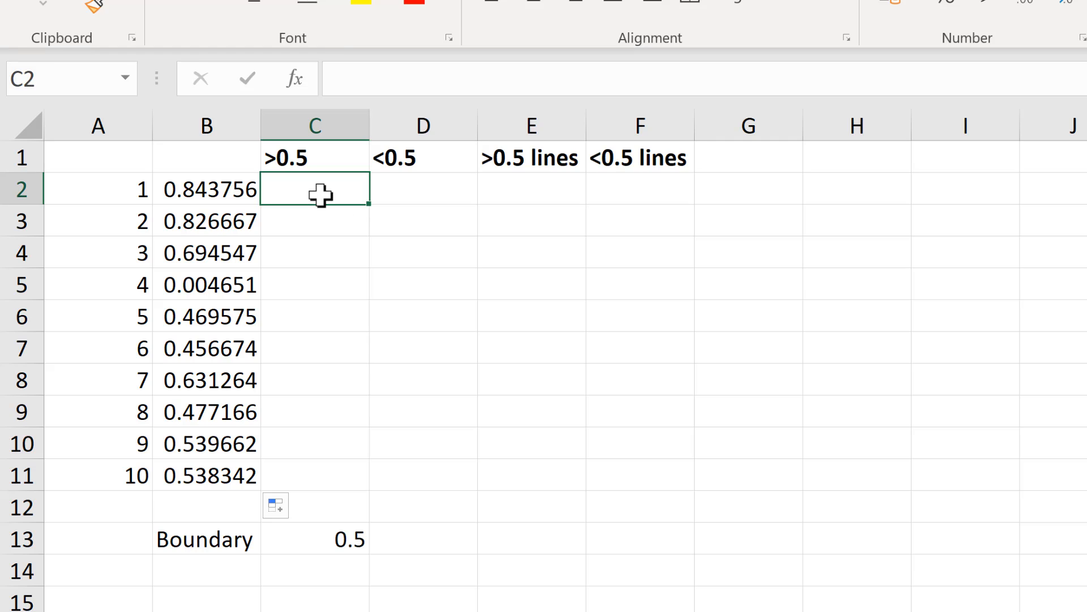
type("=IF(")
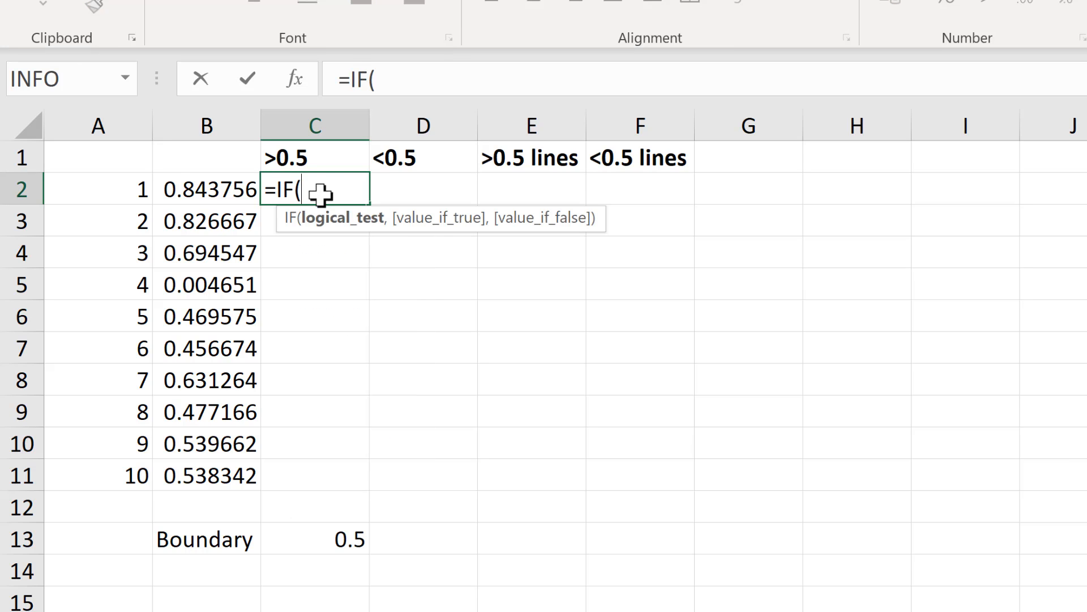
left_click(205, 189)
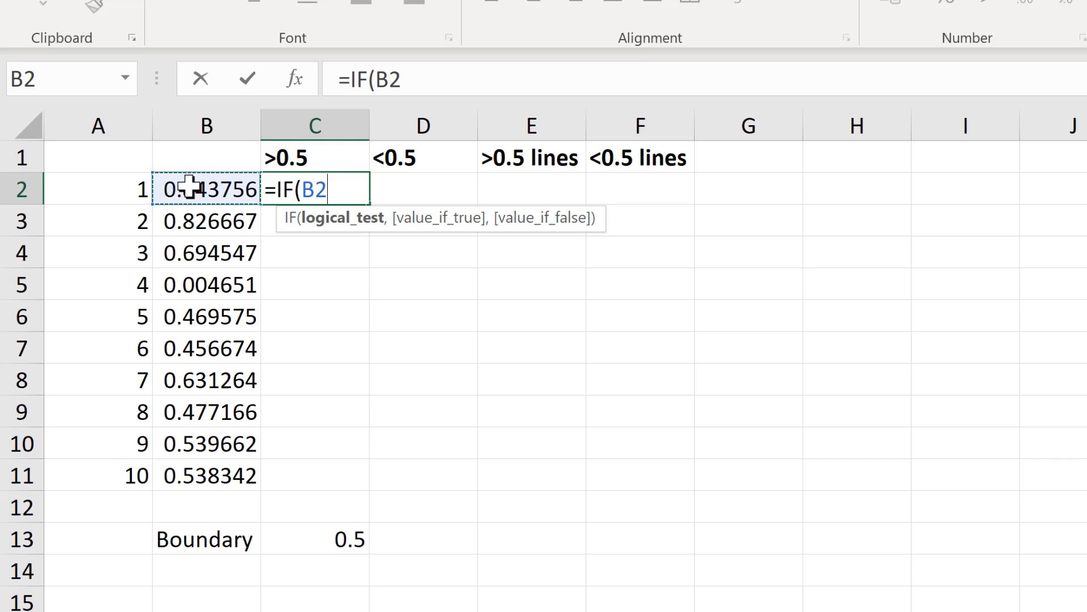
left_click(350, 539)
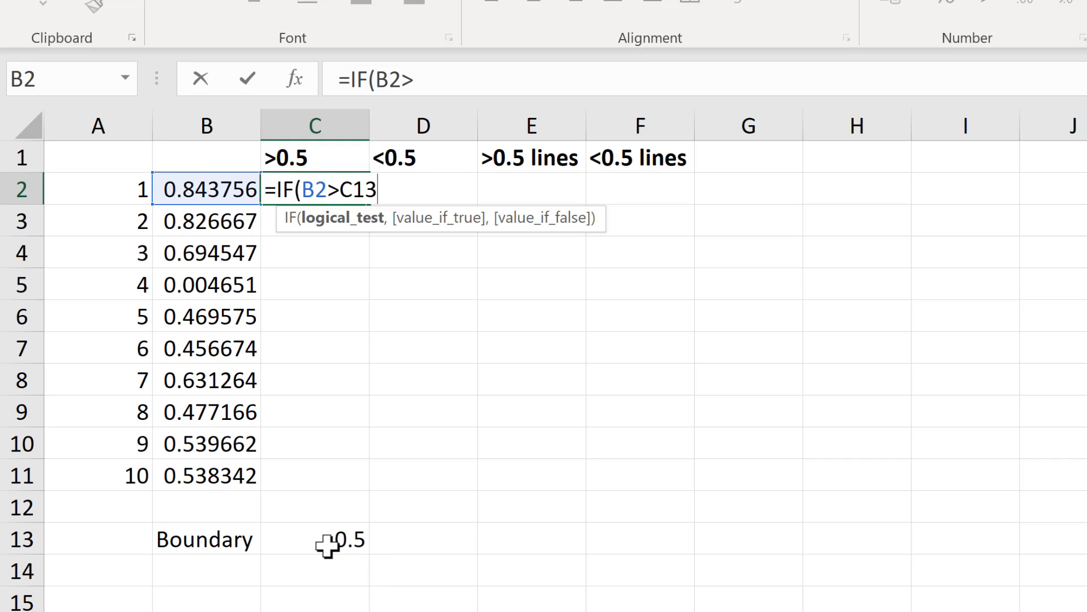
key("f4")
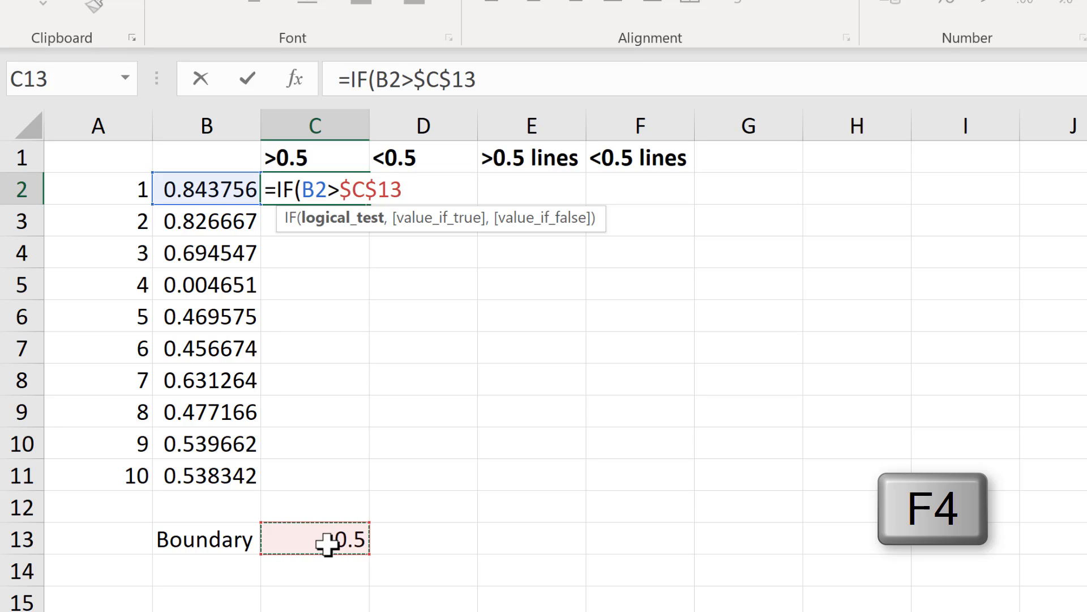
Complete =IF(B2>$C$13,B2,#N/A) so above-boundary values show and others return #N/A.
key("F4")
type(",")
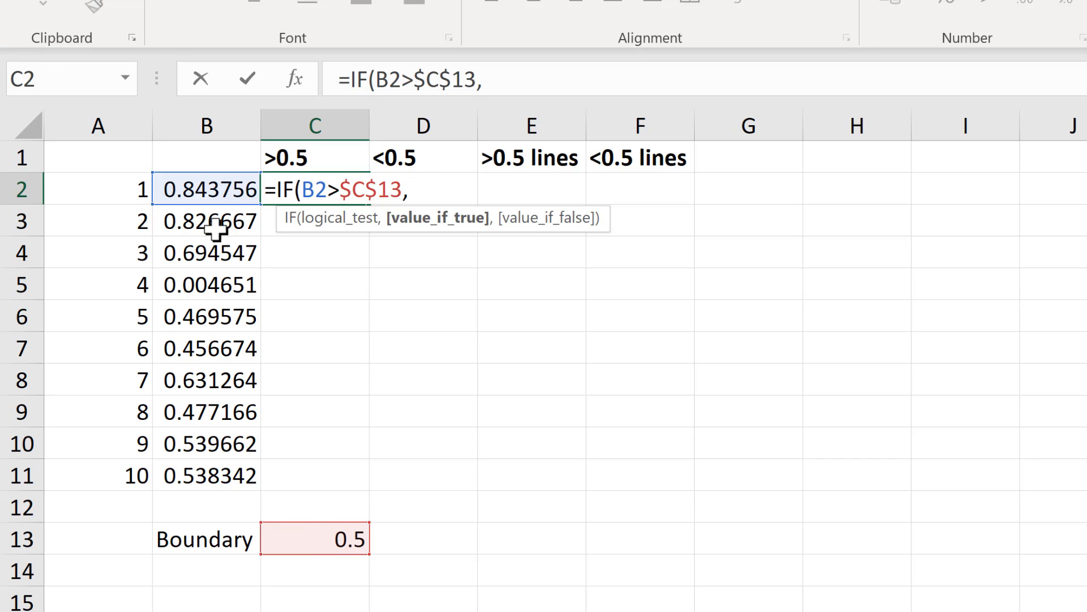
left_click(206, 189)
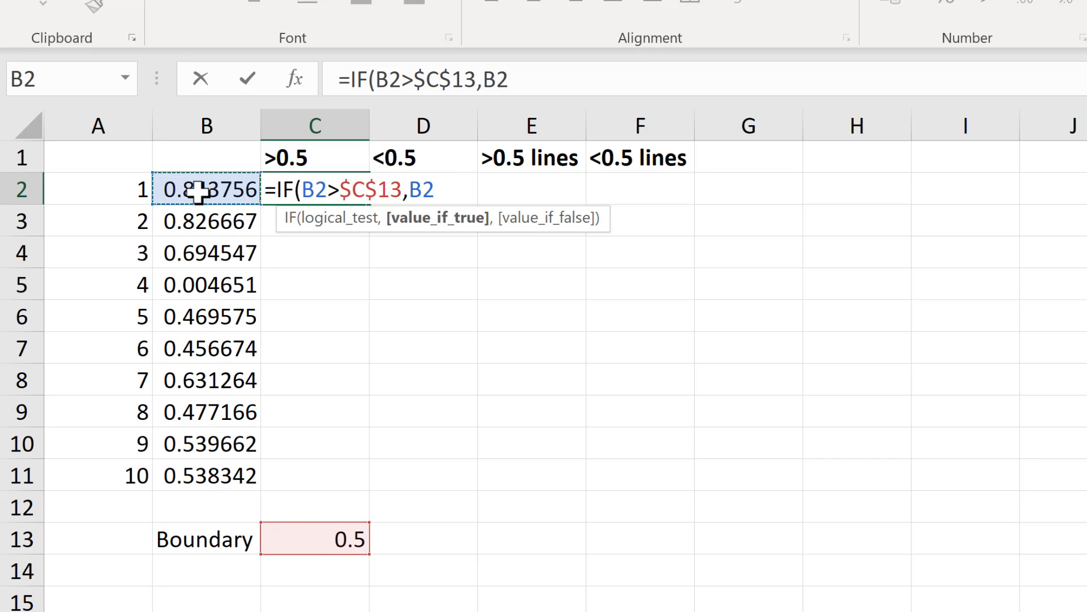
type(",")
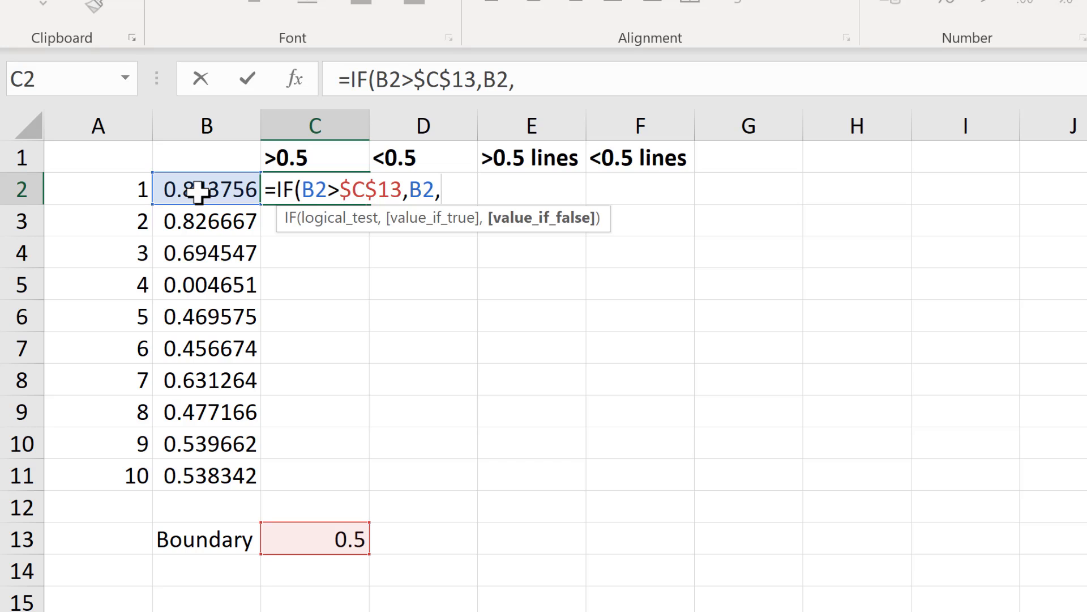
type("#N")
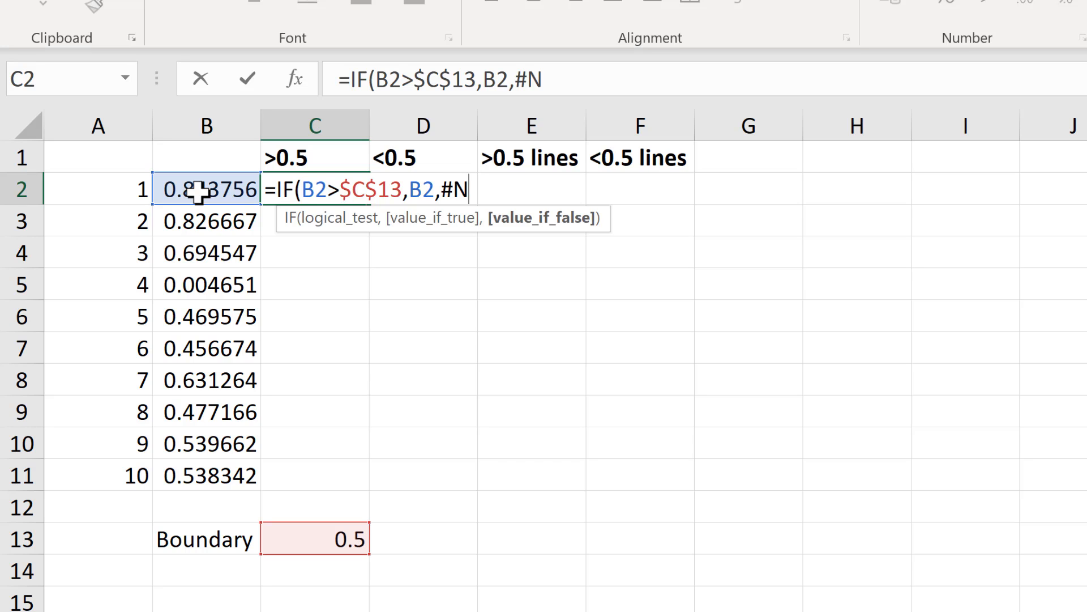
type("/A")
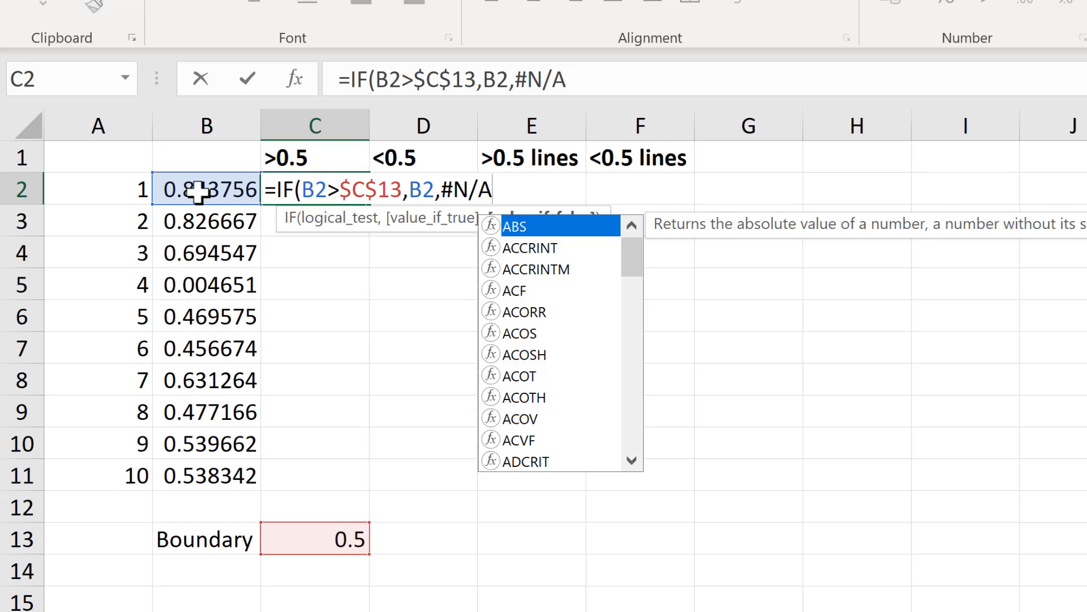
key("enter")
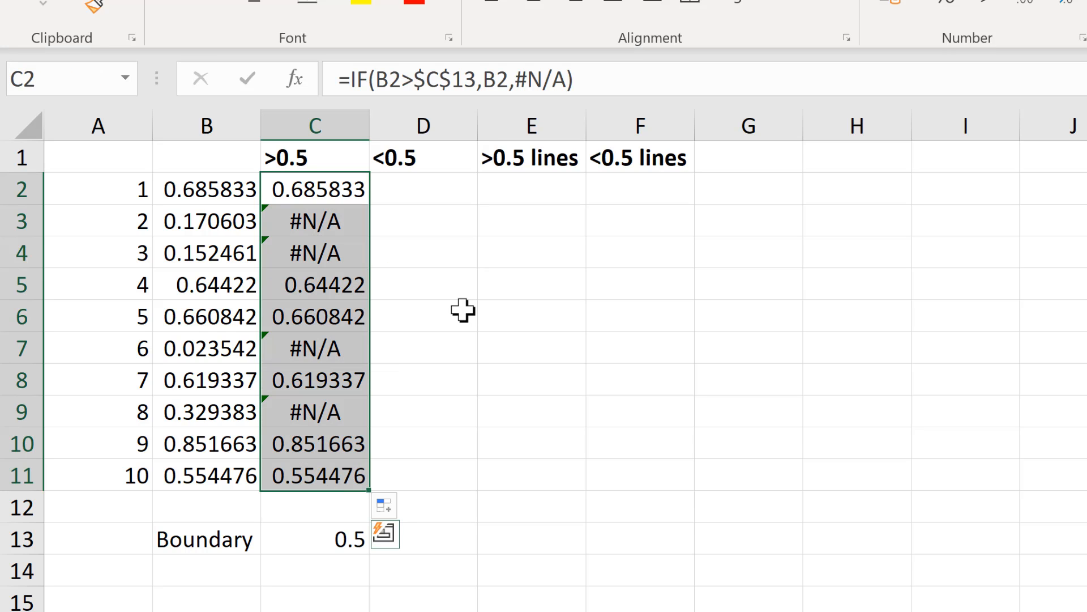
mouse_move(431, 257)
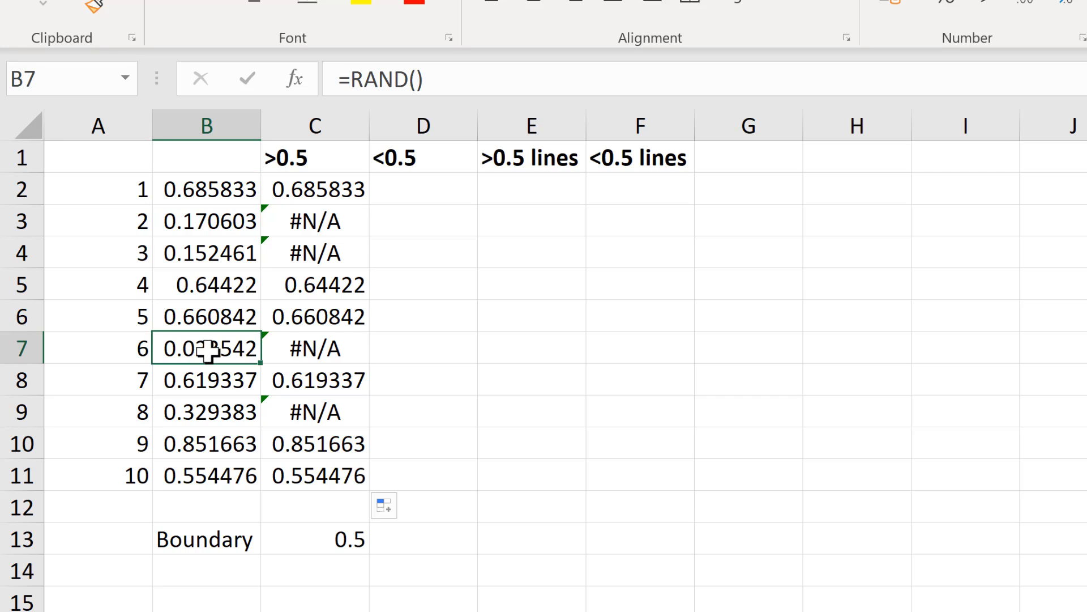
double_click(205, 348)
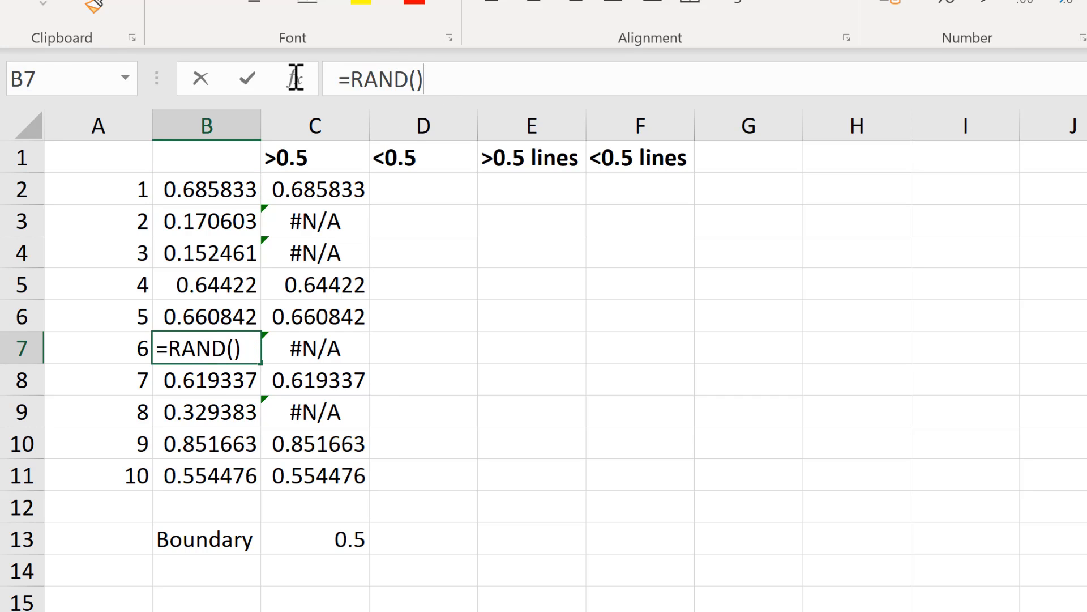
key("Enter")
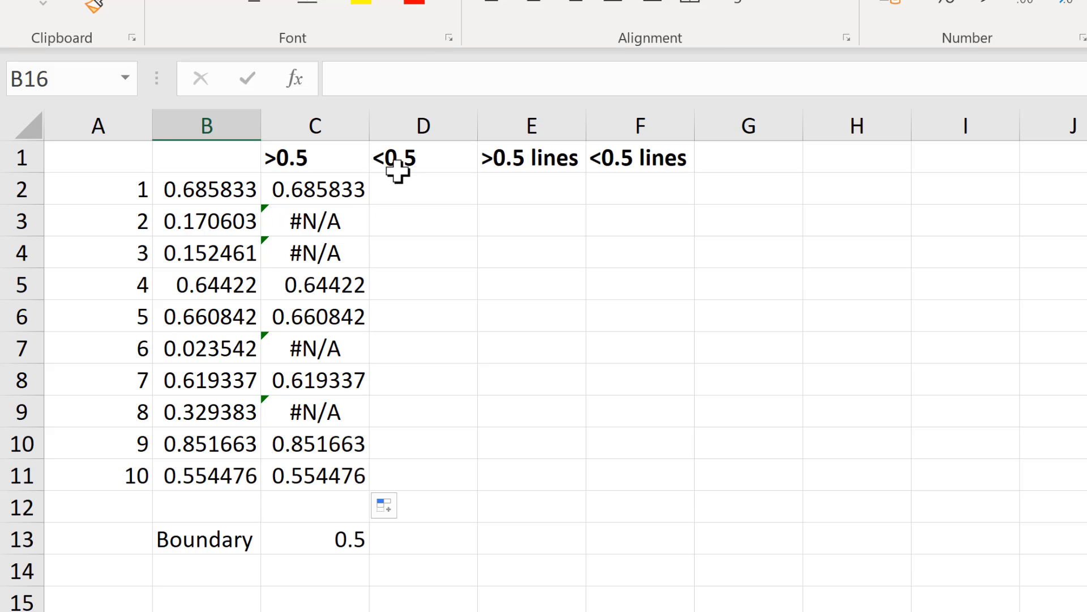
Adapt the IF formula for the <0.5 column and review both result columns C and D.
left_click(315, 189)
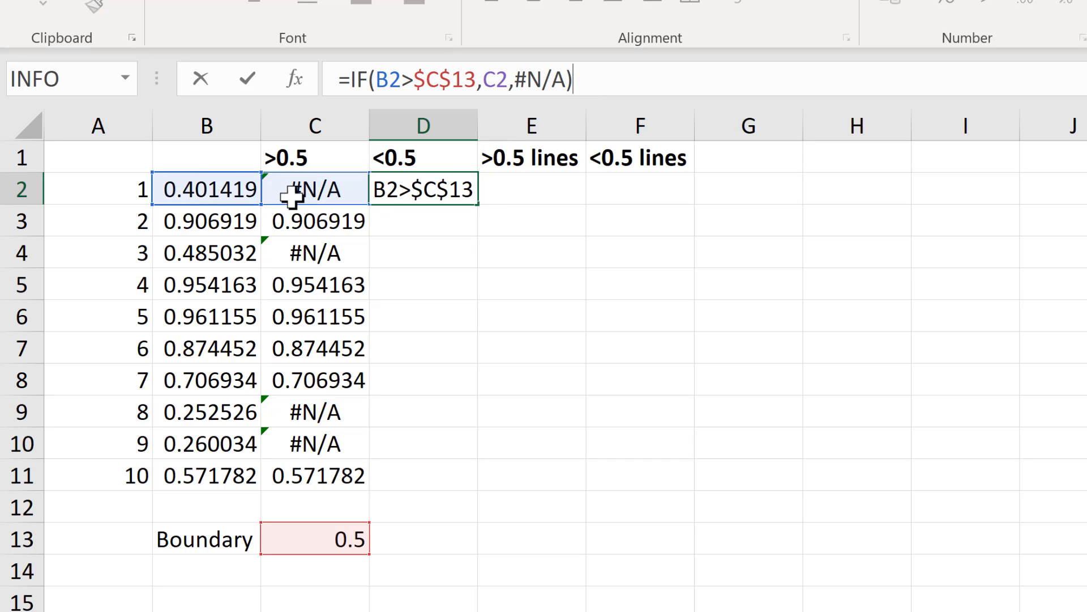
left_click(206, 189)
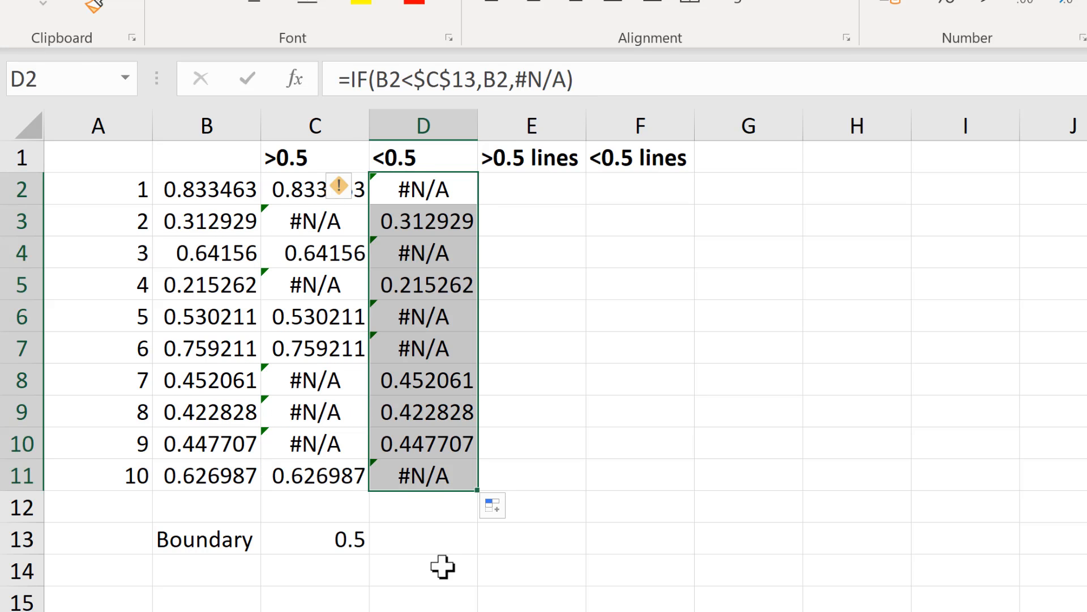
left_click_drag(422, 188, 316, 474)
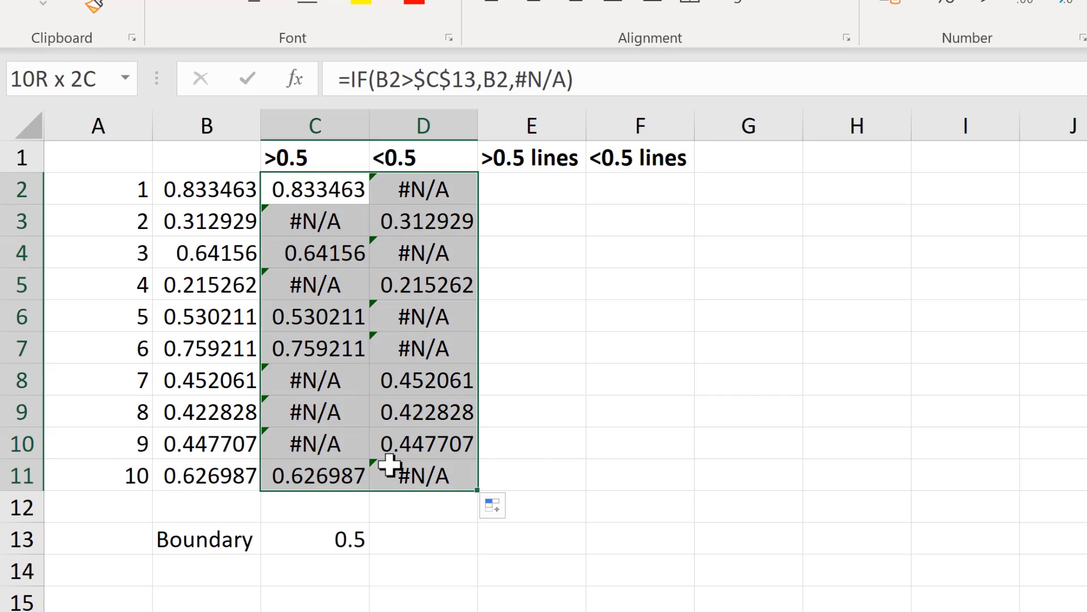
left_click(423, 570)
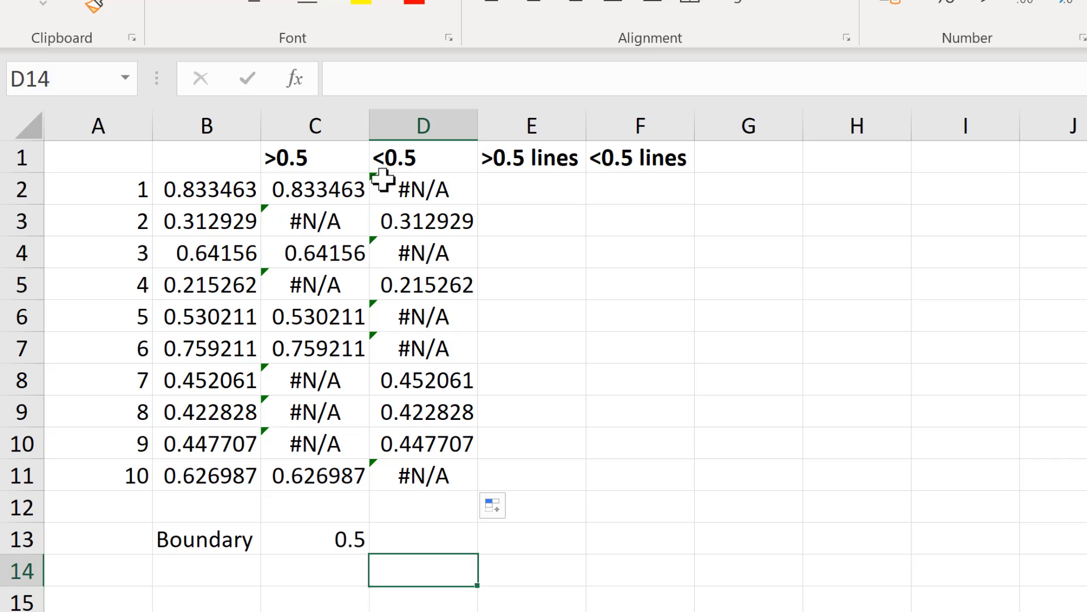
left_click(316, 189)
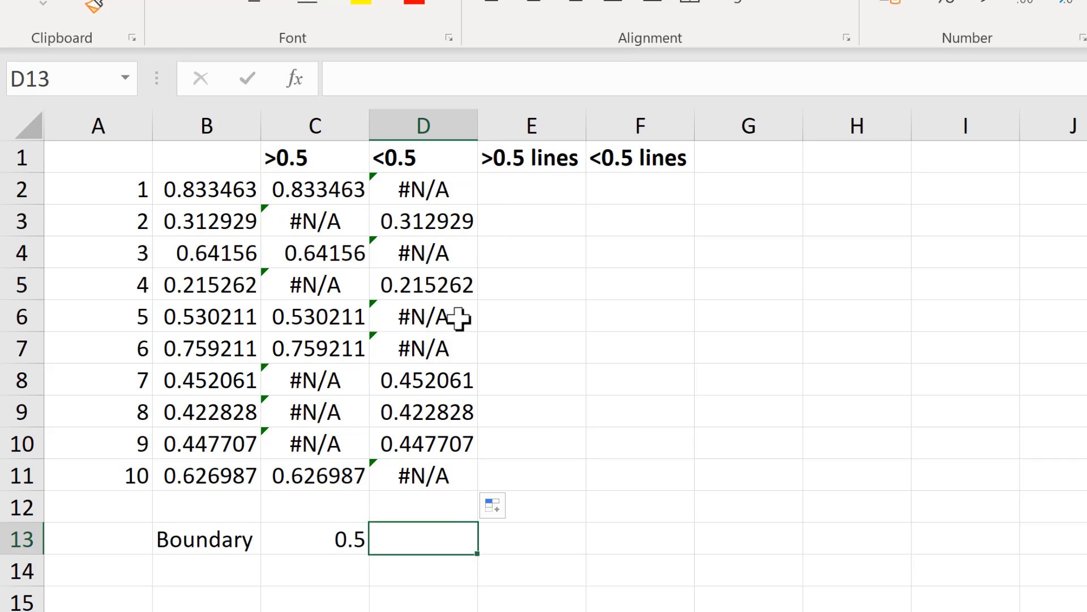
left_click(316, 189)
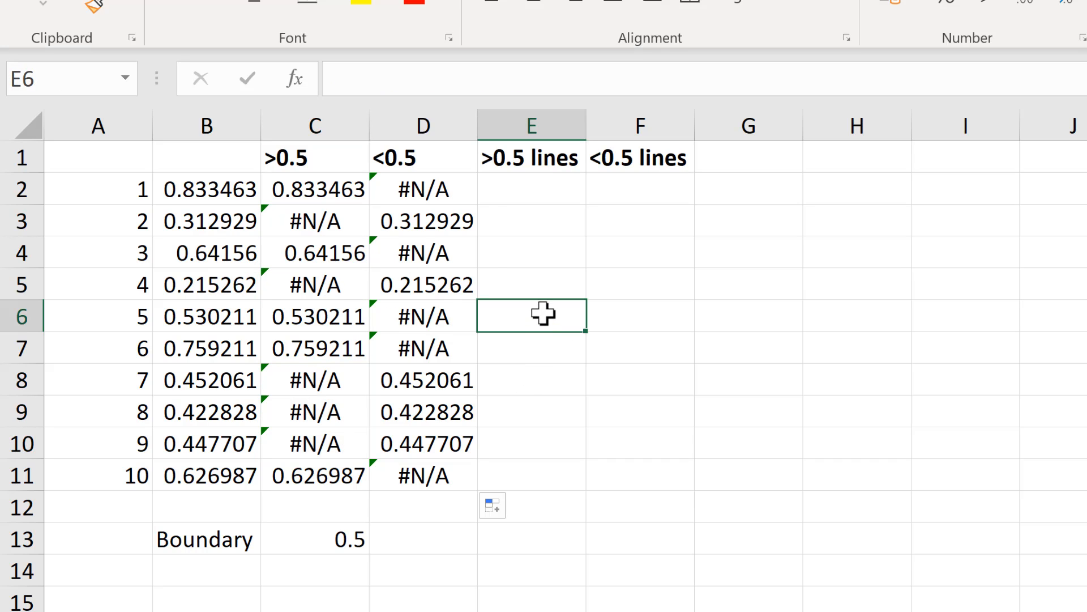
mouse_move(526, 293)
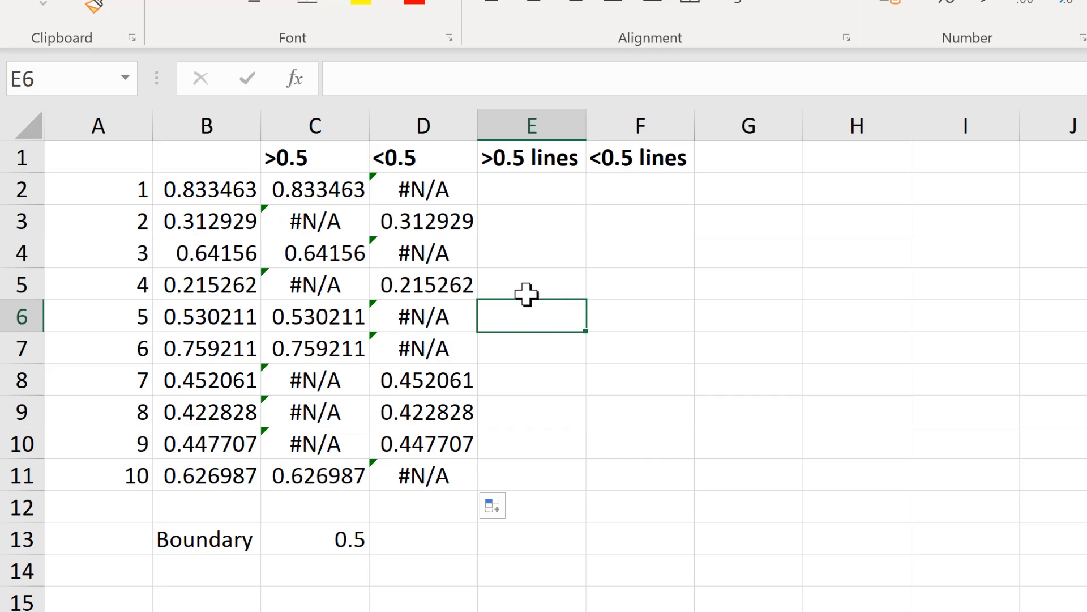
mouse_move(517, 182)
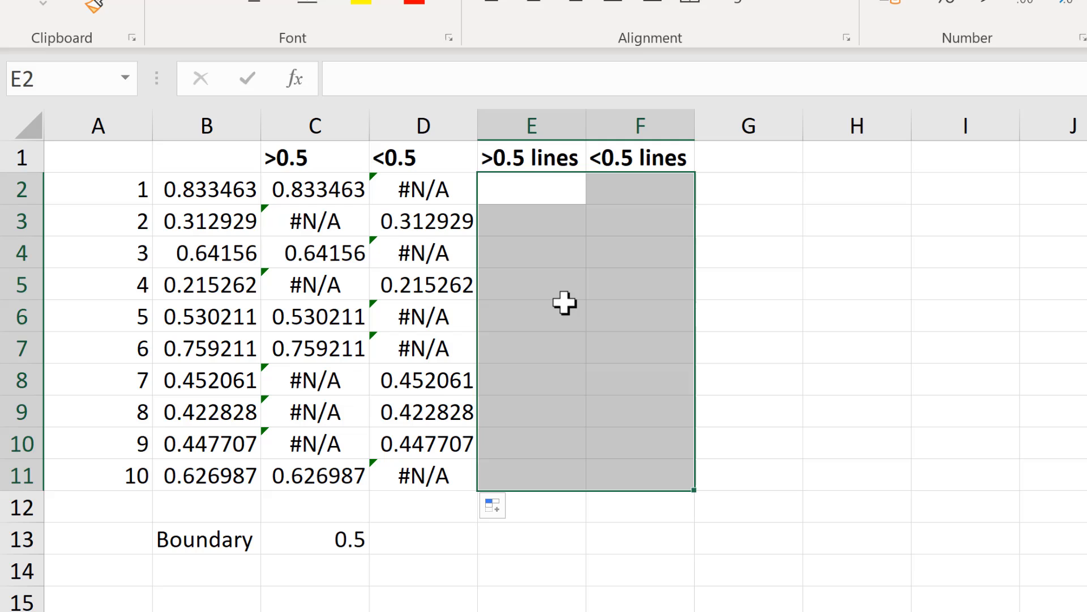
Enter =C2-$C$13 in E2 so the >0.5 lines column holds each value minus the boundary.
left_click(530, 189)
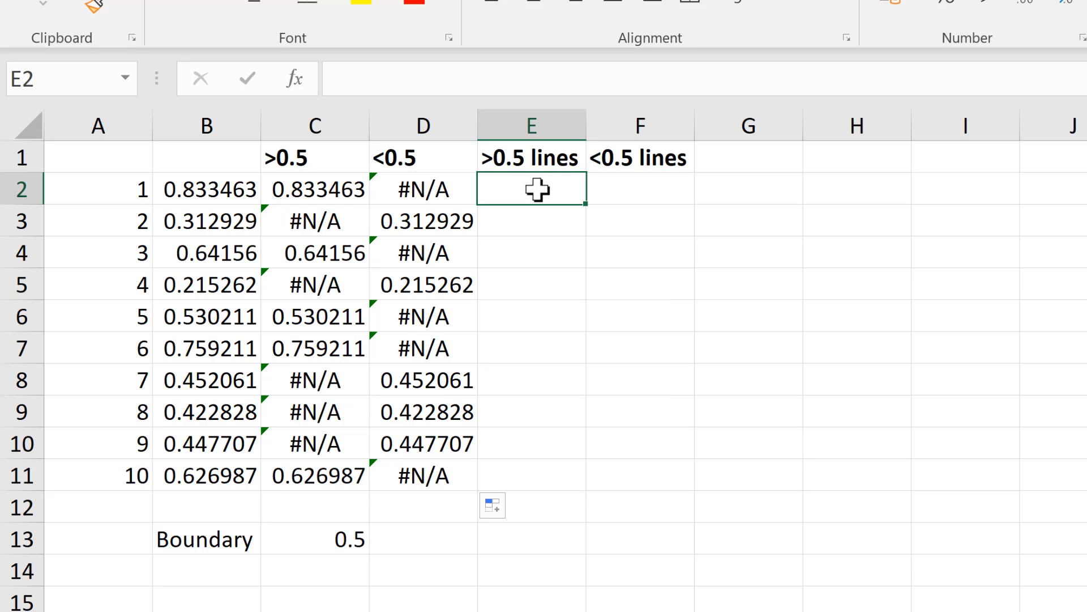
left_click(316, 189)
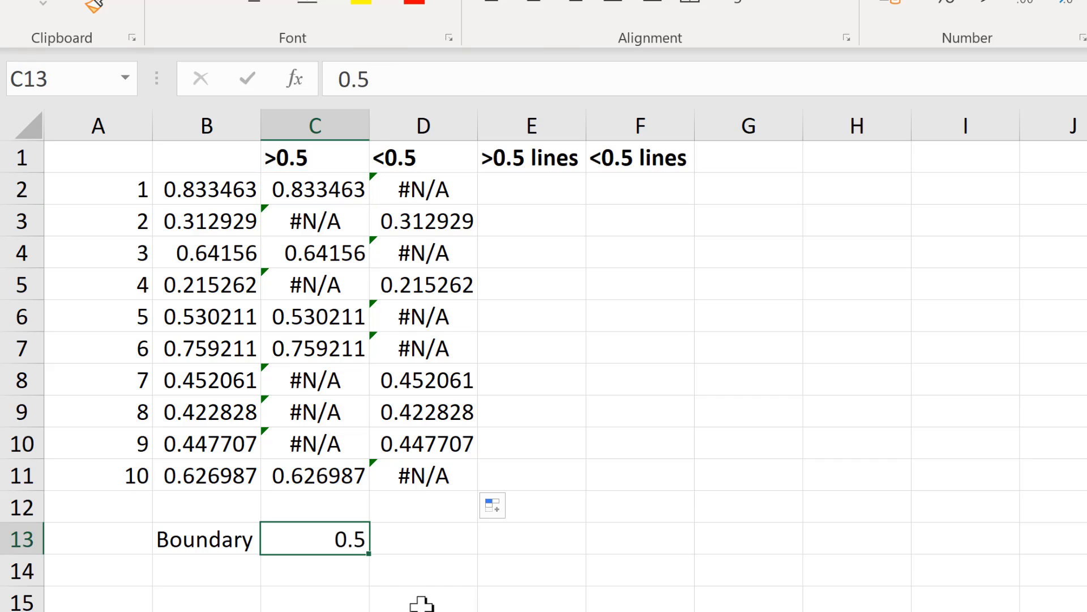
mouse_move(516, 174)
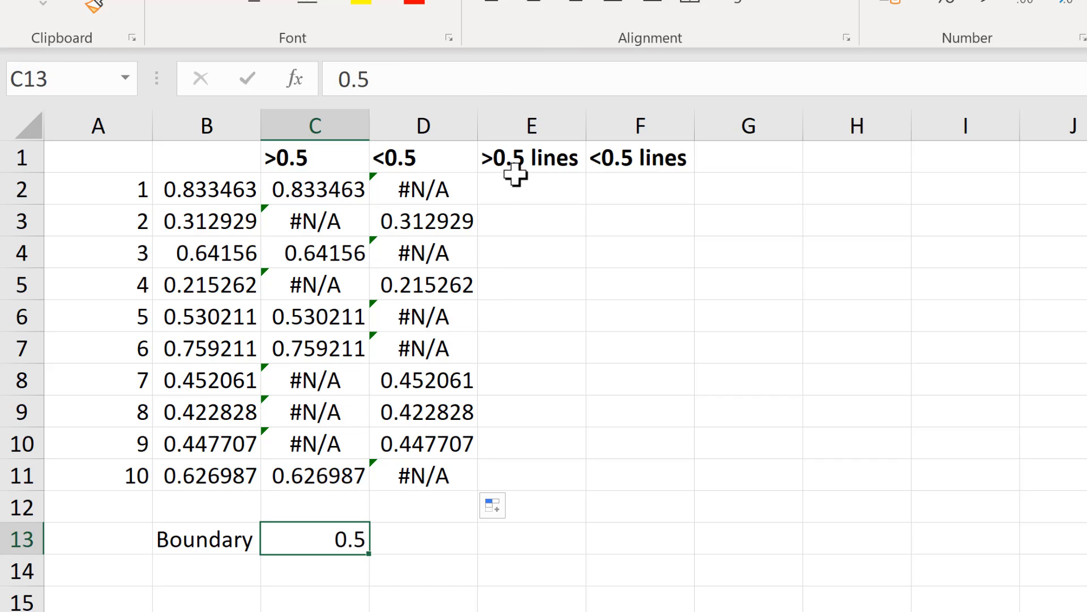
left_click(531, 189)
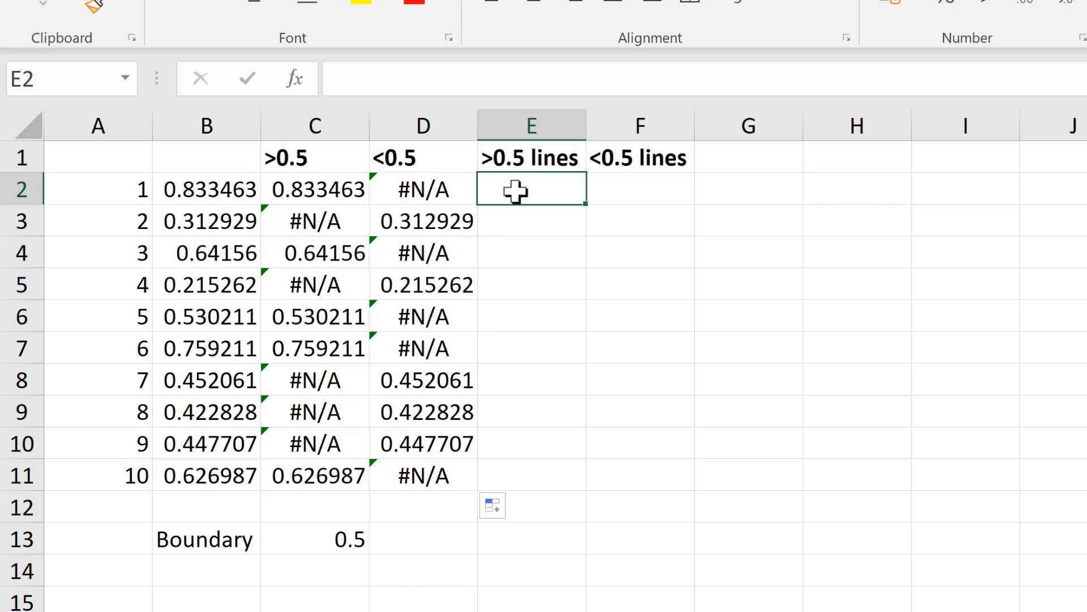
left_click(314, 190)
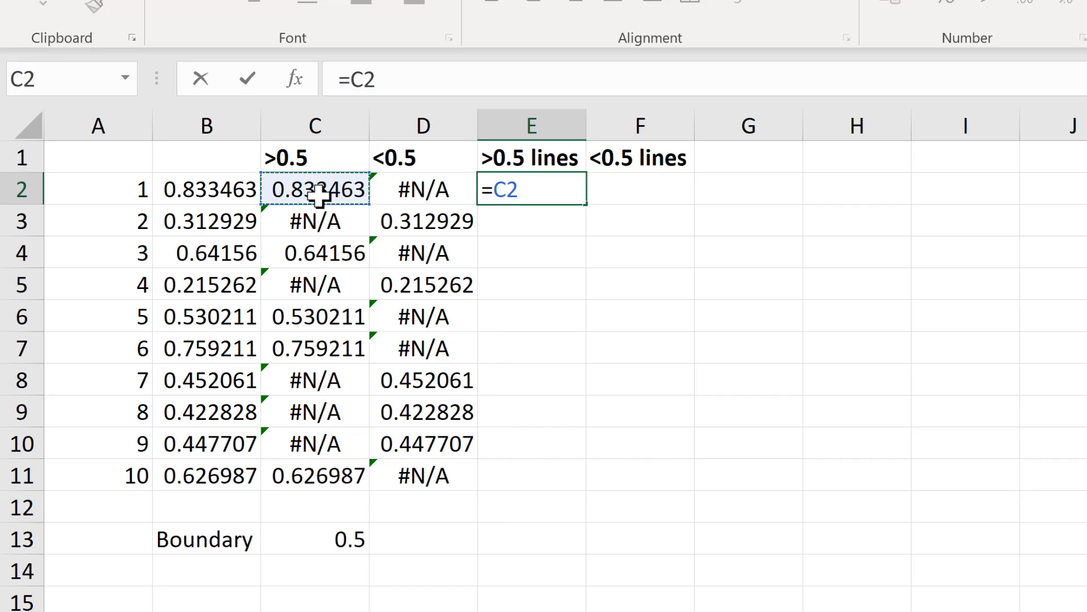
left_click(315, 539)
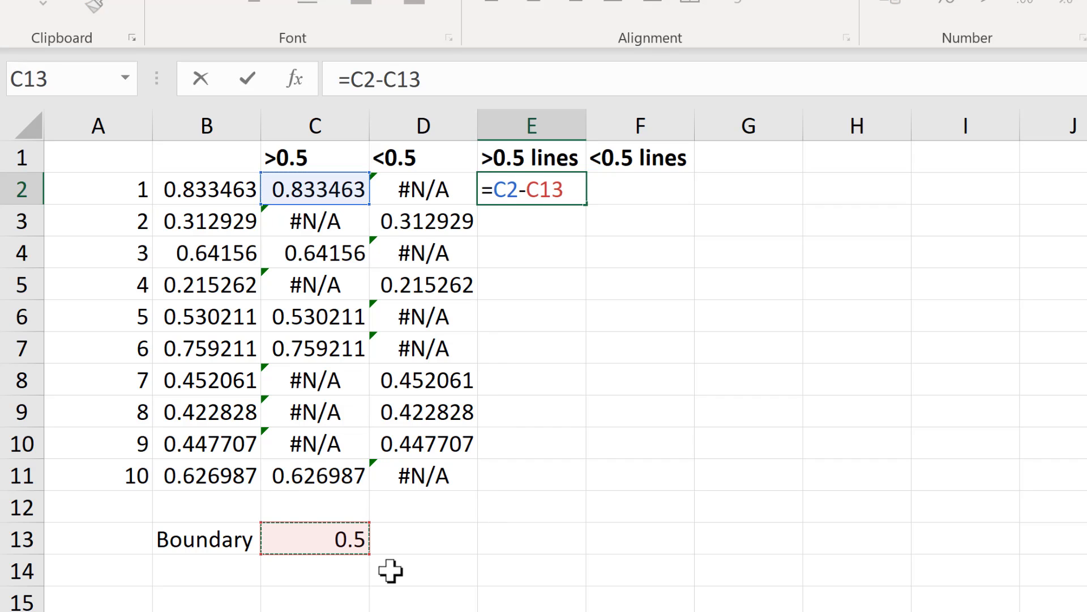
key("f4")
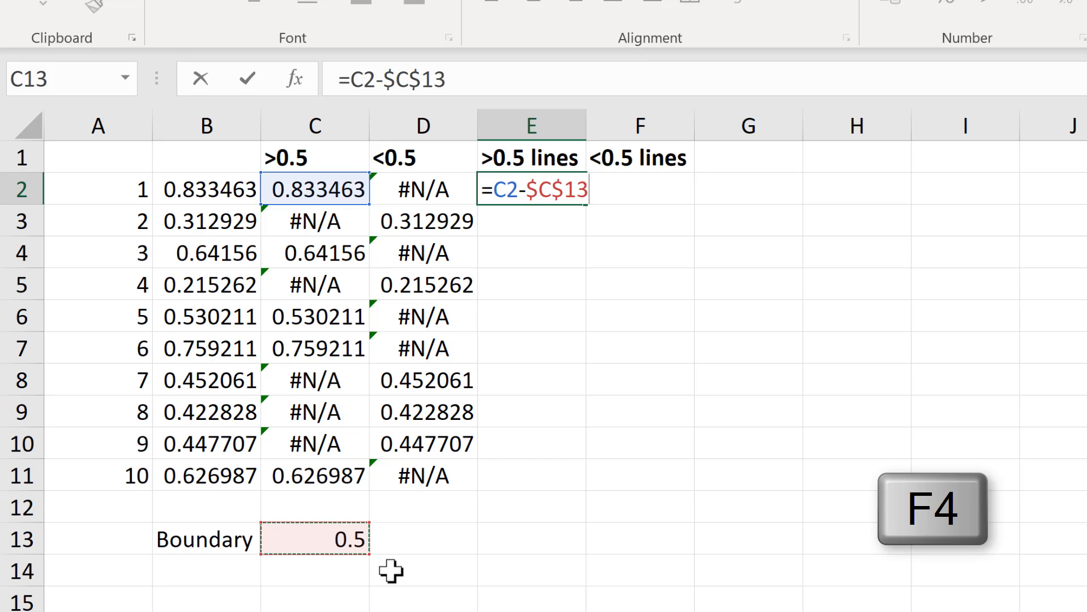
key("enter")
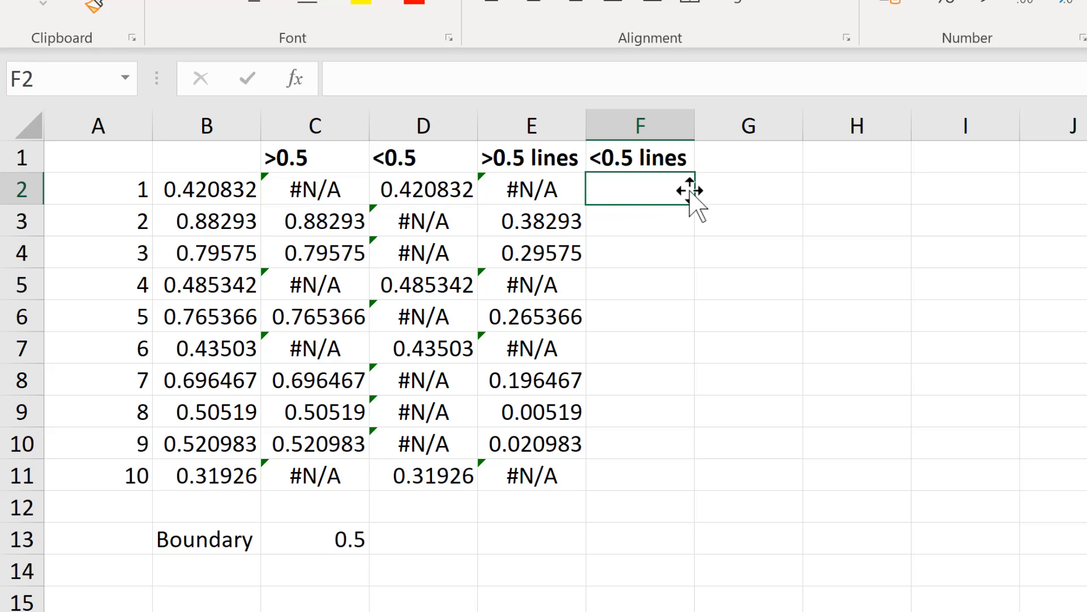
Enter =$C$13-D2 in F2 so the <0.5 lines column holds the boundary minus each value.
type("=C13")
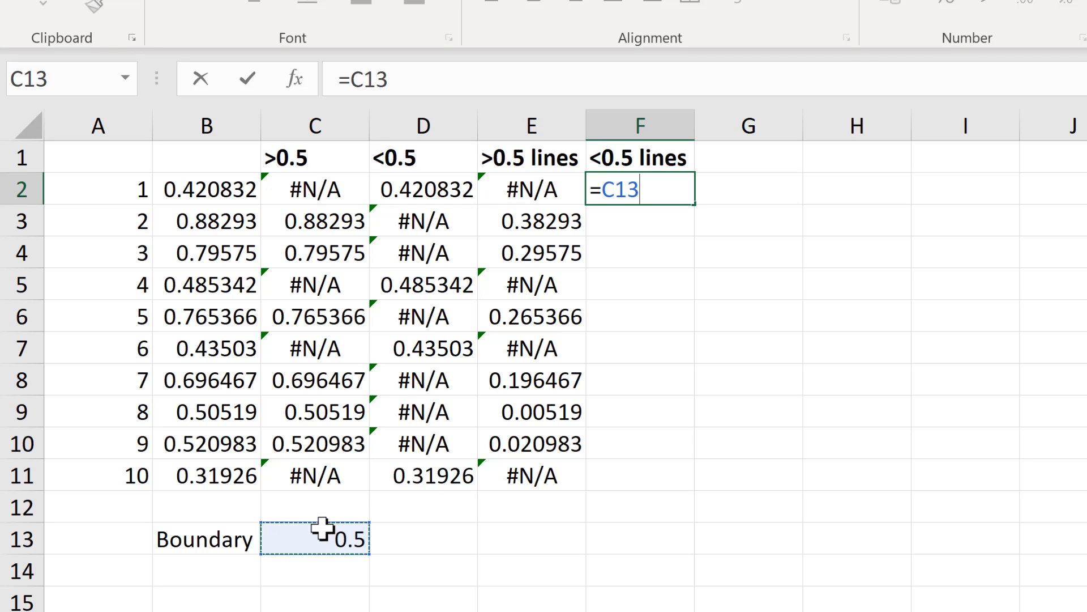
key("f4")
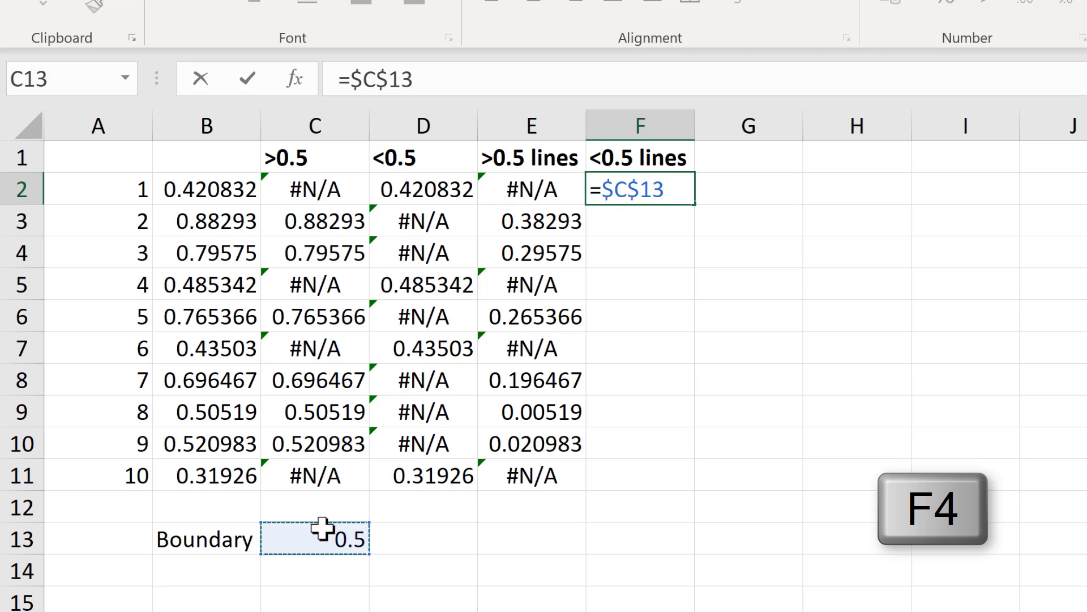
type("-")
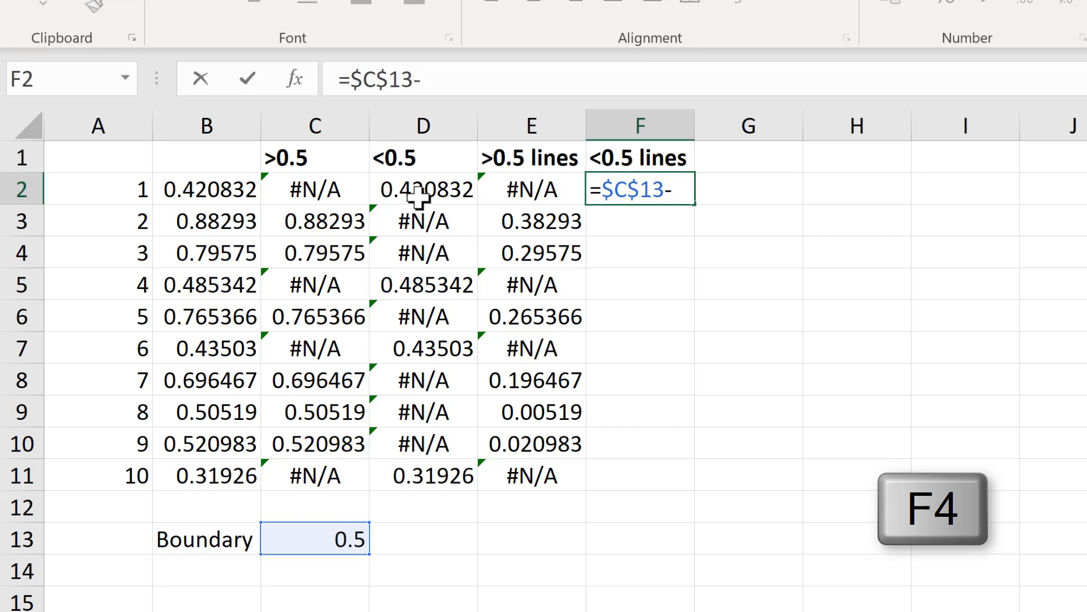
left_click(422, 189)
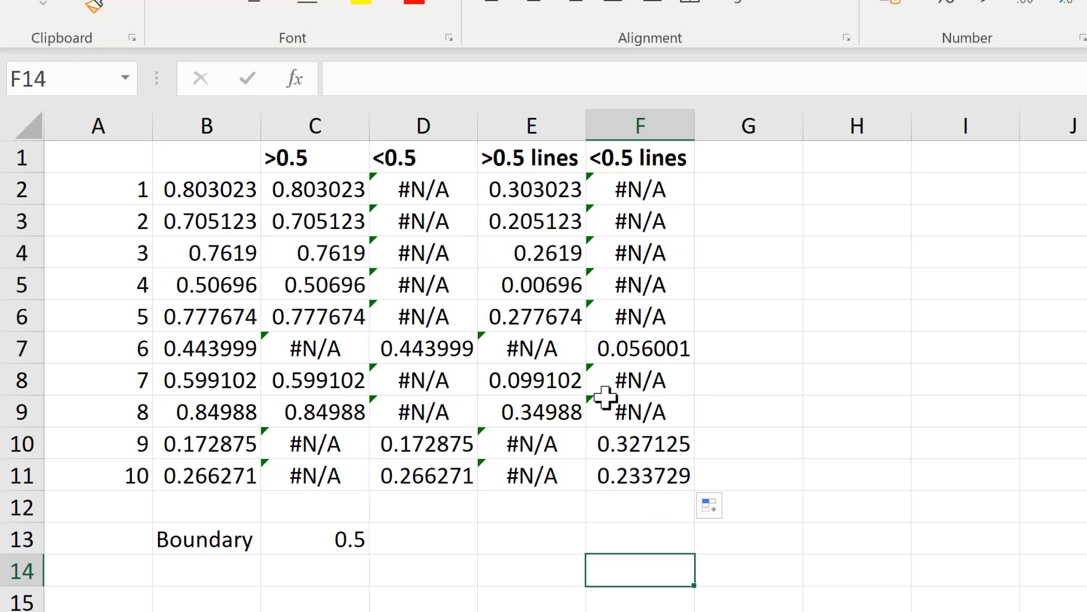
mouse_move(235, 163)
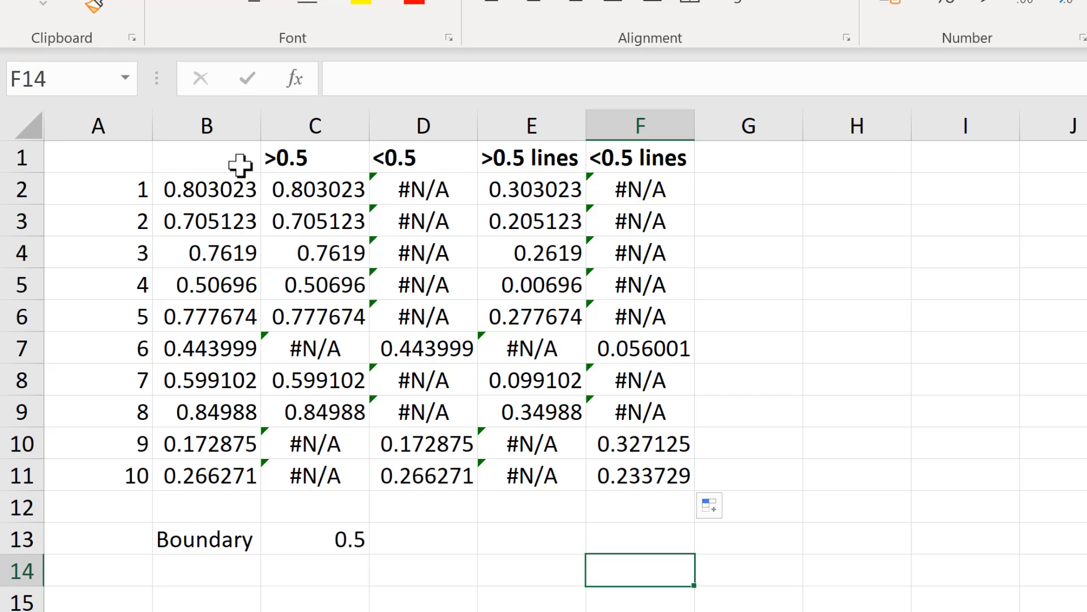
Select the random numbers and boundary cell to begin choosing the chart data.
left_click_drag(206, 189, 206, 474)
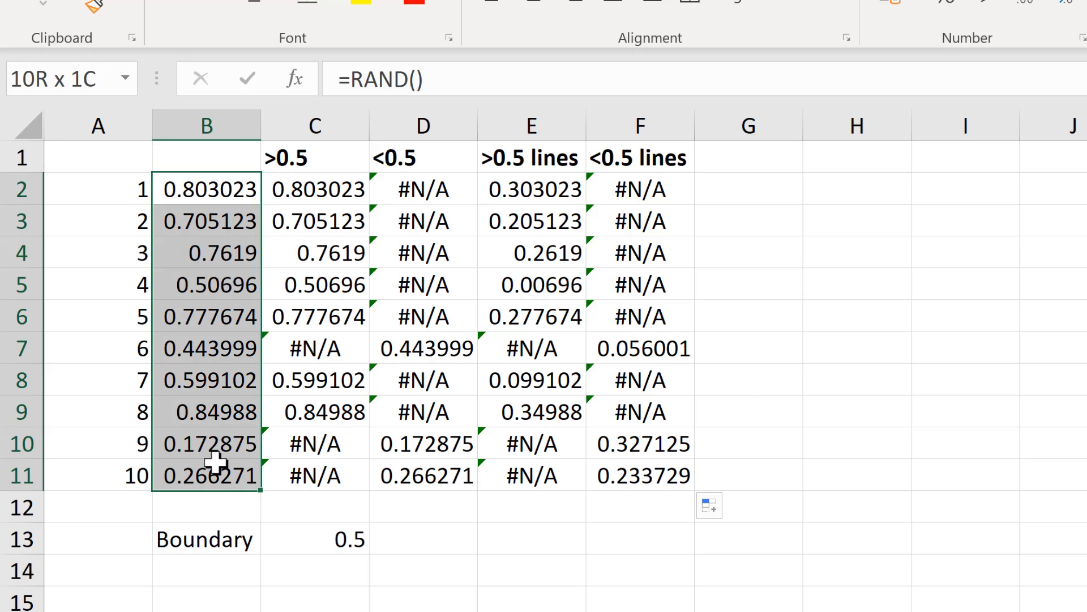
left_click(314, 539)
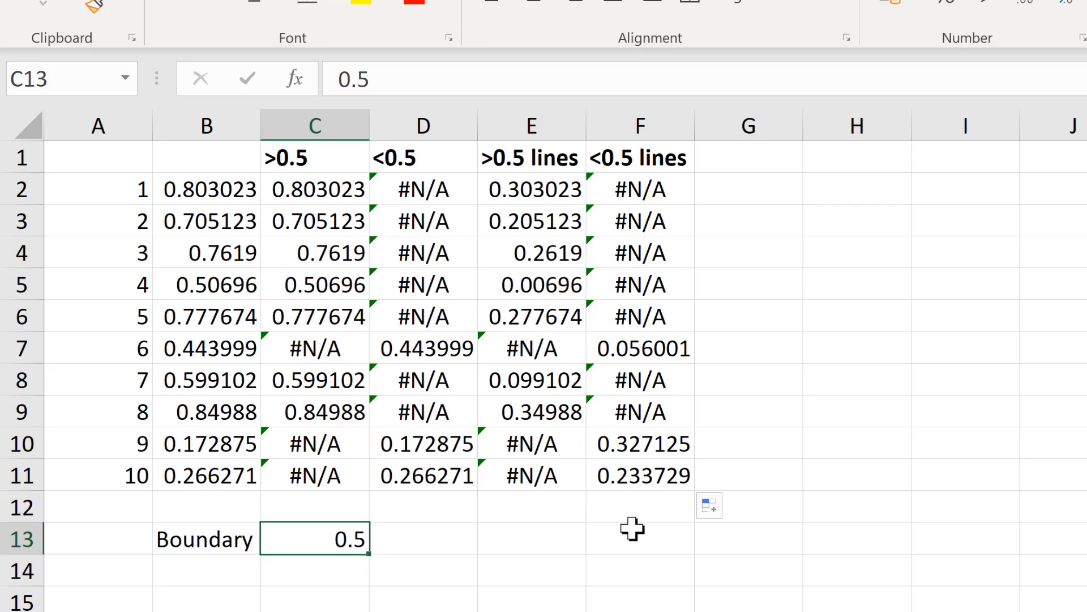
left_click(639, 539)
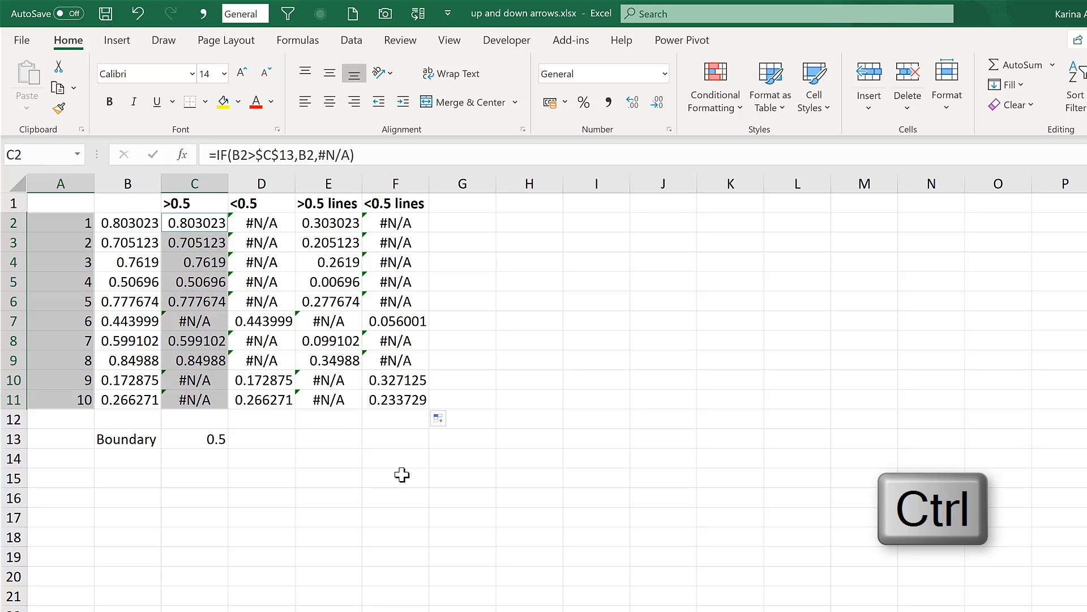
Insert a plain scatter chart of the >0.5 values against the row numbers 1 to 10.
left_click(116, 39)
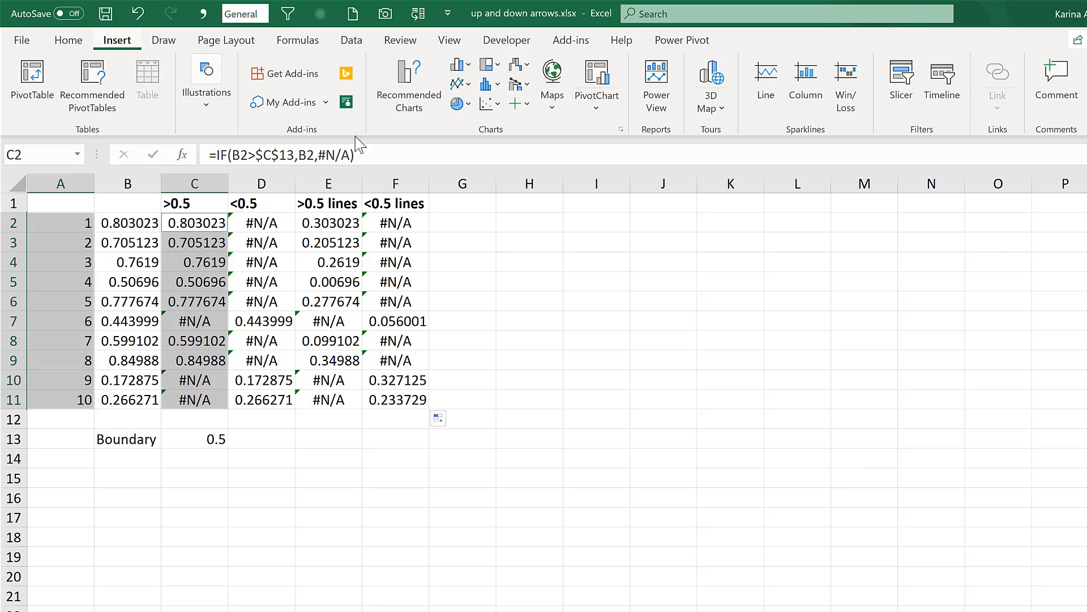
left_click(487, 103)
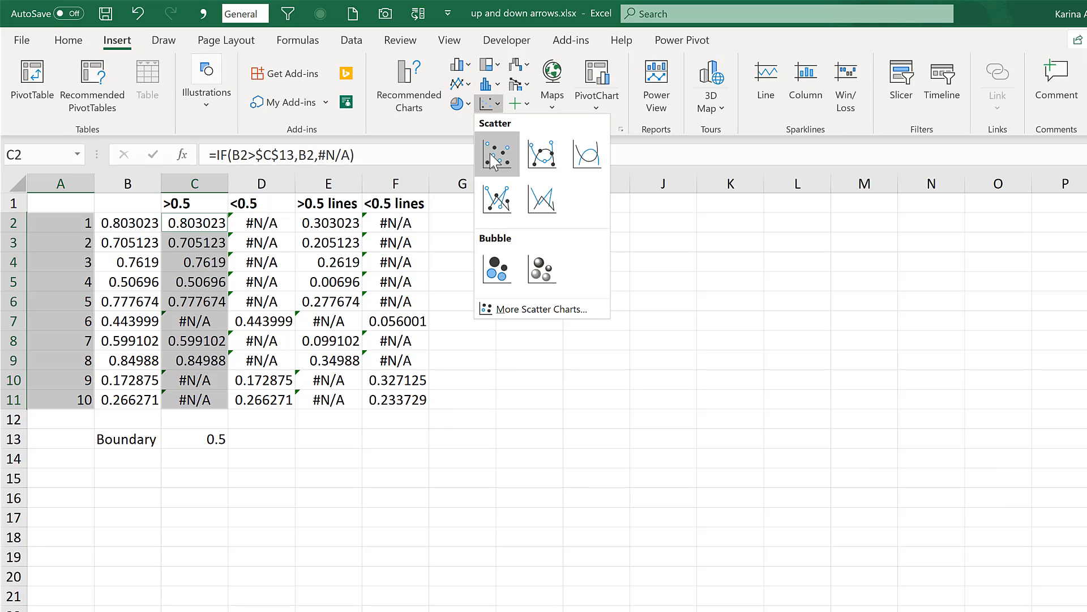
left_click(496, 154)
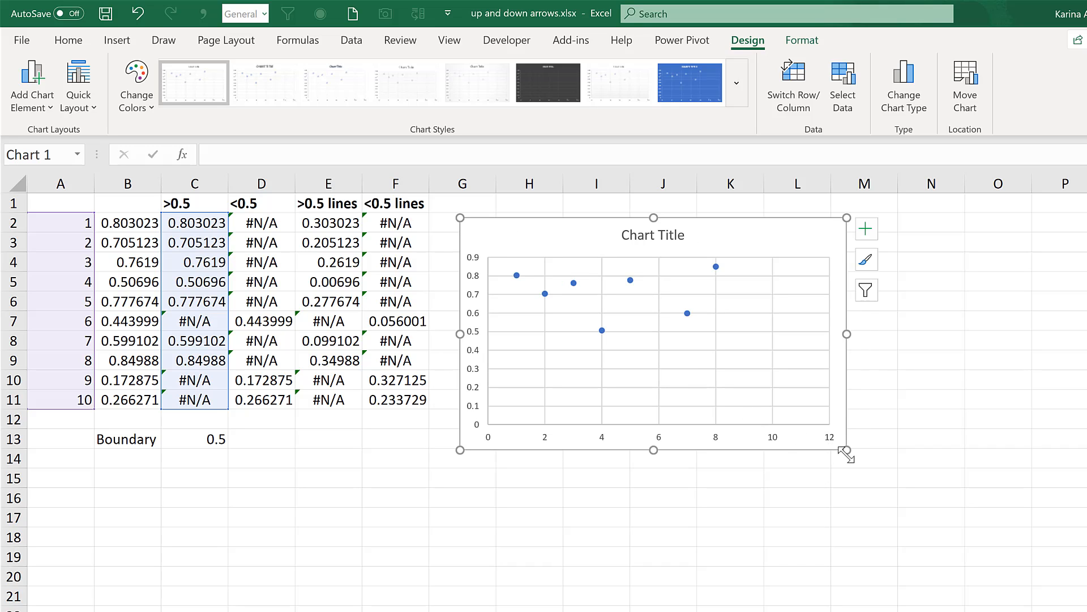
Enlarge the chart to row 18 and paste the <0.5 values from column D as a second series.
left_click_drag(848, 456, 929, 531)
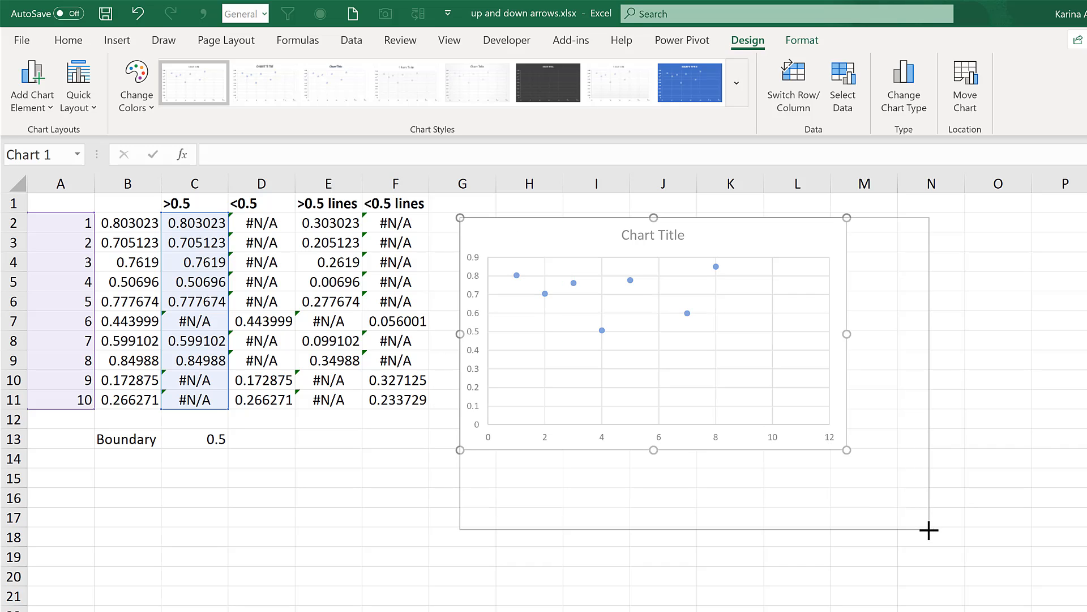
left_click(328, 458)
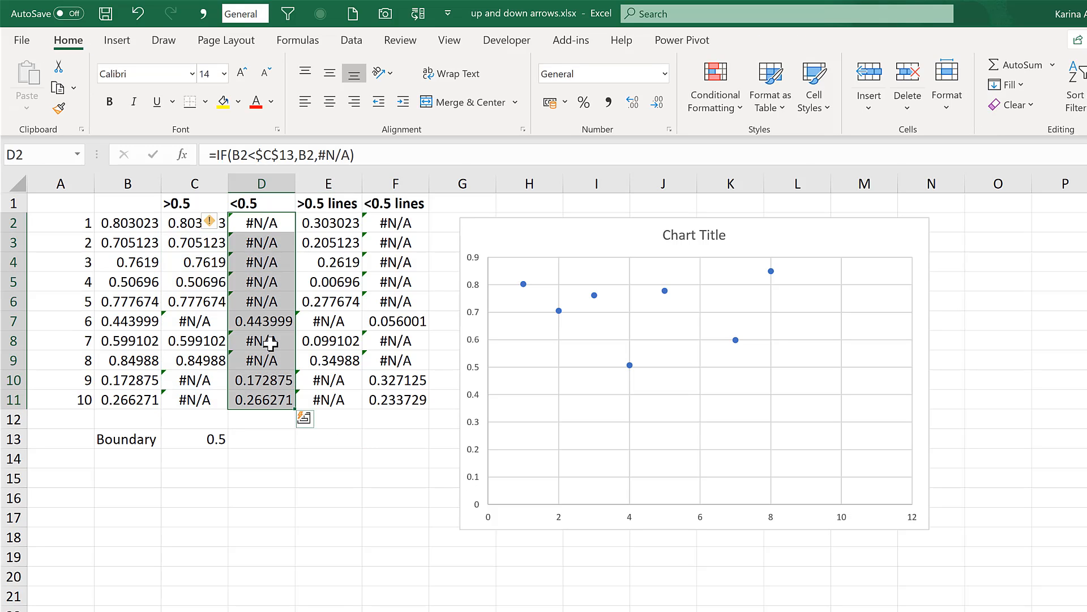
key("ctrl+c")
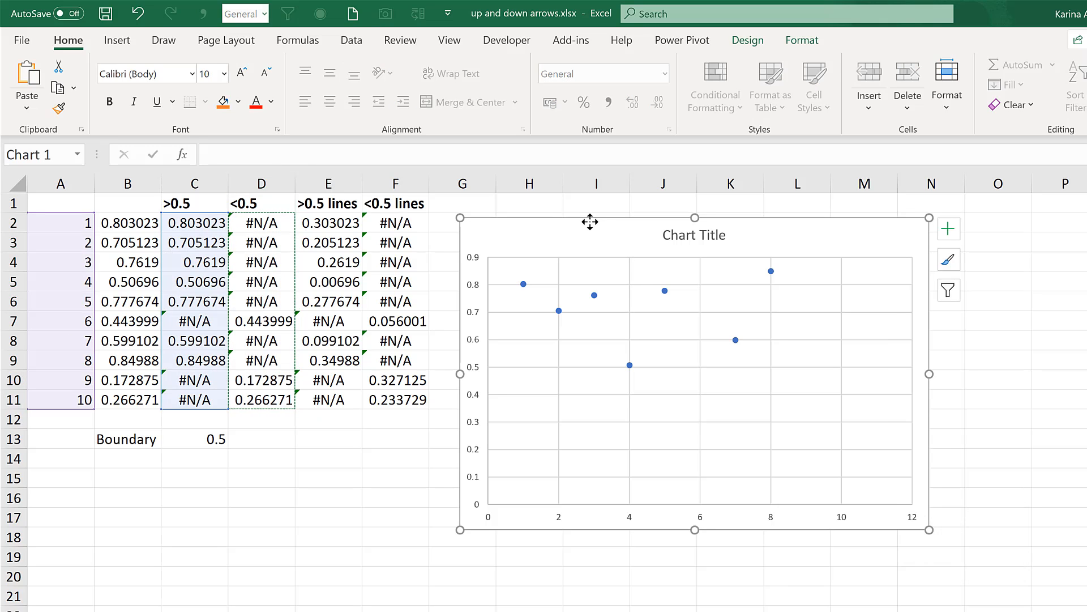
key("ctrl+v")
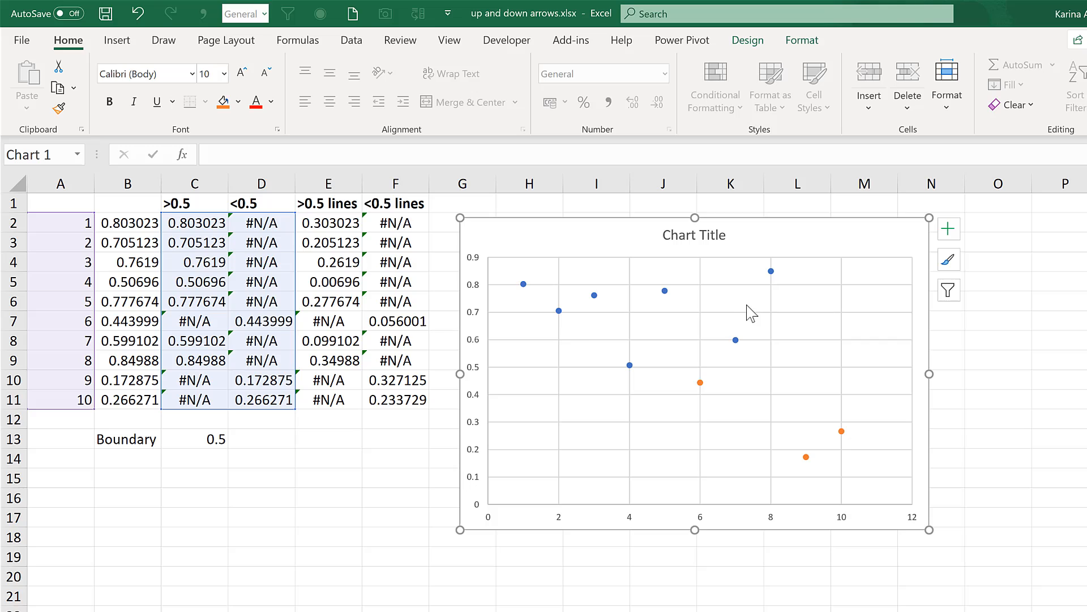
mouse_move(696, 386)
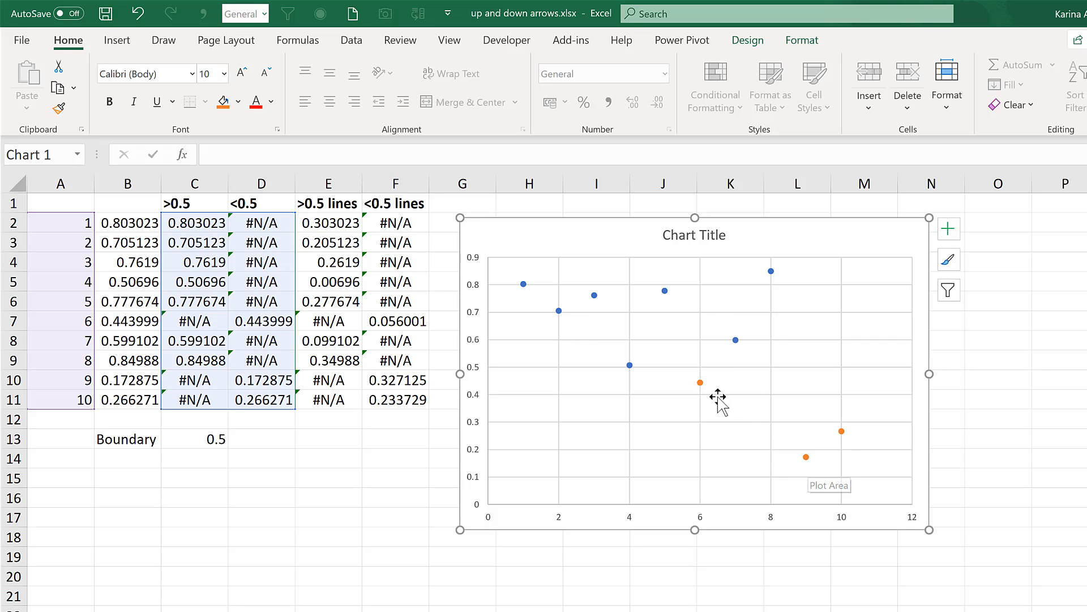
mouse_move(719, 404)
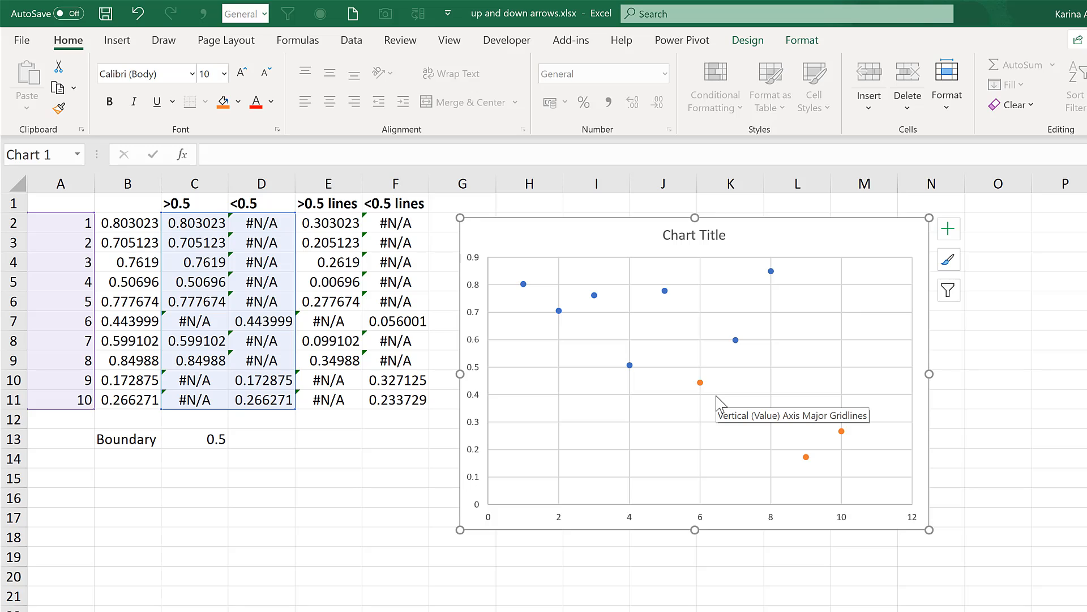
mouse_move(949, 228)
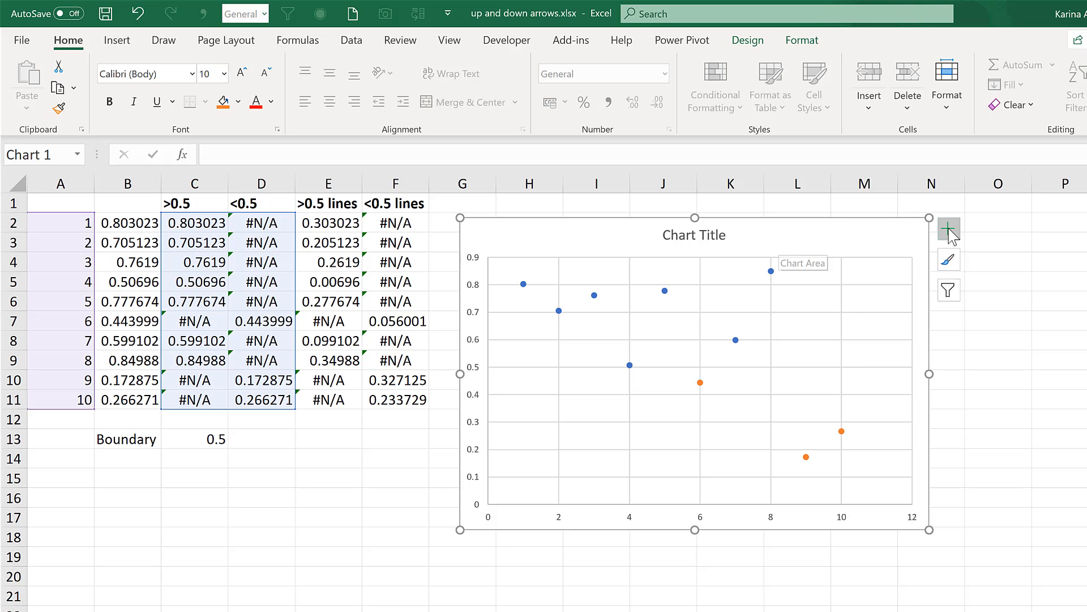
Add error bars via Chart Elements and open Format Error Bars for the blue series with Ctrl+1.
left_click(948, 228)
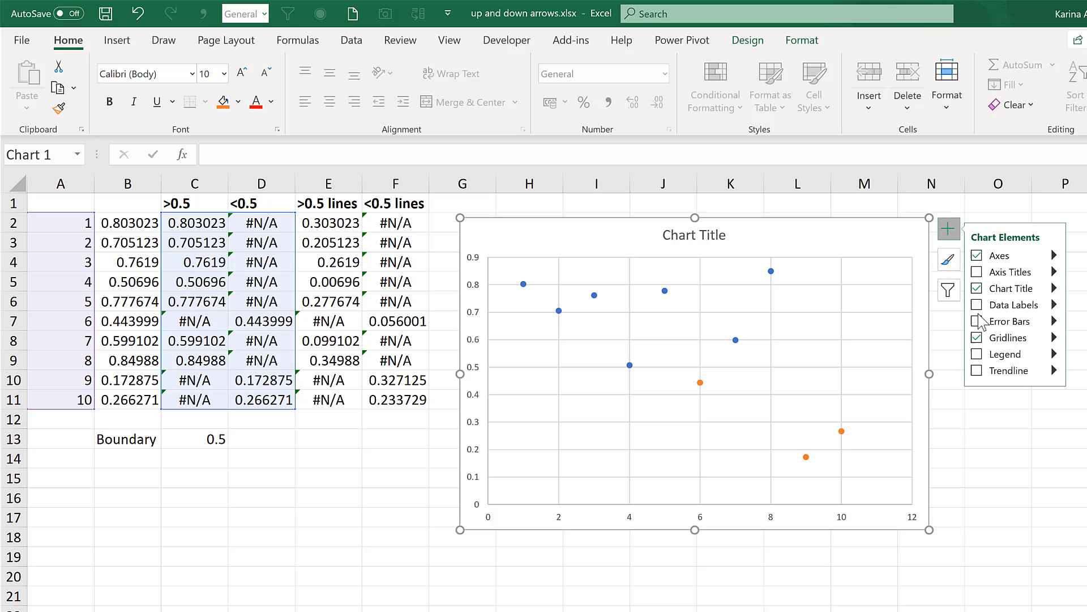
left_click(976, 320)
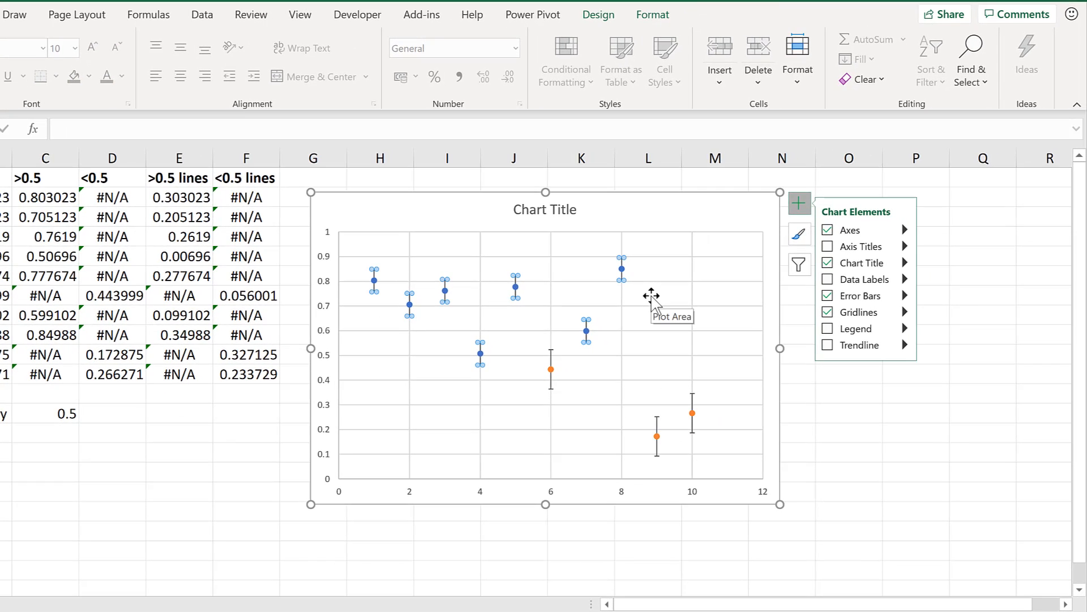
key("ctrl+1")
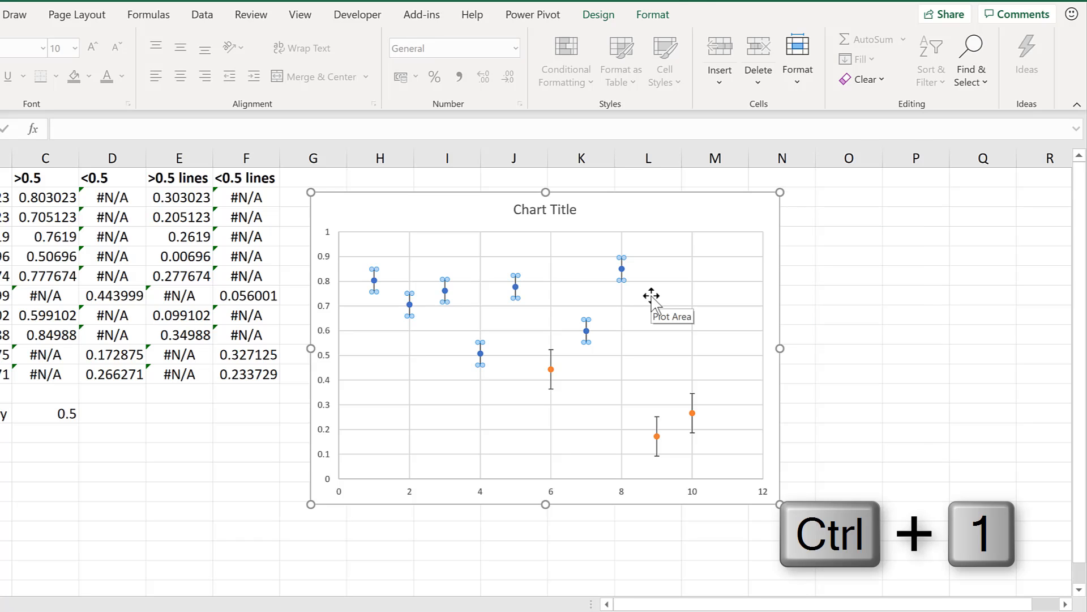
key("ctrl+1")
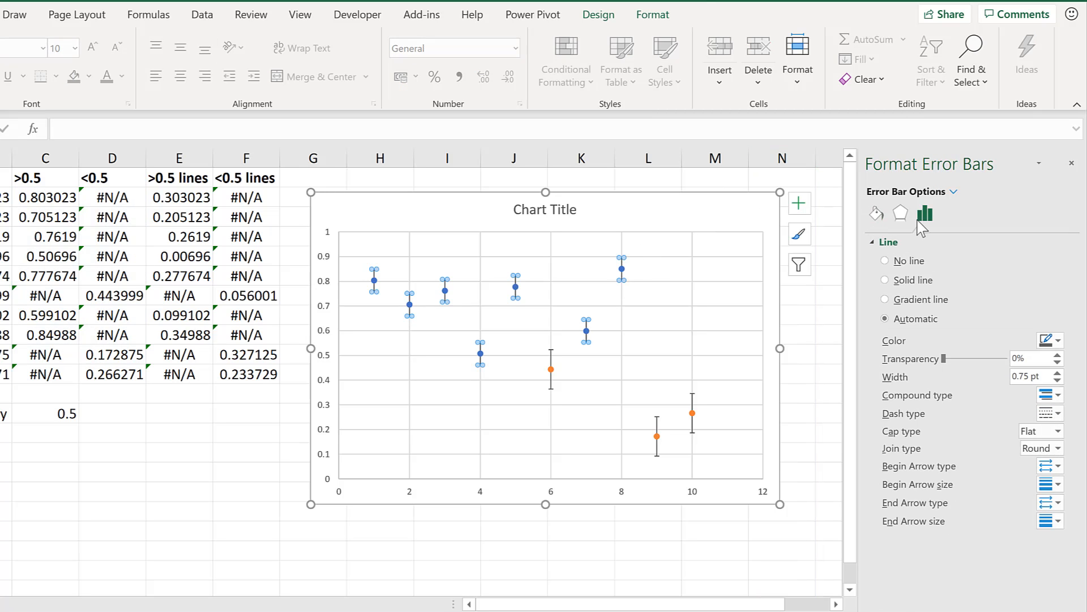
Set the blue error bars to Minus, No Cap, Custom with negative values from E2:E11.
left_click(924, 214)
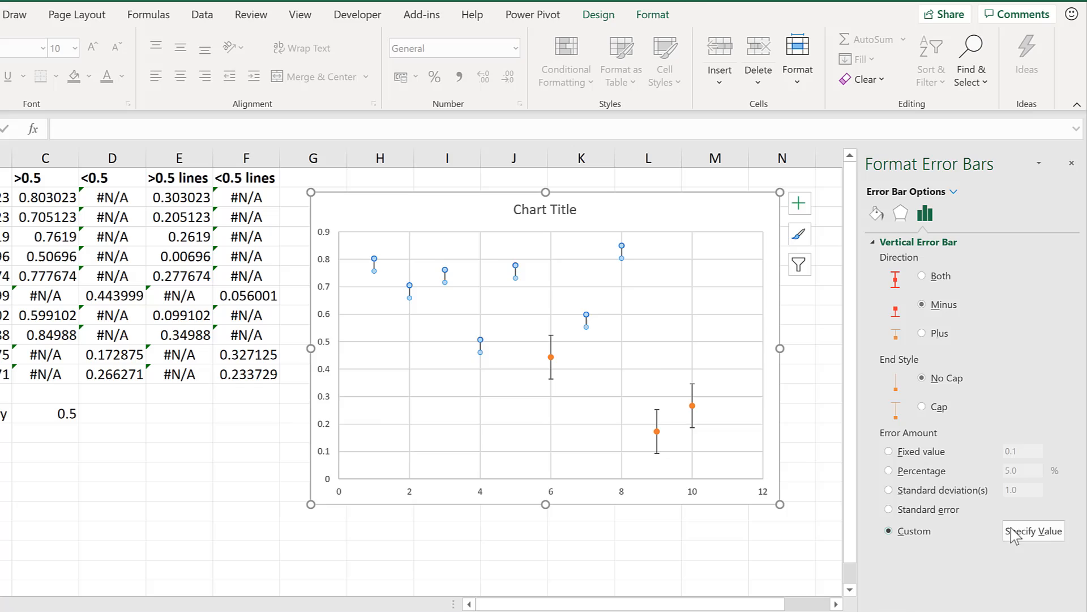
left_click(1033, 530)
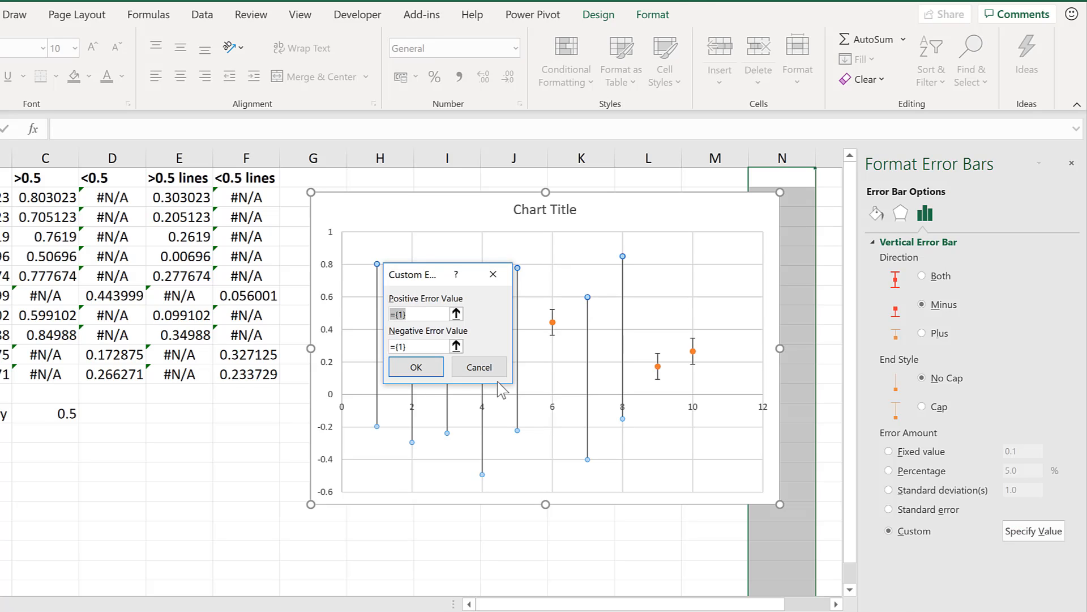
left_click(457, 314)
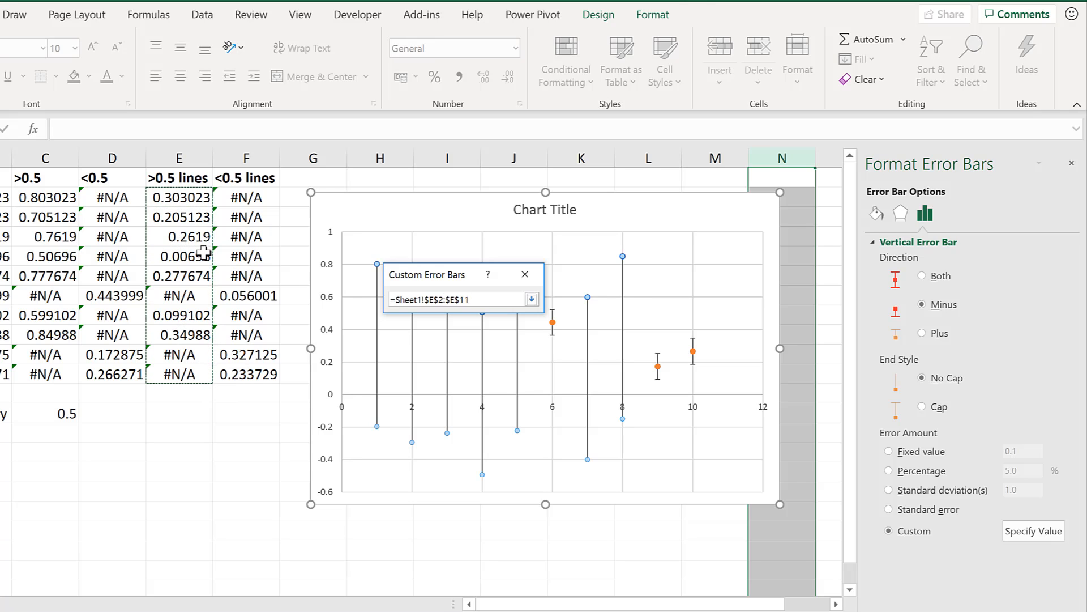
left_click(532, 300)
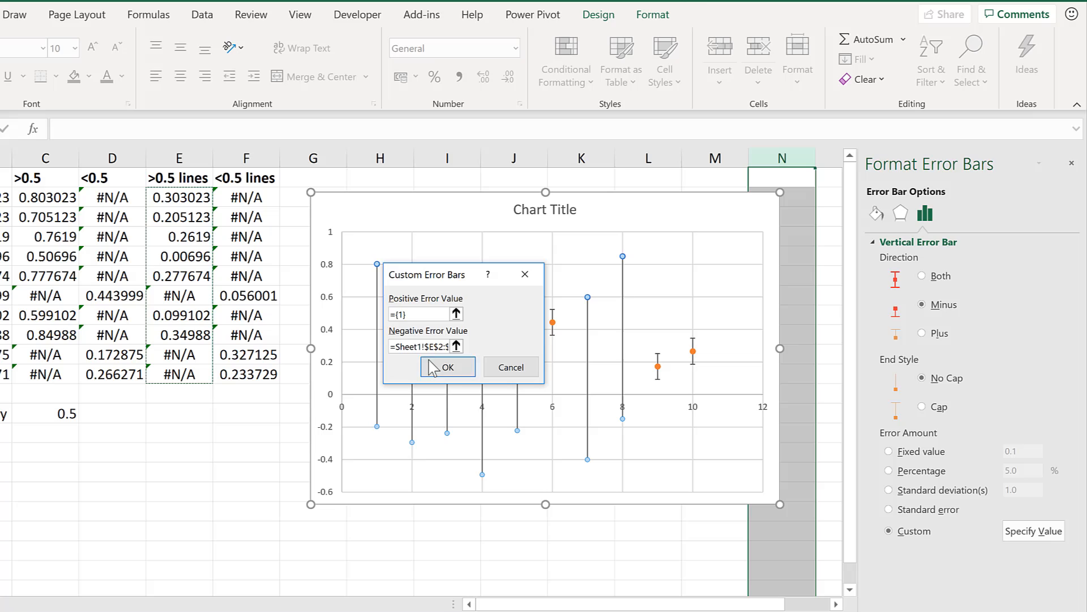
left_click(446, 366)
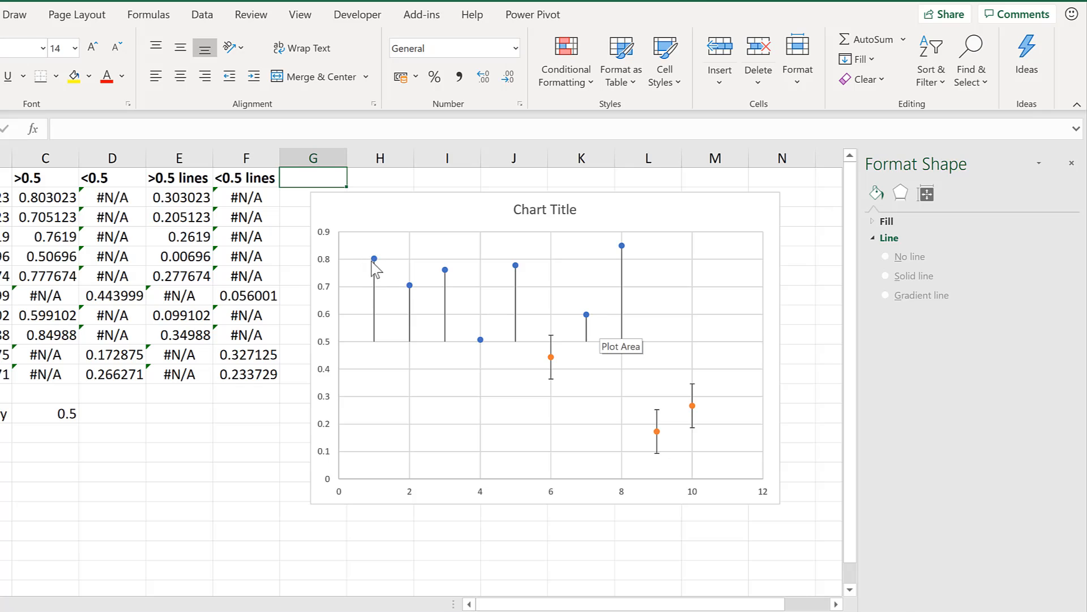
mouse_move(384, 326)
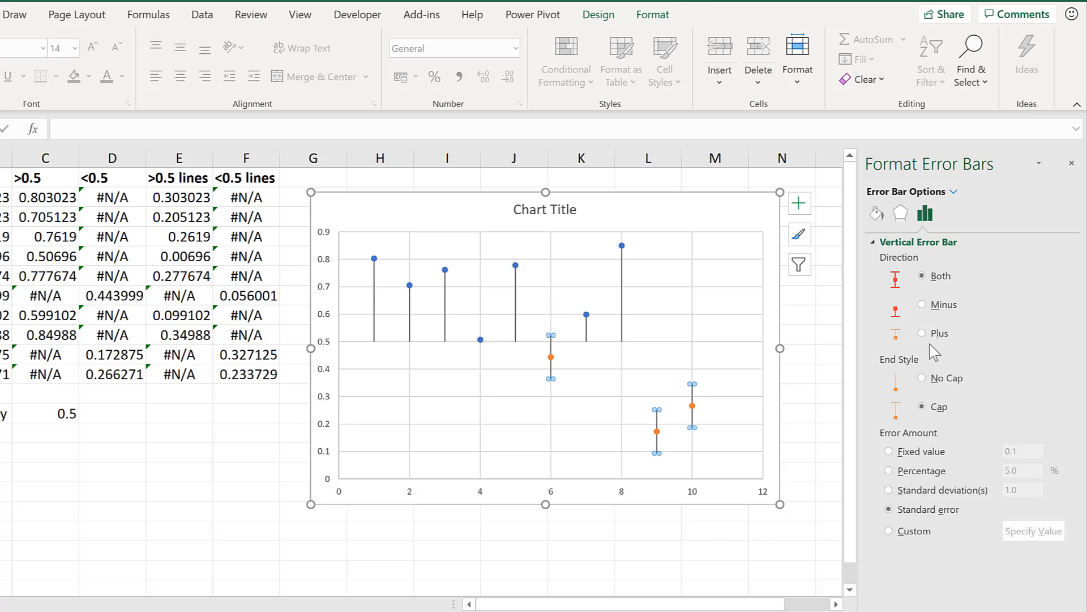
Set the orange error bars to Plus, No Cap, Custom with positive values from F2:F11.
left_click(922, 333)
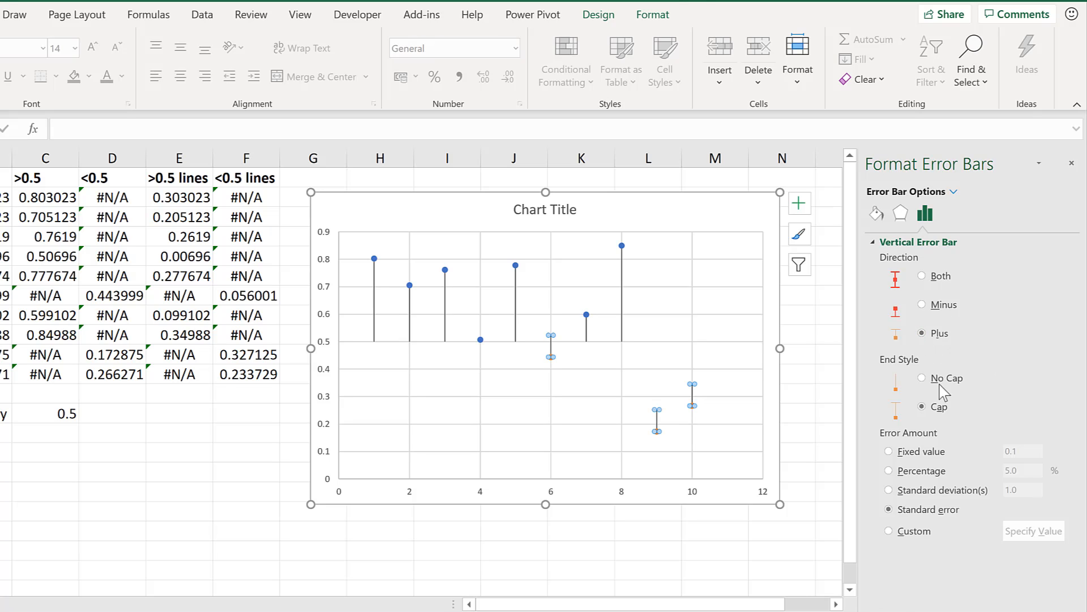
left_click(923, 377)
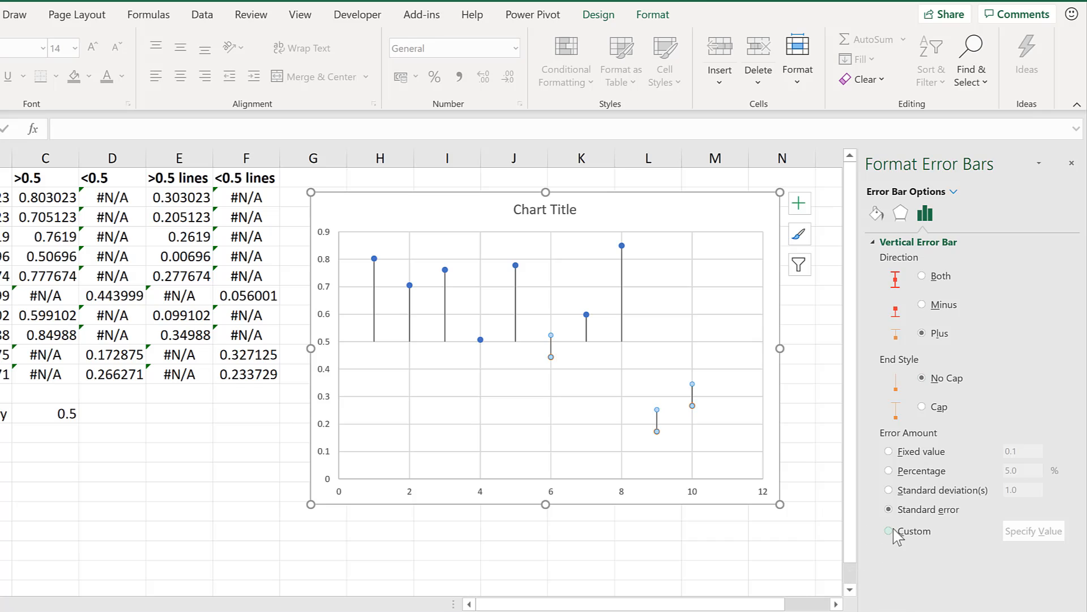
left_click(890, 530)
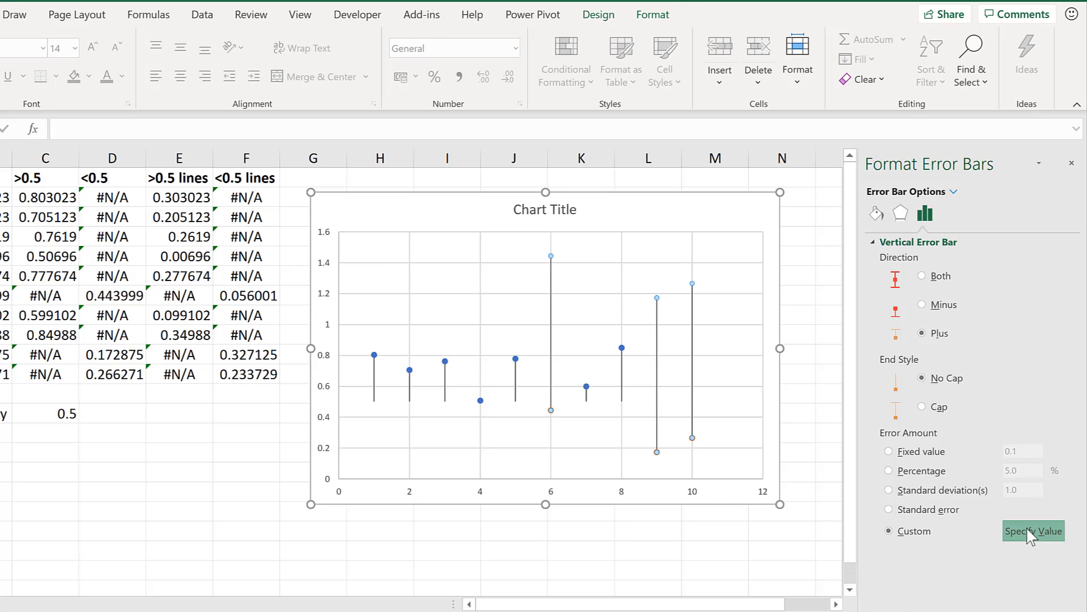
left_click(1033, 530)
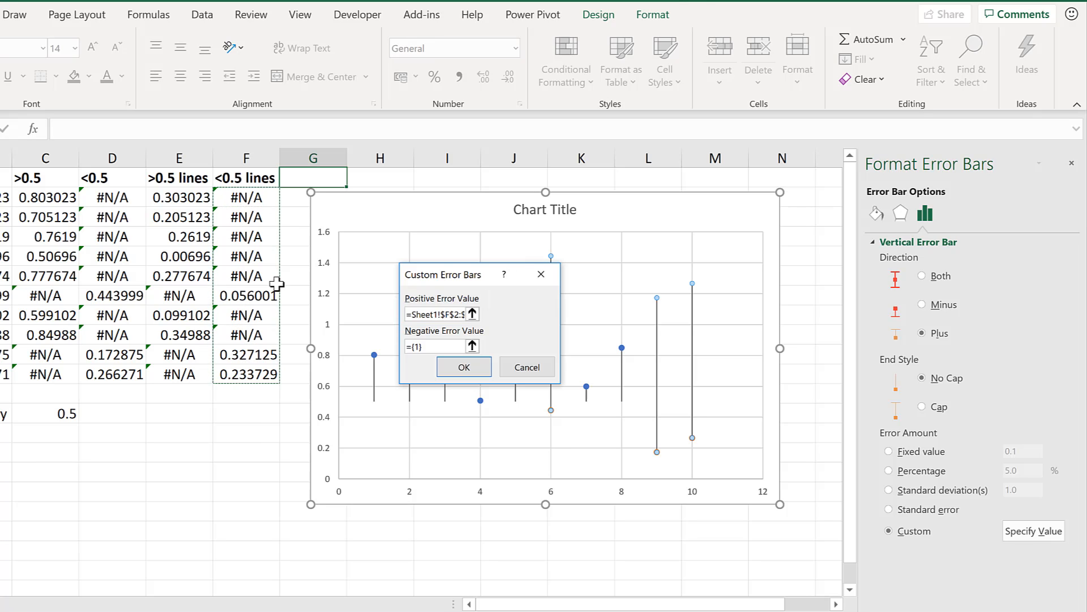
left_click(464, 366)
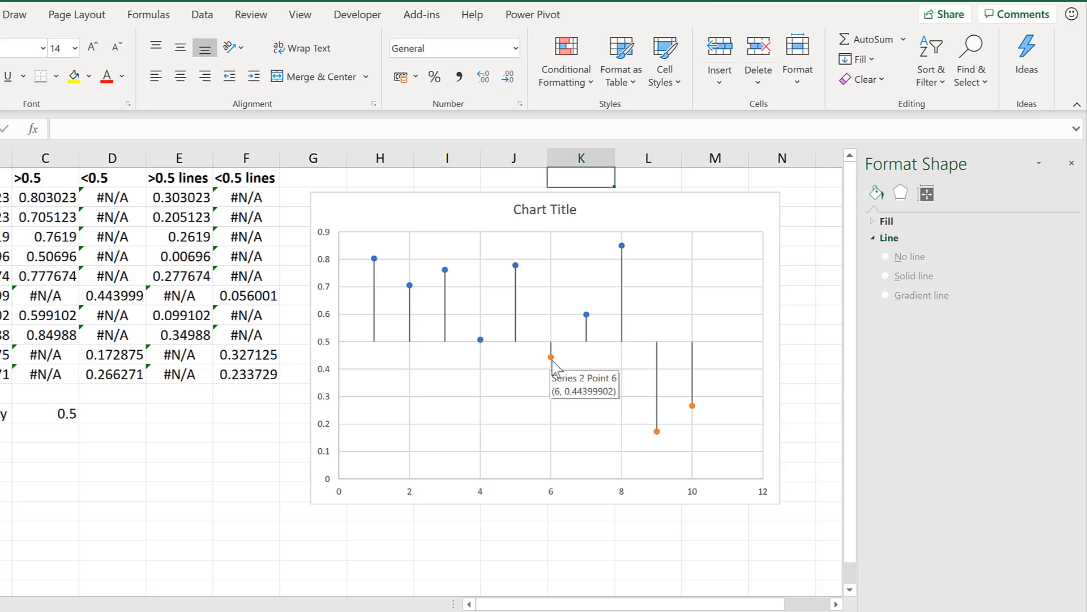
mouse_move(551, 352)
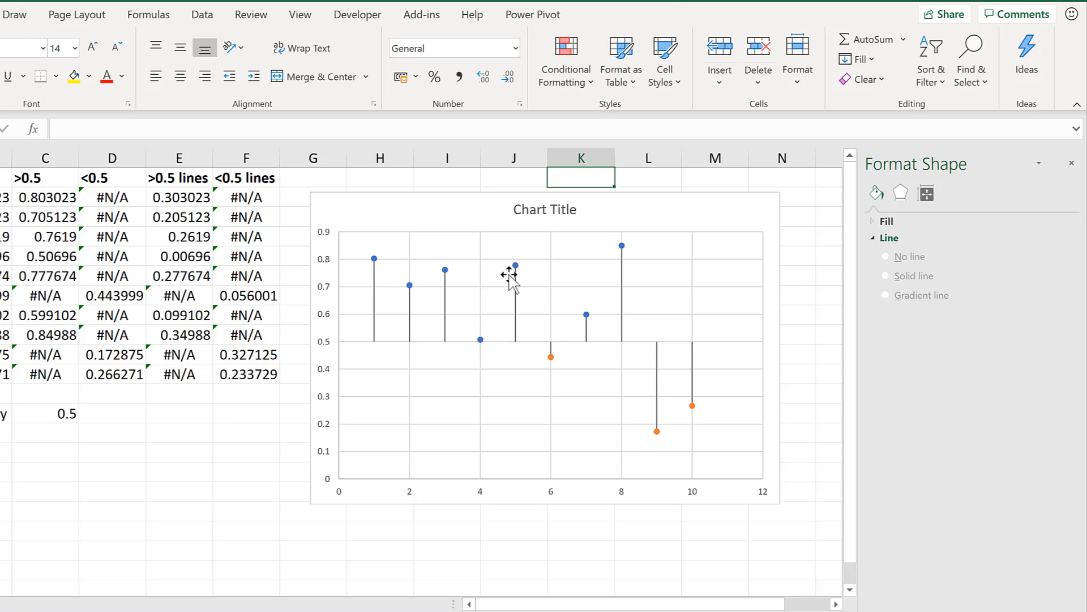
Give the above-0.5 series built-in triangle markers, size 15, no border, solid green fill.
left_click(515, 265)
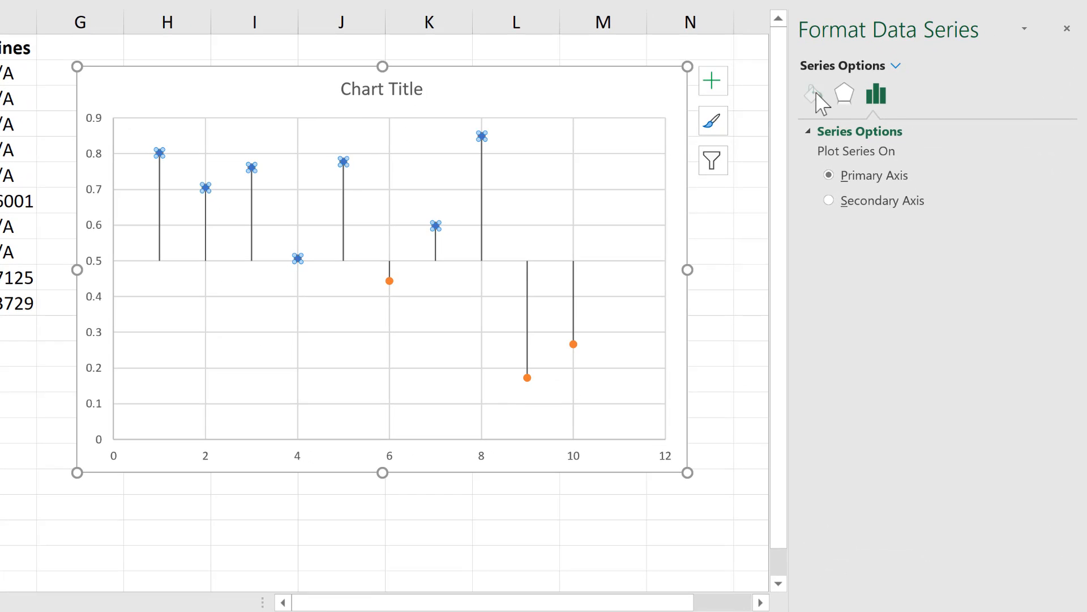
left_click(813, 94)
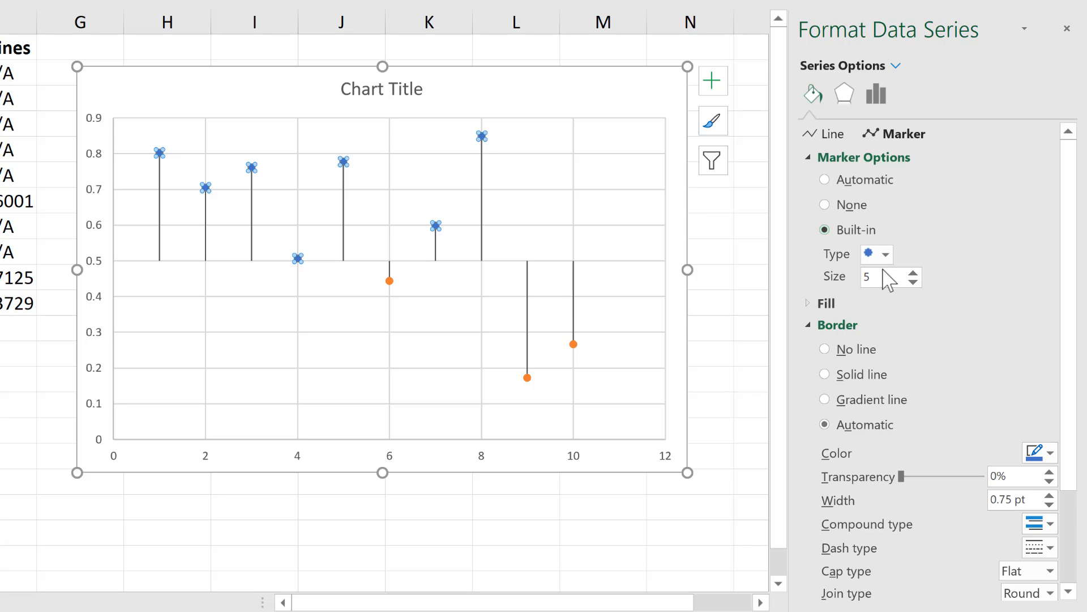
type("1")
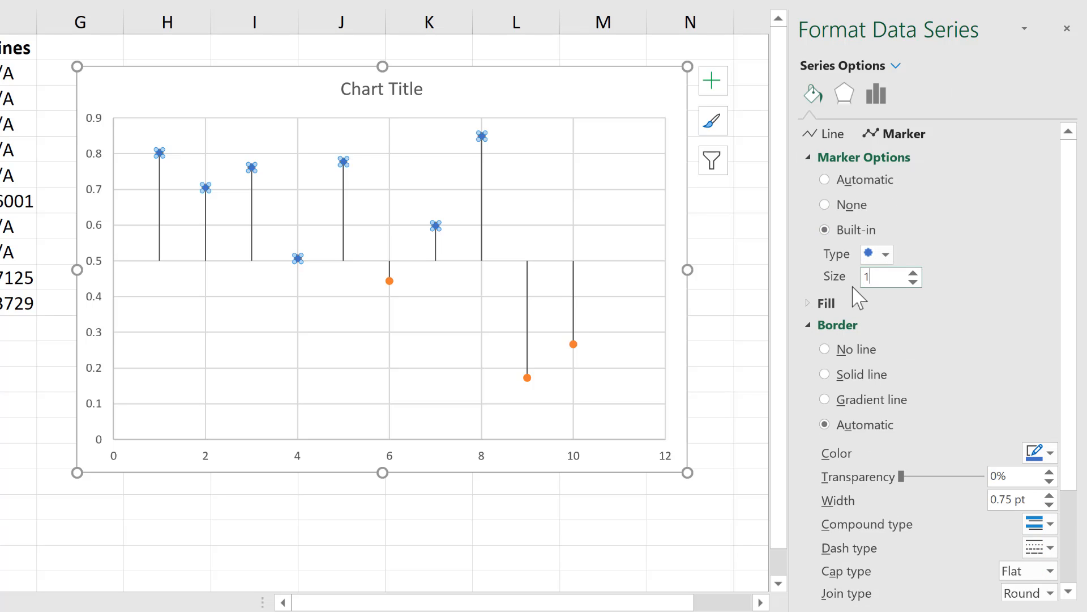
type("15")
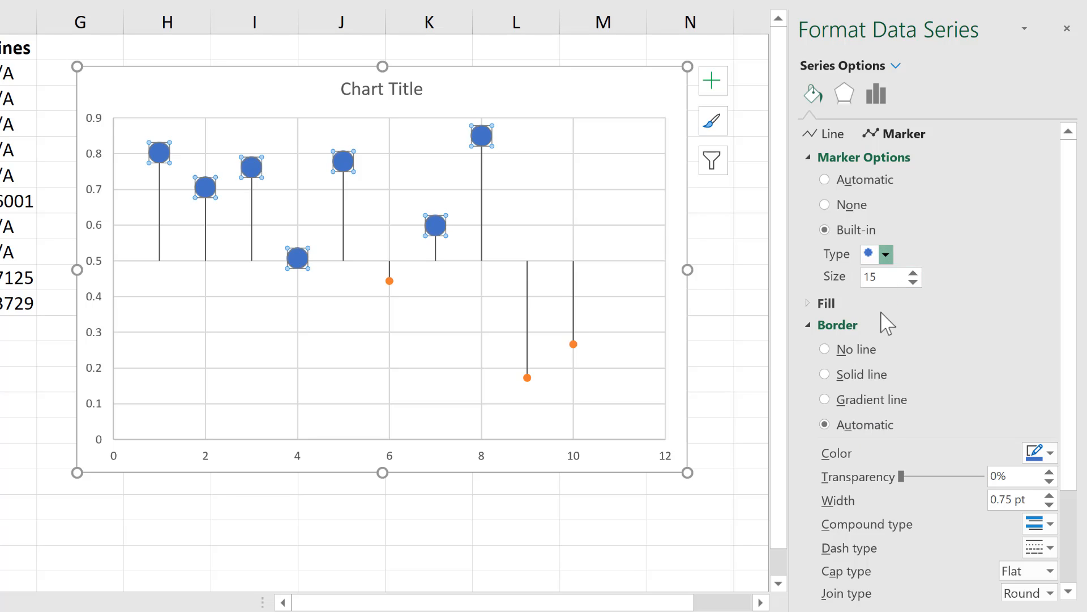
left_click(885, 254)
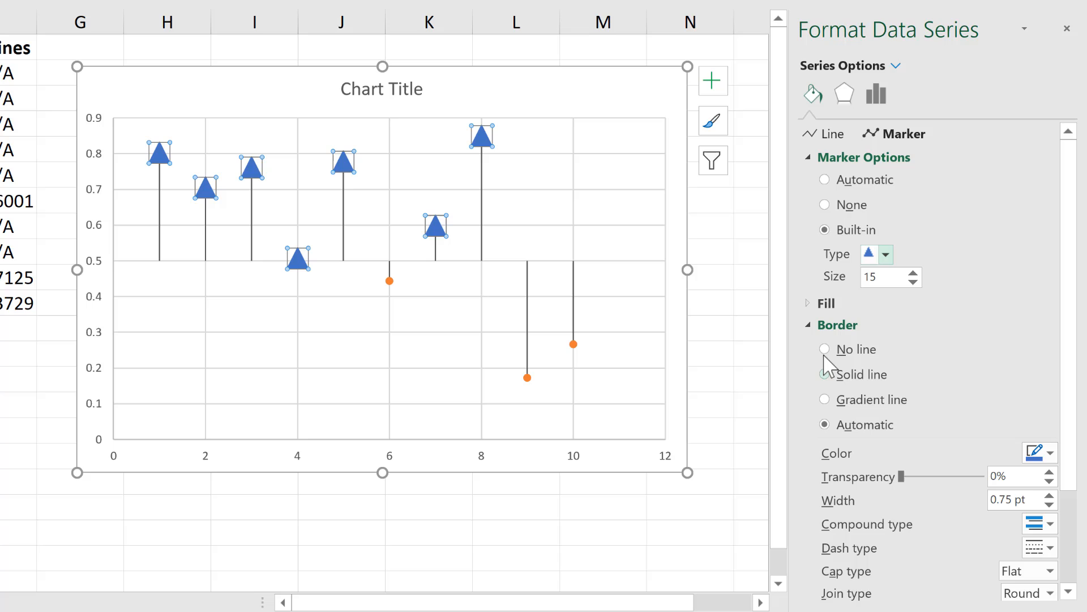
left_click(824, 302)
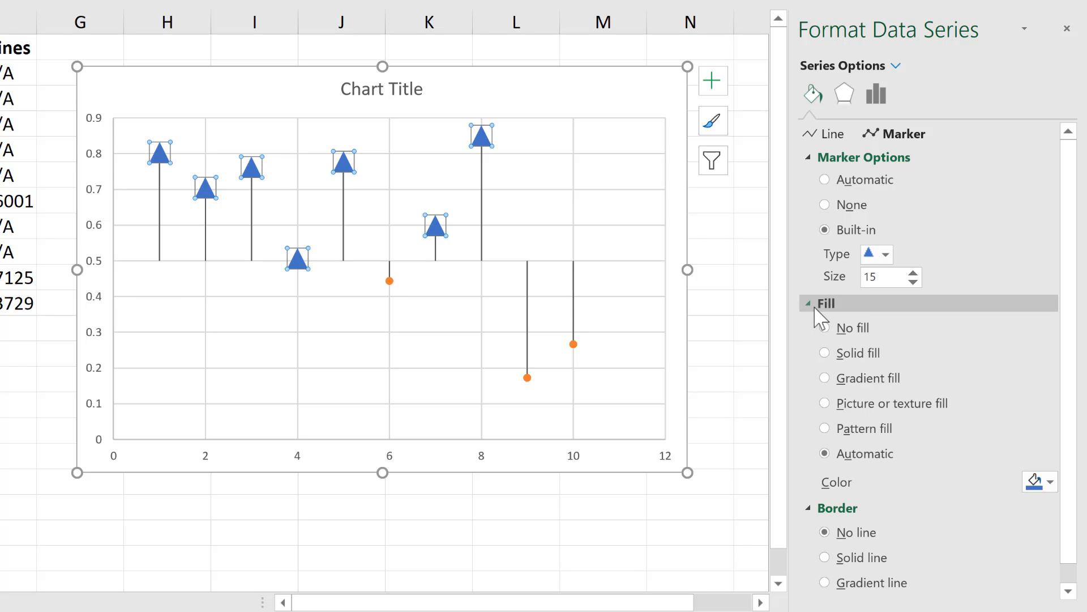
left_click(1049, 481)
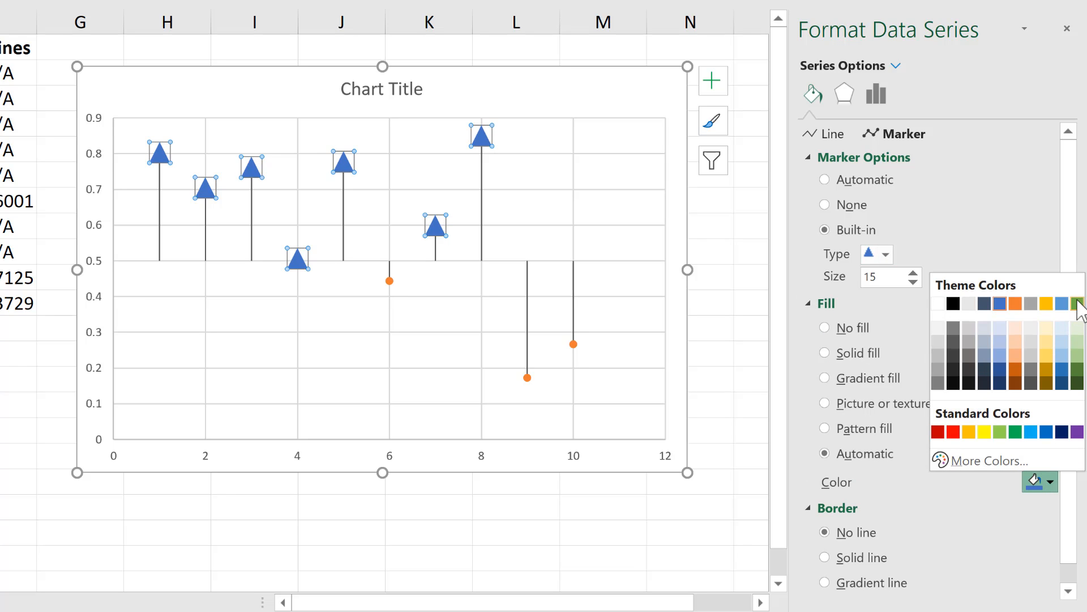
left_click(1079, 304)
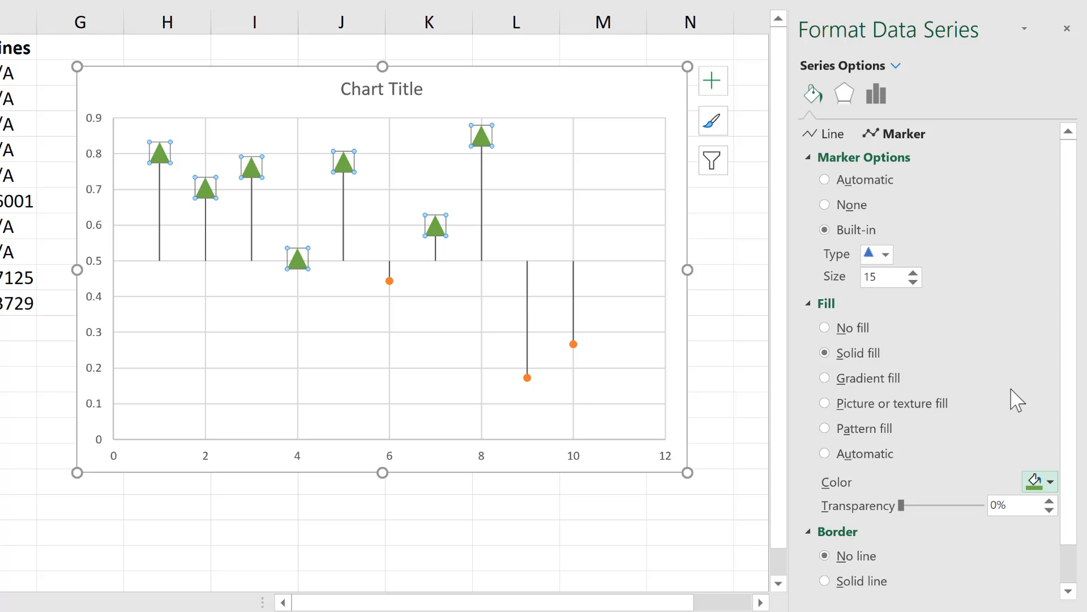
mouse_move(486, 174)
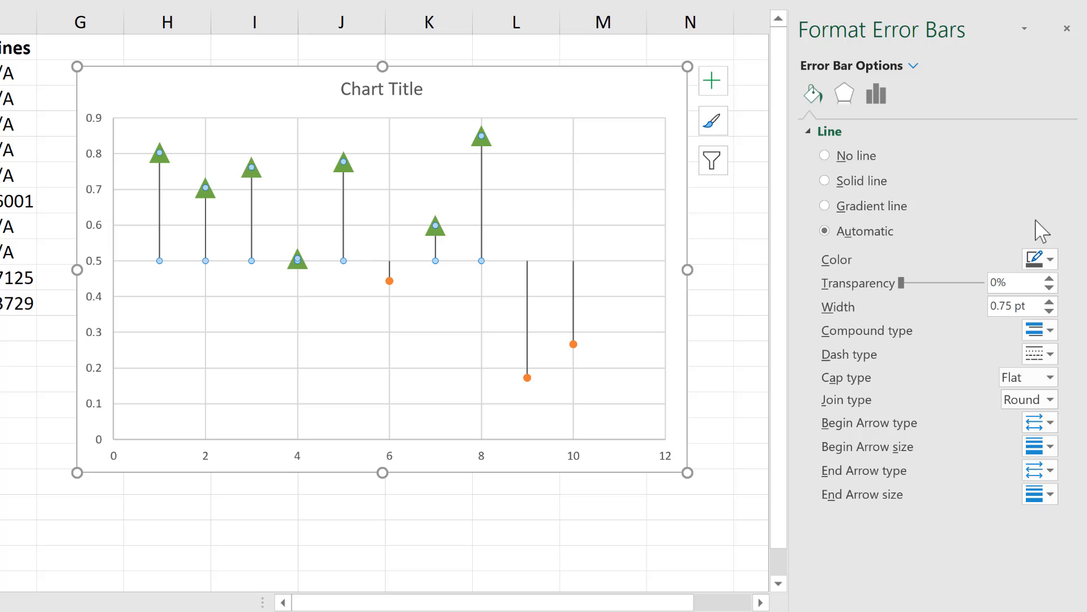
mouse_move(1079, 308)
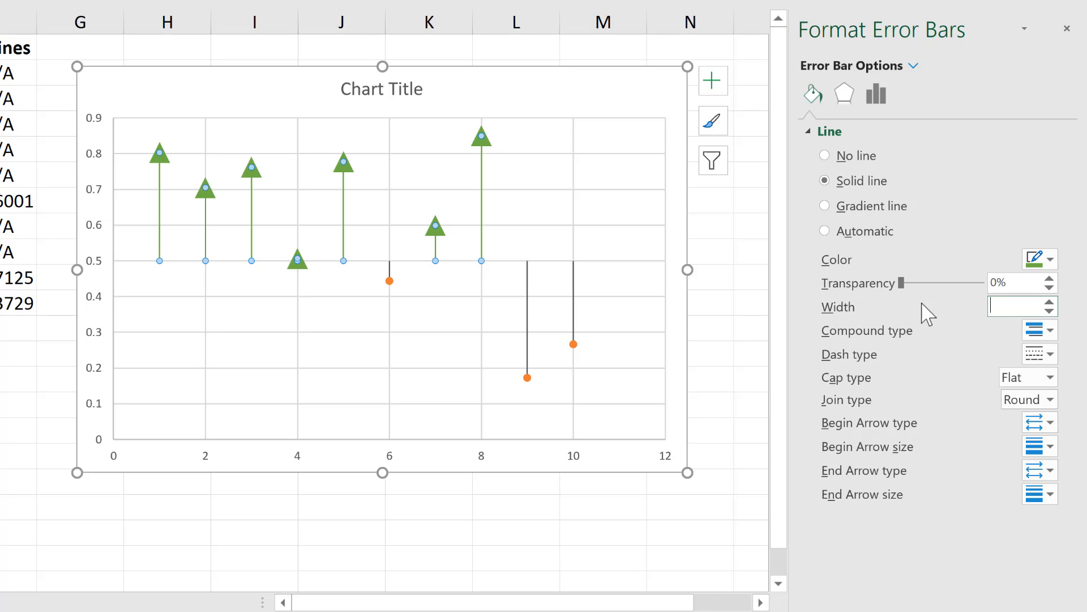
Set the drop lines under the green triangles to solid green, 4 pt wide.
type("4 pt")
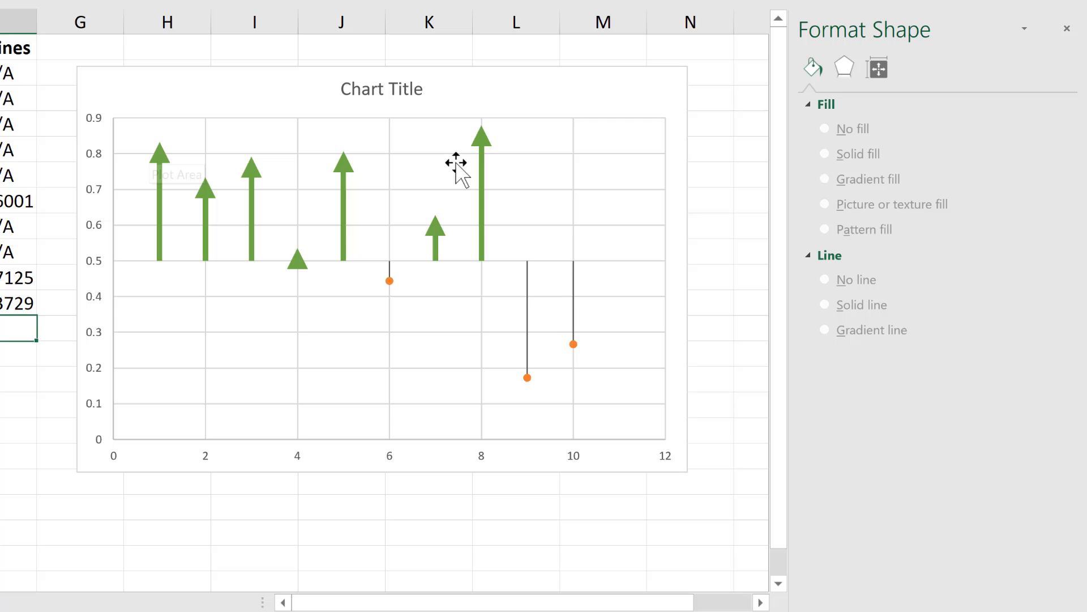
mouse_move(143, 197)
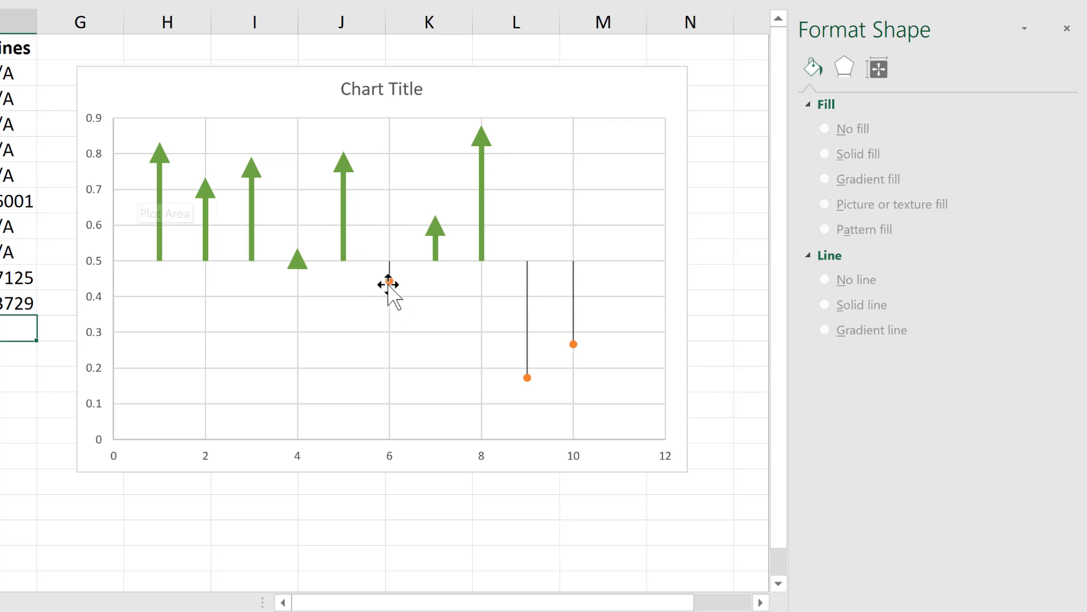
Give the below-0.5 series built-in round dot markers.
left_click(391, 281)
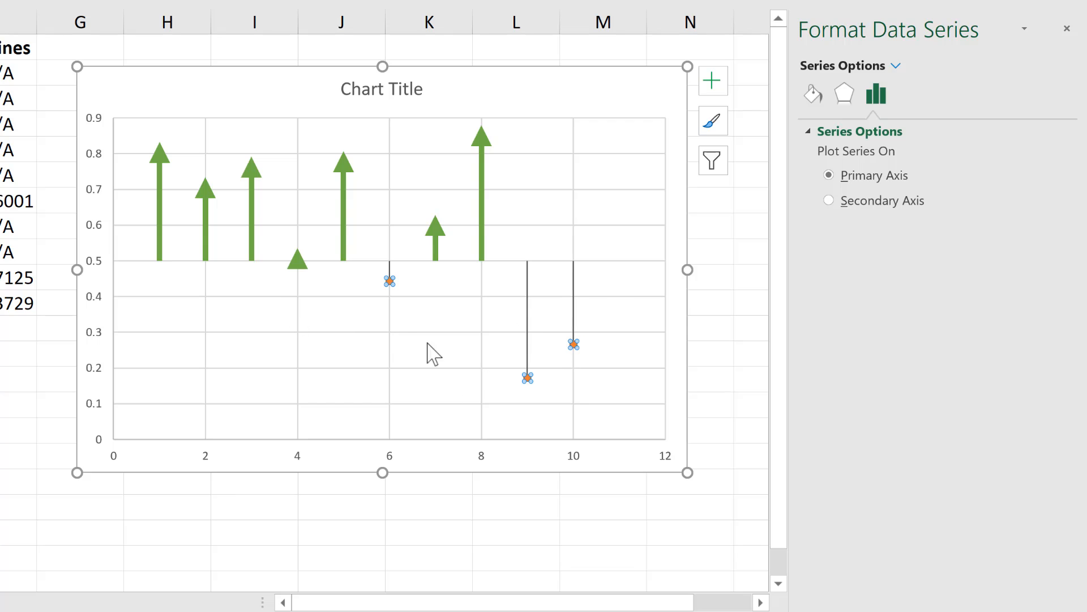
left_click(812, 94)
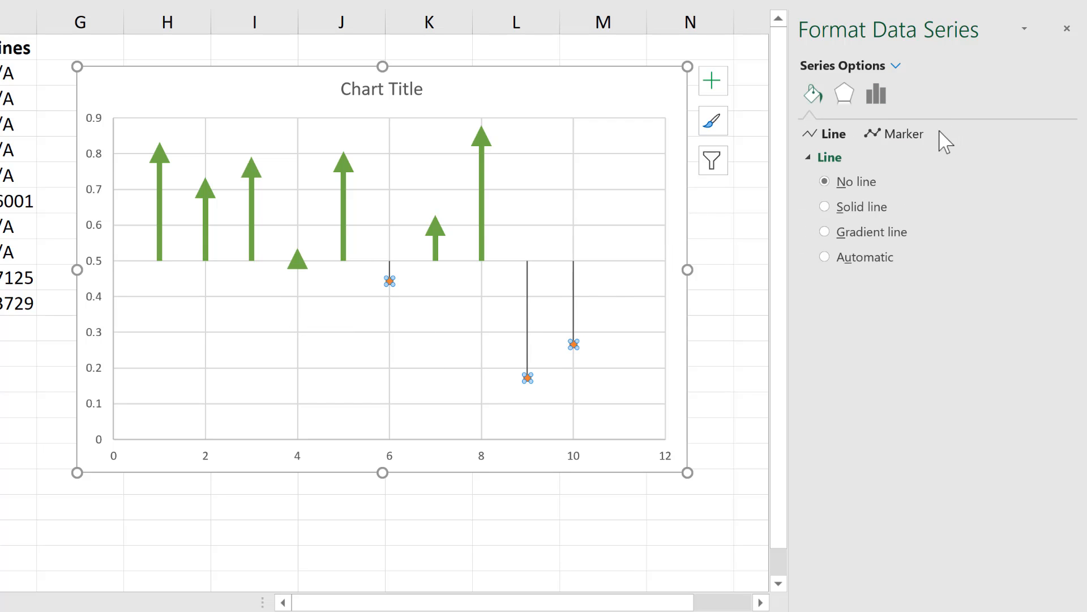
left_click(902, 134)
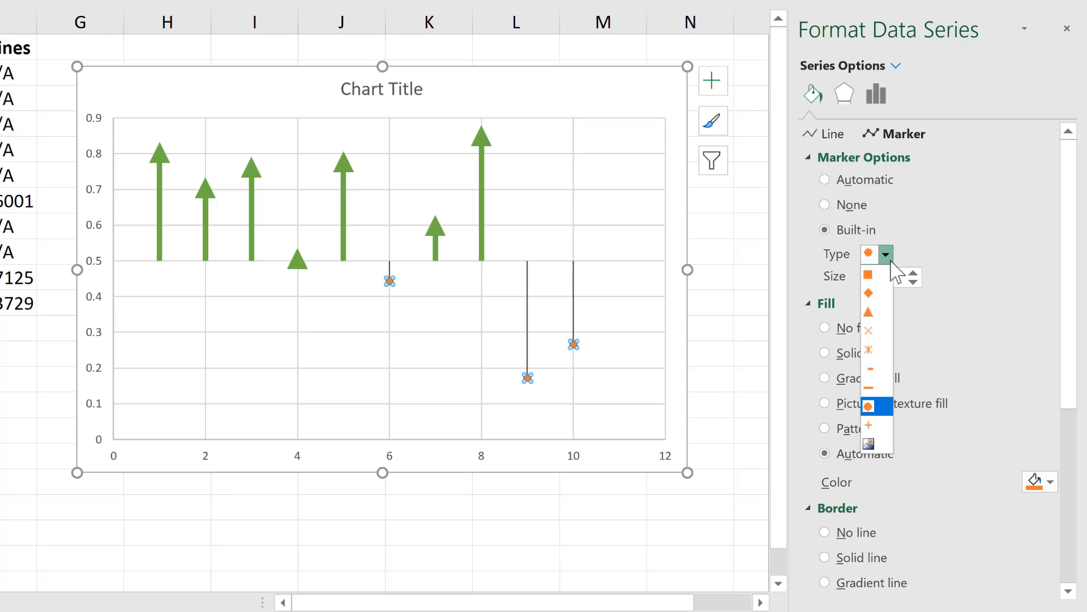
mouse_move(871, 428)
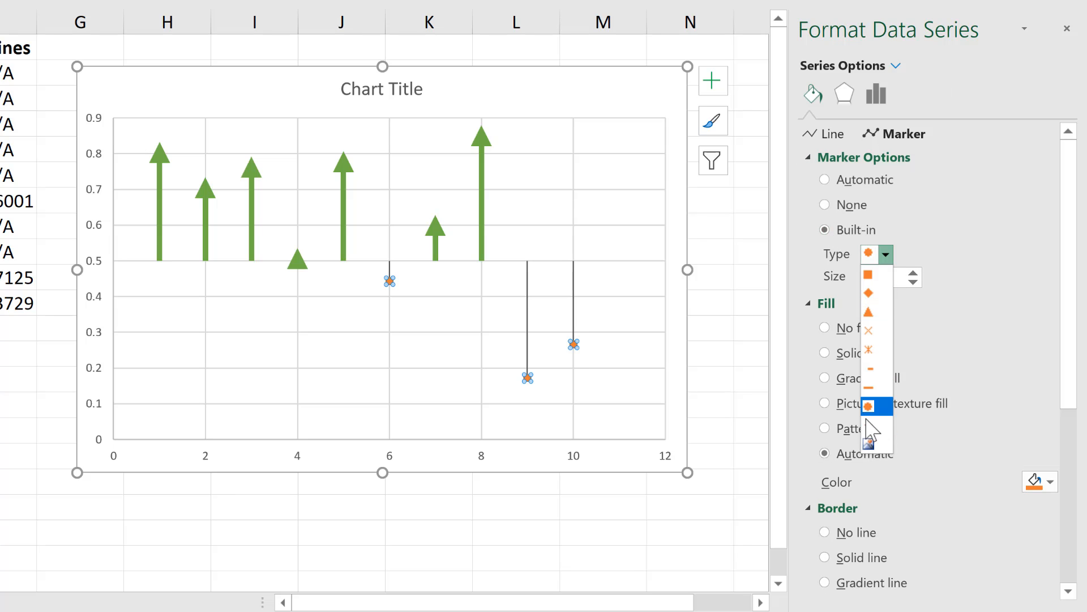
left_click(868, 403)
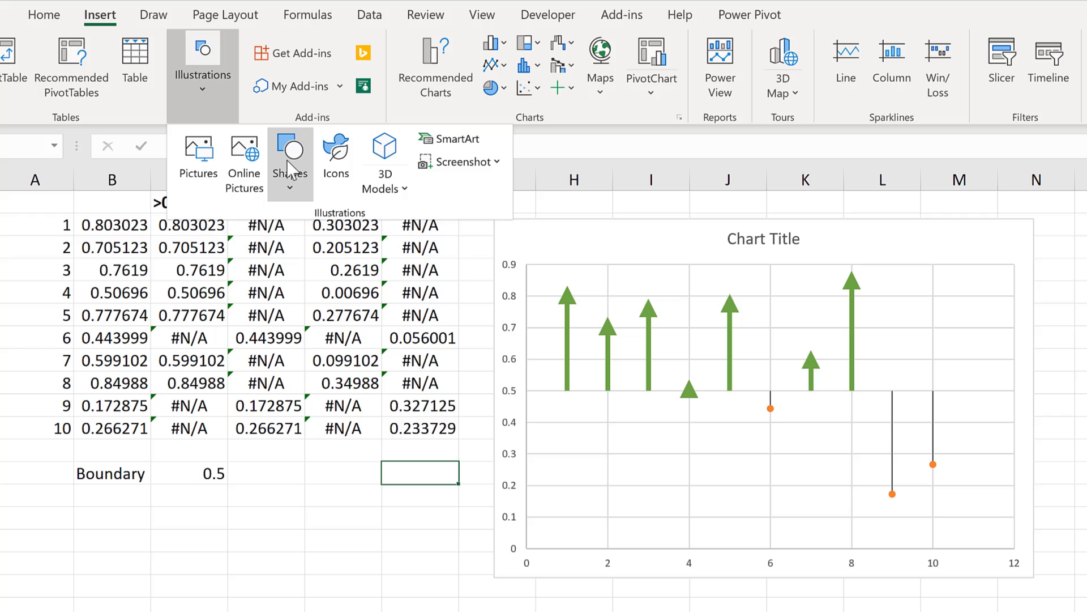
Draw an isosceles triangle shape over the up-arrow at x = 5 and select it.
left_click(290, 157)
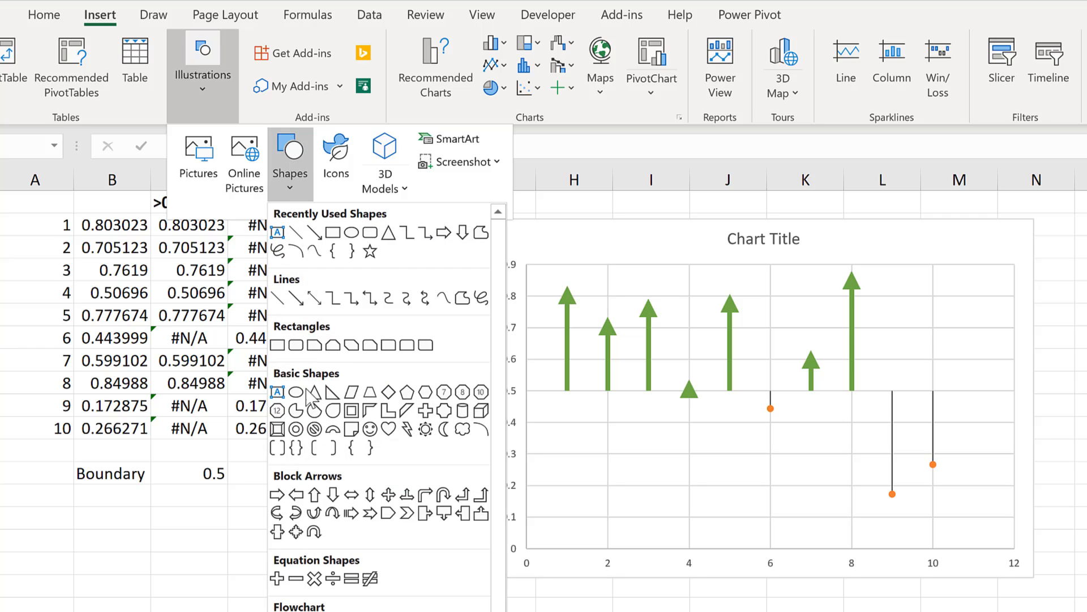
mouse_move(314, 390)
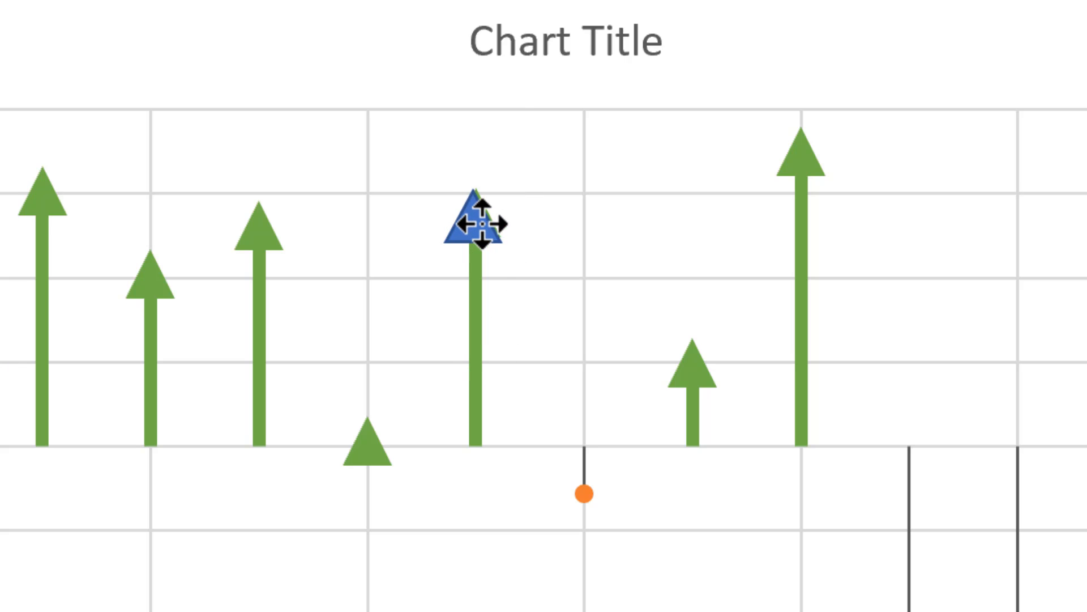
left_click(477, 222)
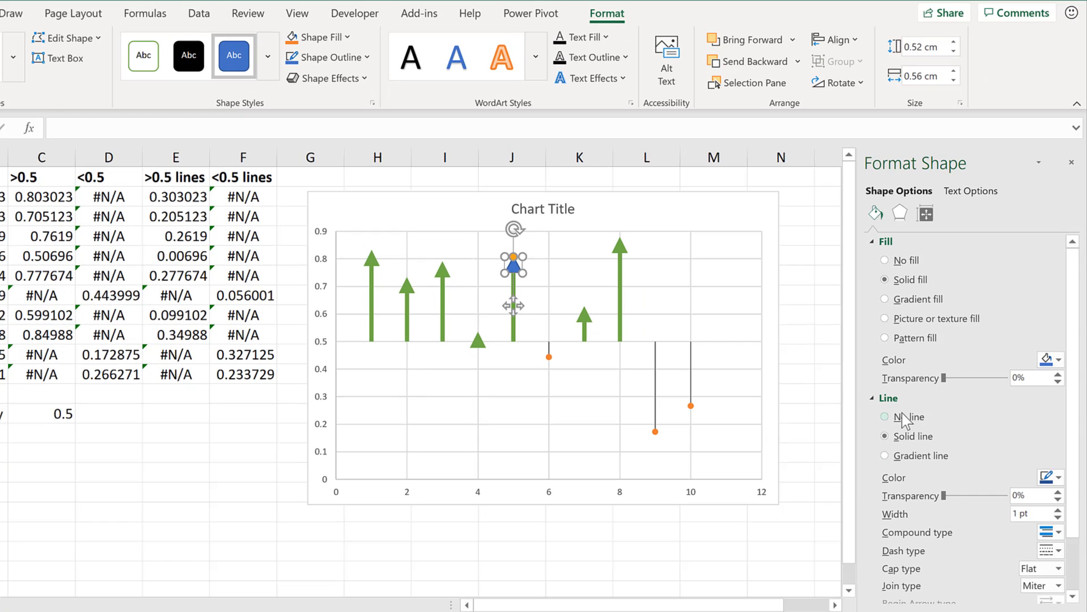
Make the triangle solid red with no outline, flip it to point downward, and reselect it.
left_click(885, 416)
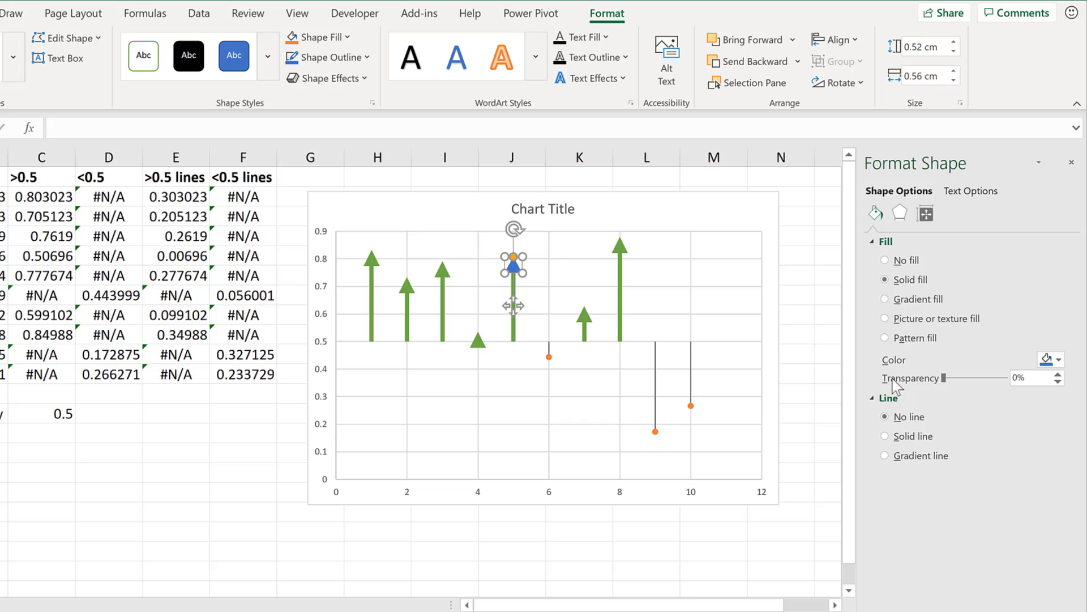
left_click(1058, 359)
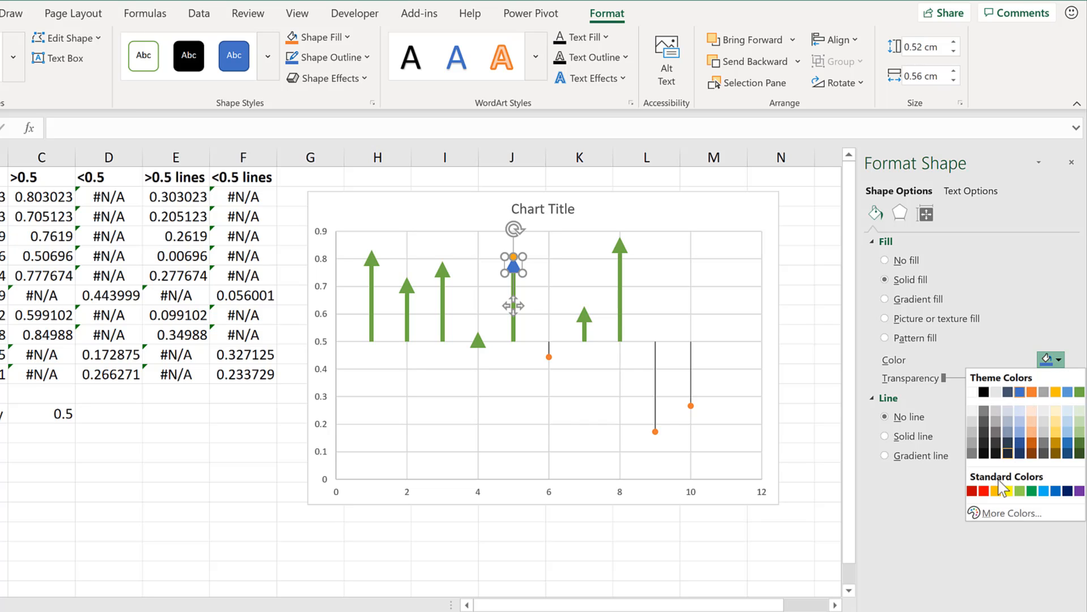
left_click(972, 491)
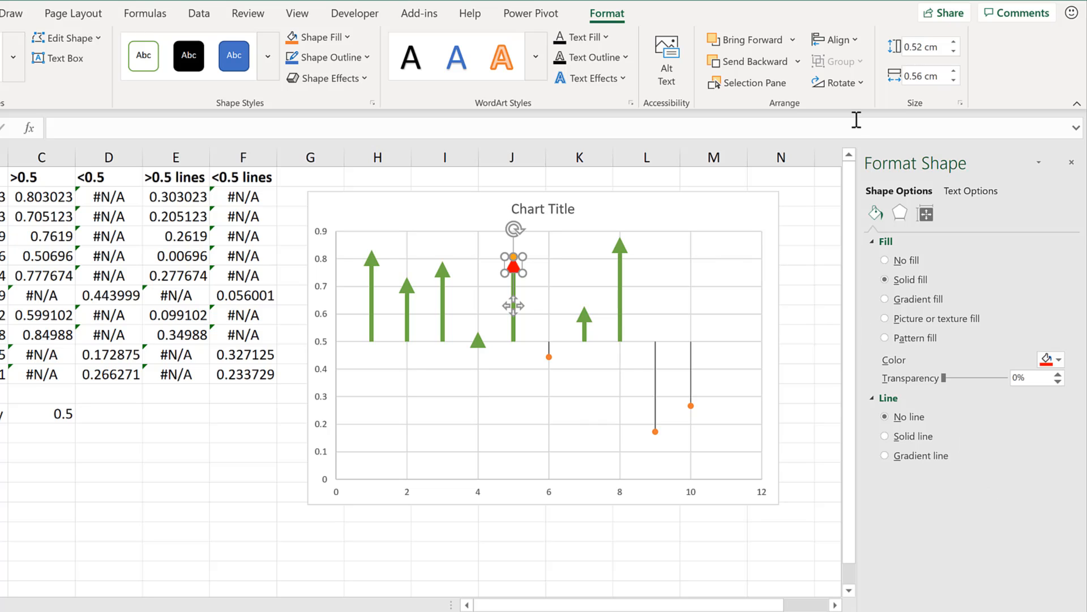
left_click(837, 82)
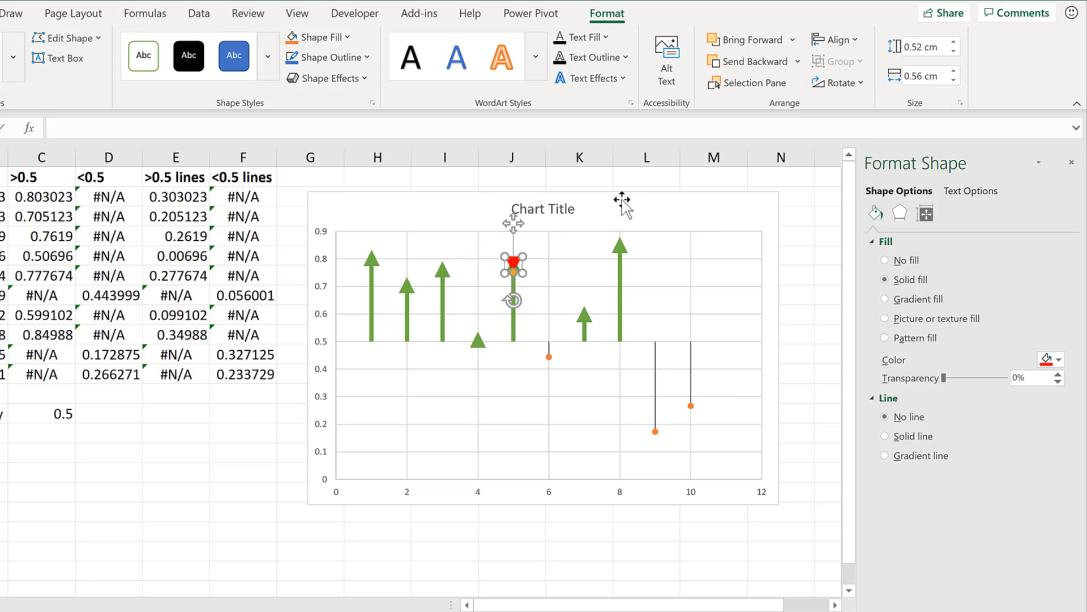
left_click(579, 177)
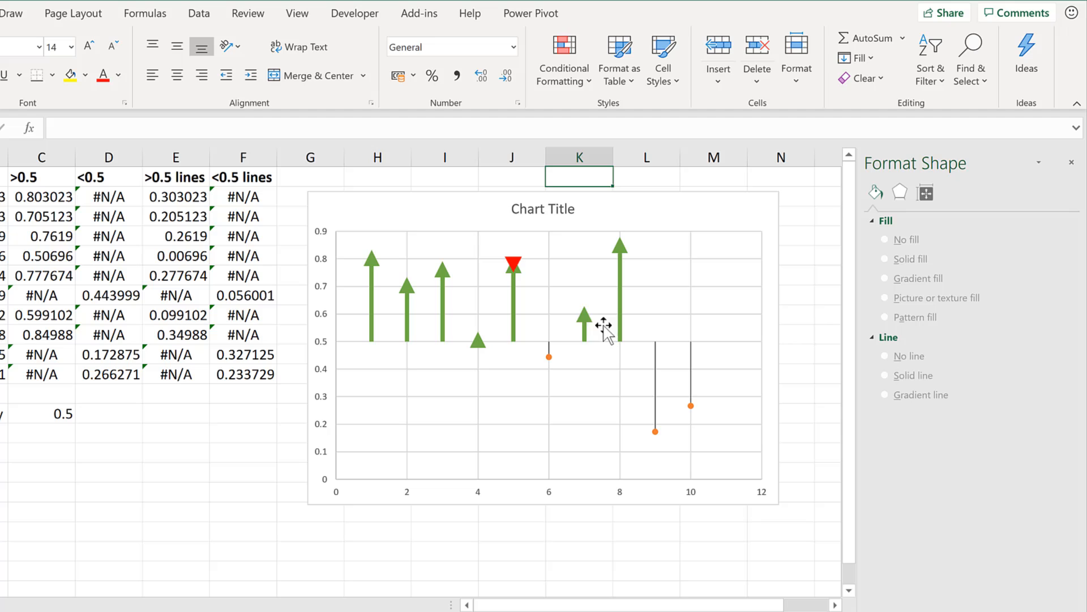
left_click(513, 264)
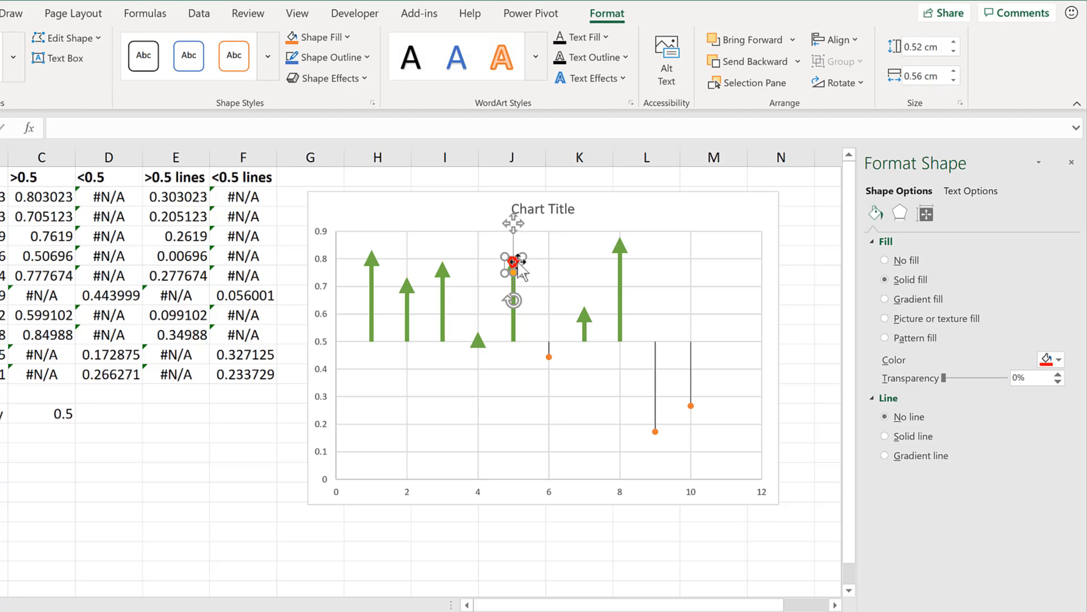
mouse_move(555, 282)
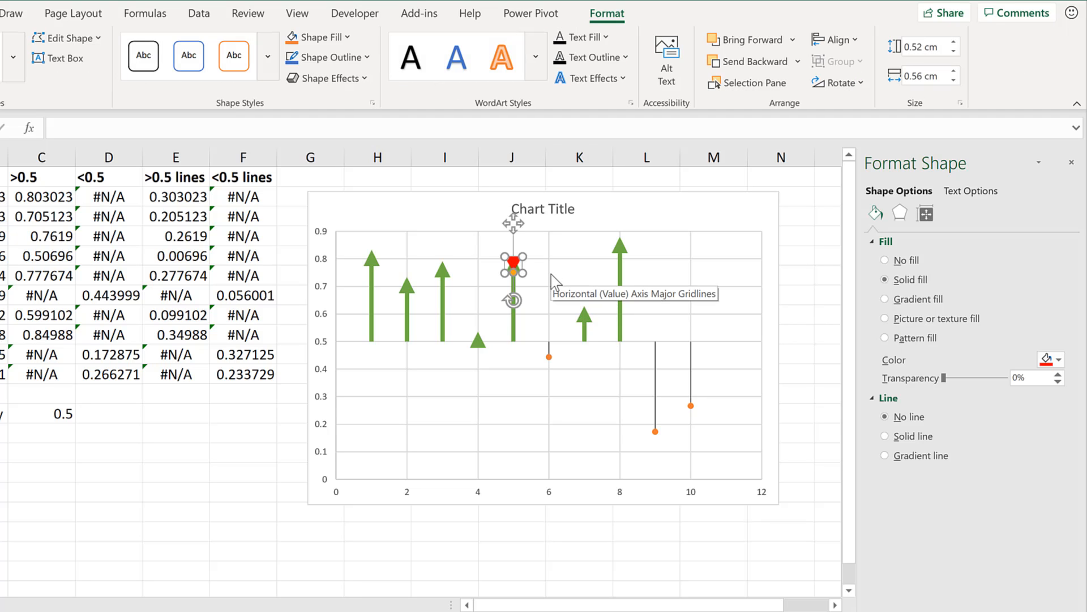
Copy the red triangle and paste it as the marker for the below-0.5 series.
key("ctrl+c")
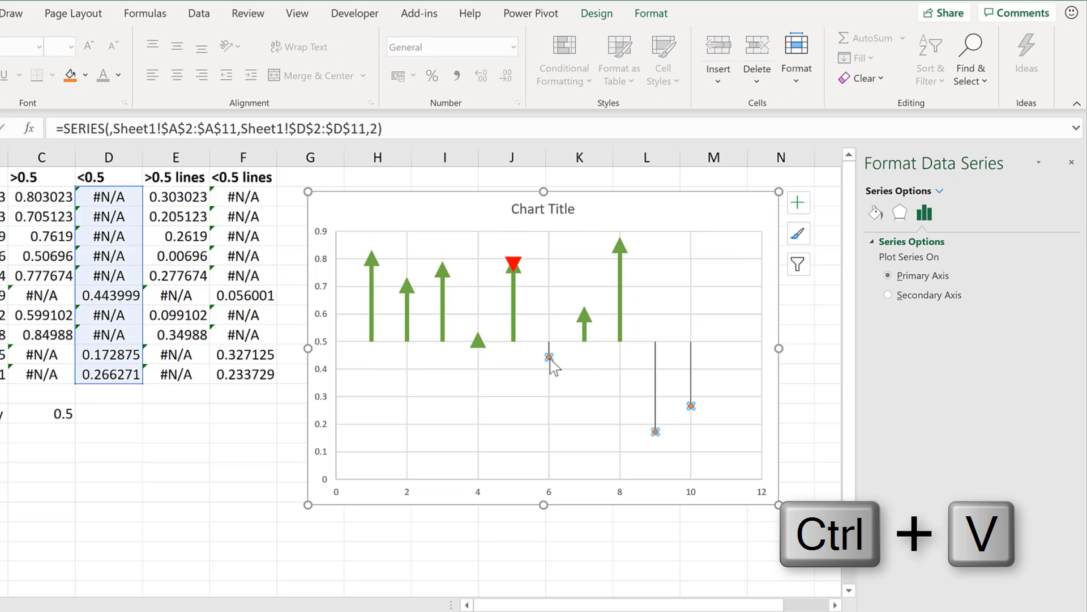
key("ctrl+v")
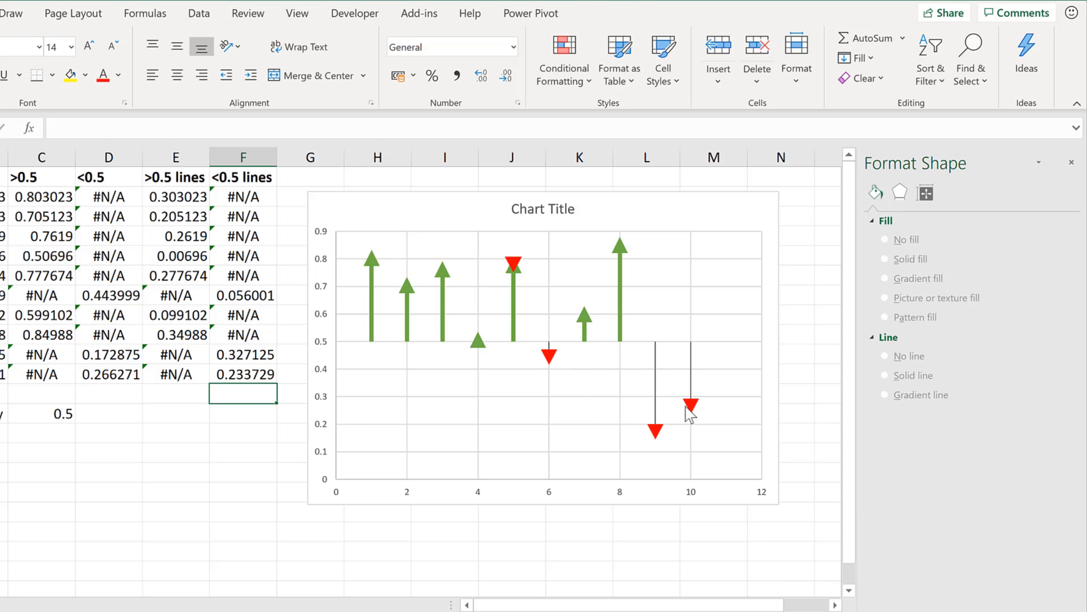
mouse_move(550, 353)
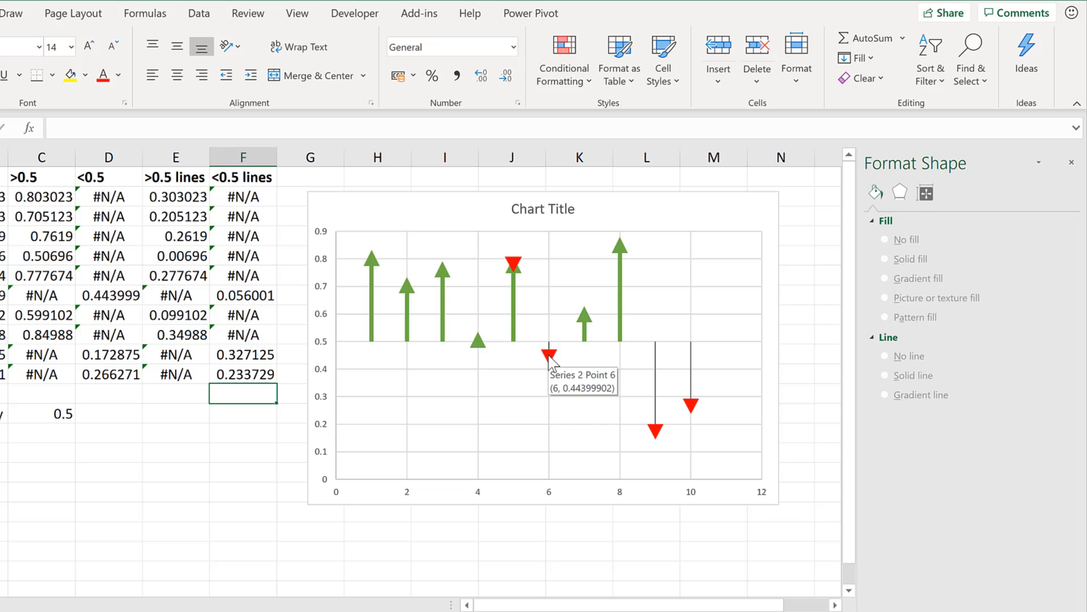
mouse_move(577, 412)
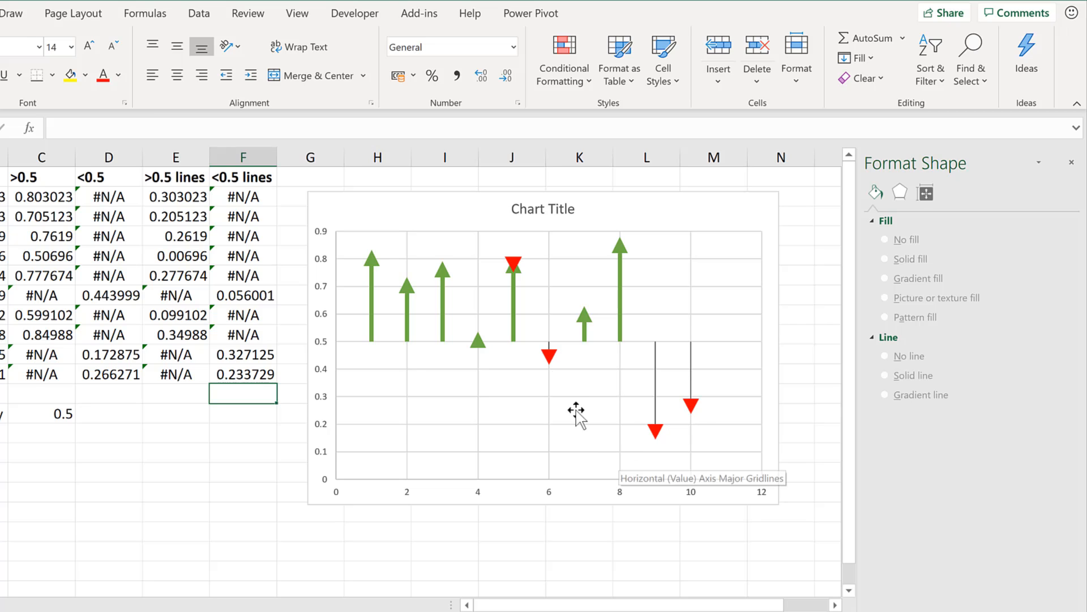
mouse_move(609, 427)
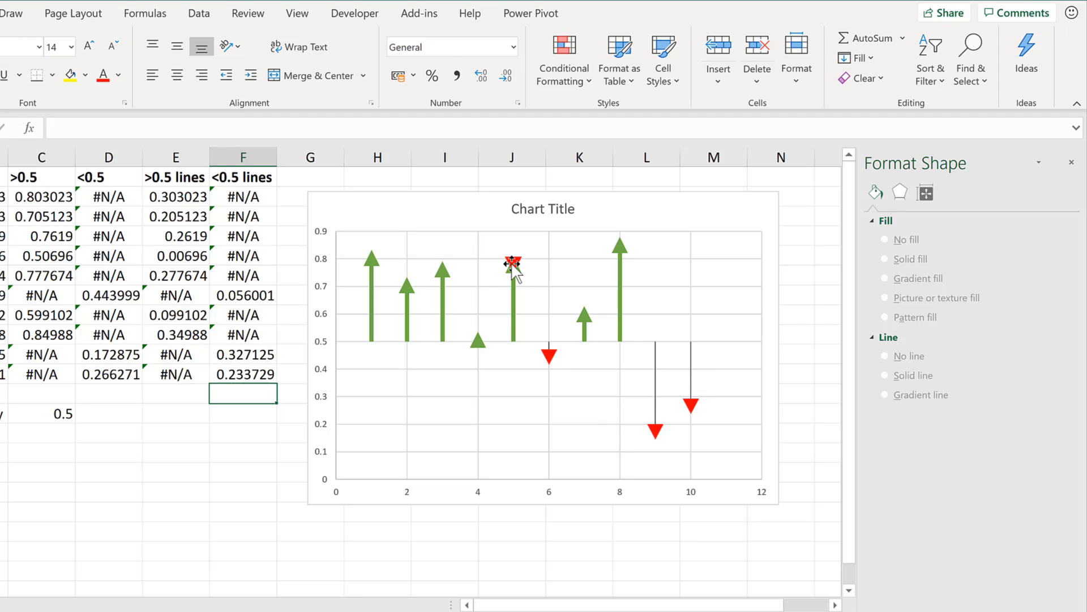
Delete the spare triangle and make the below-0.5 drop lines thick solid red.
left_click(512, 264)
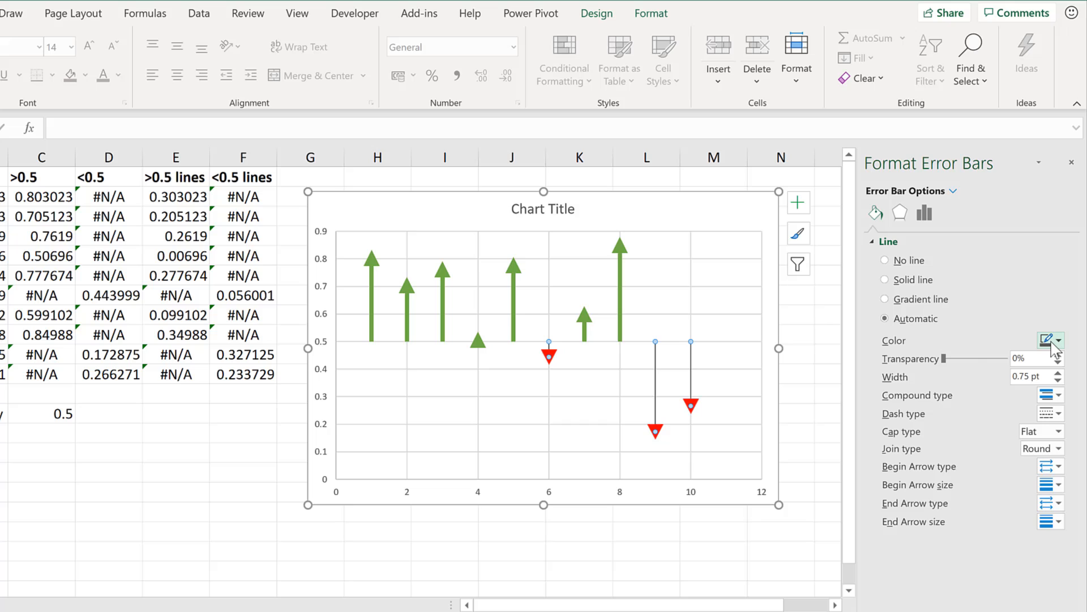
left_click(1046, 339)
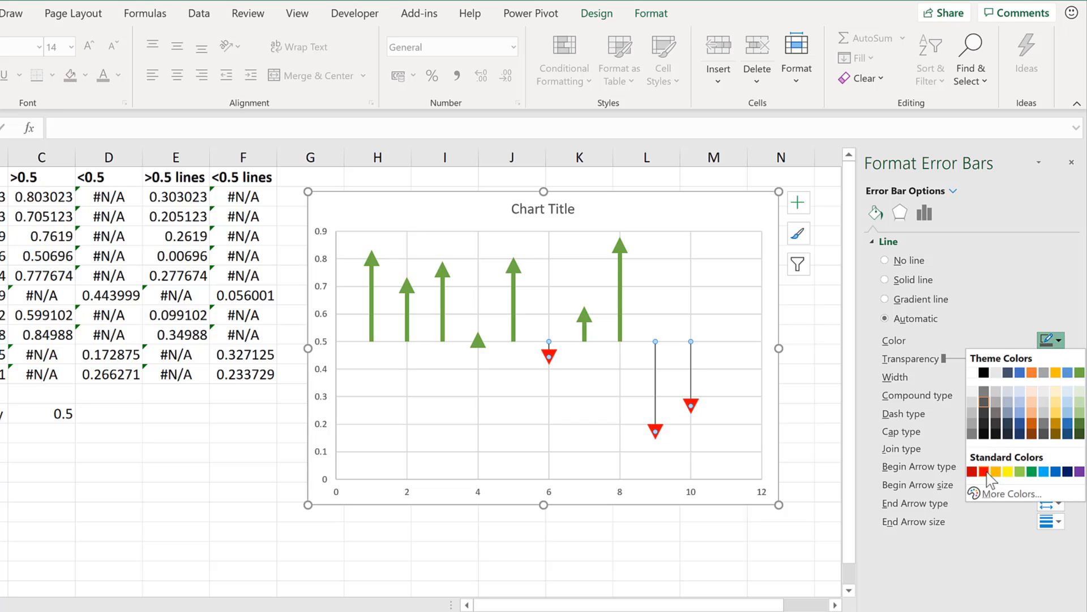
left_click(980, 471)
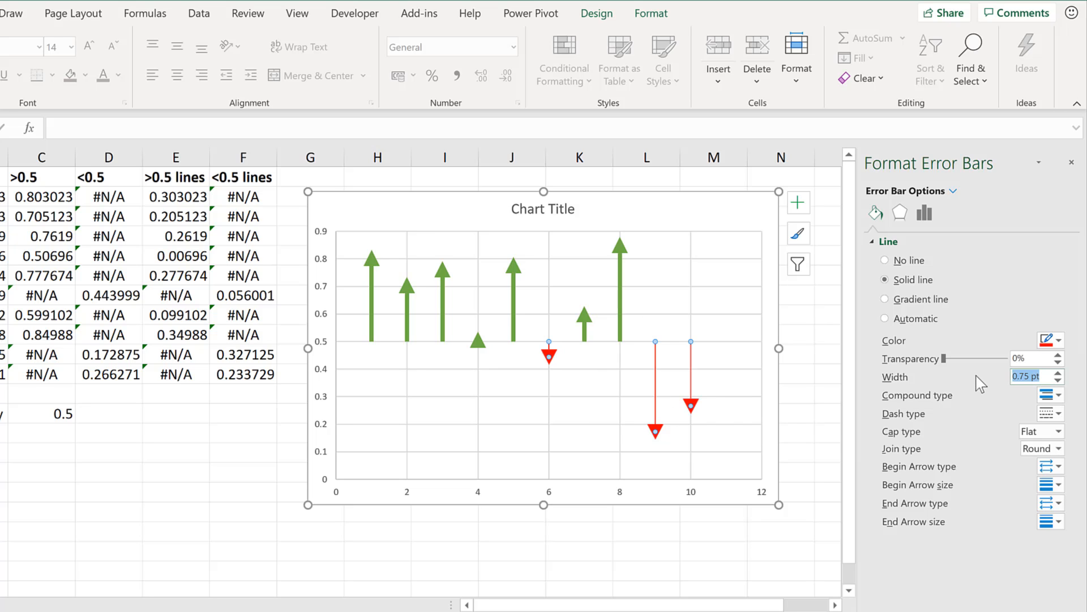
left_click(1052, 376)
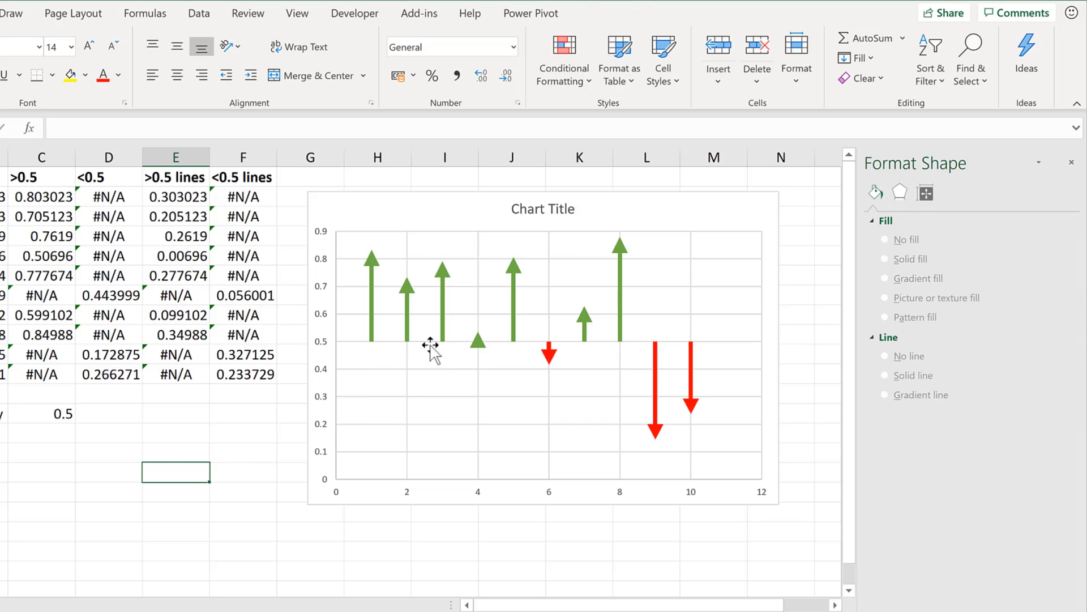
mouse_move(452, 399)
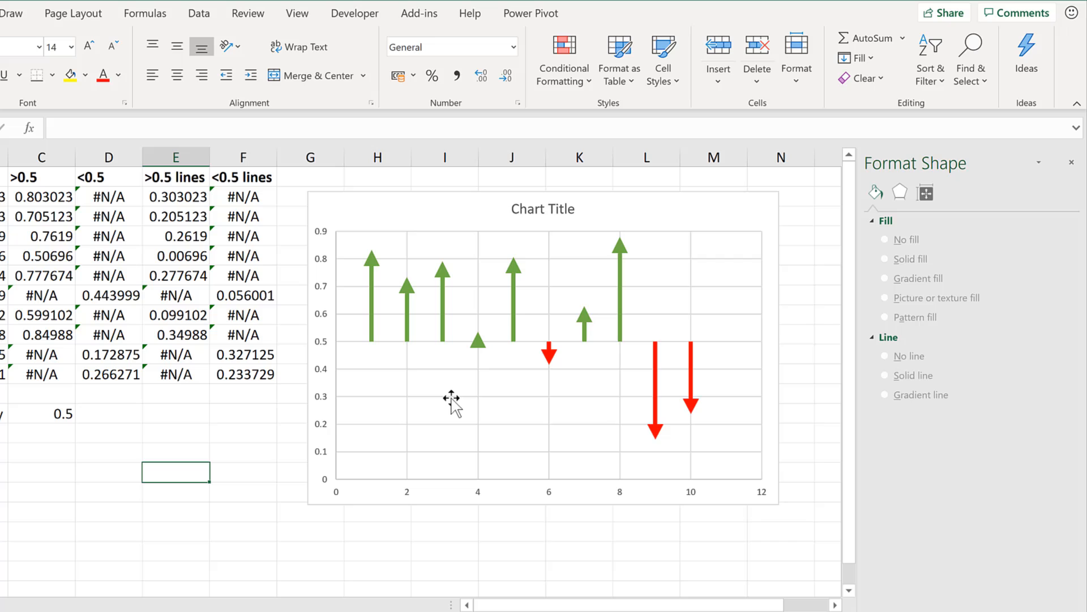
left_click(109, 431)
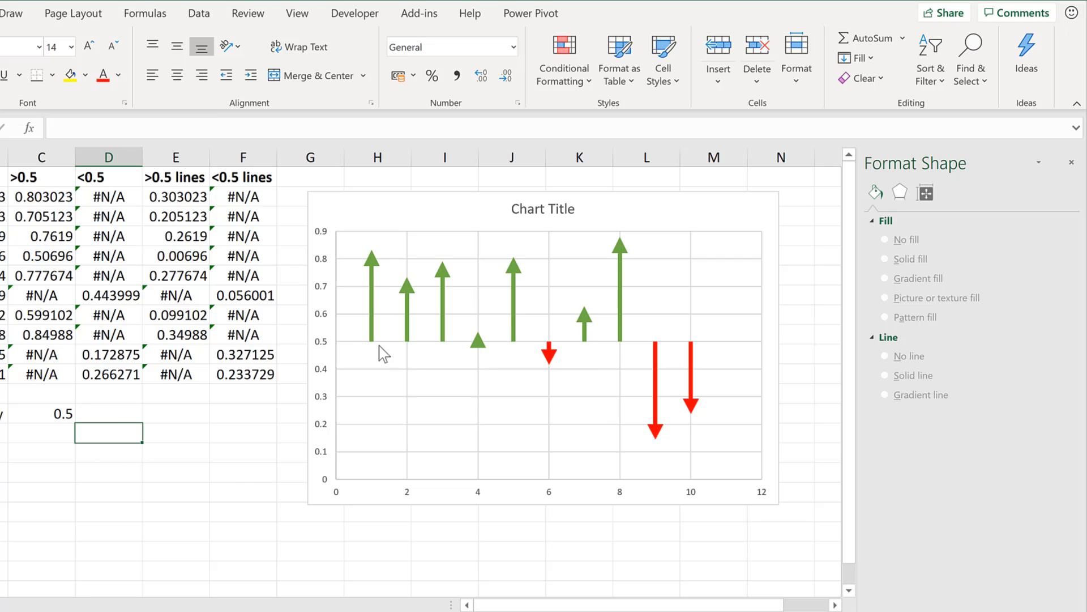
mouse_move(381, 359)
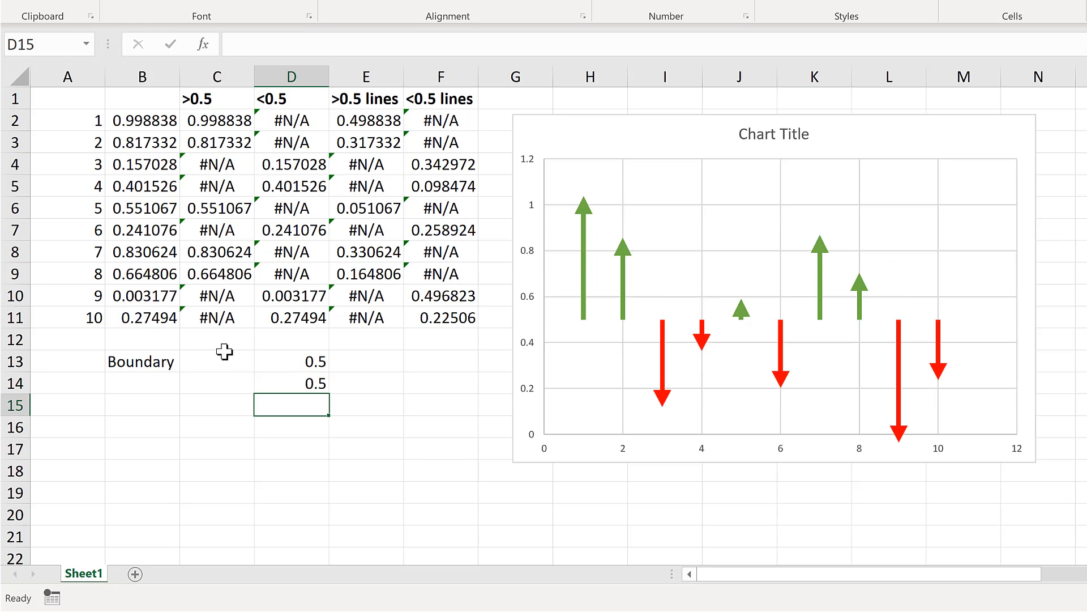
Enter Boundary x values 0 and 11 in C13:C14, each paired with 0.5.
left_click(217, 360)
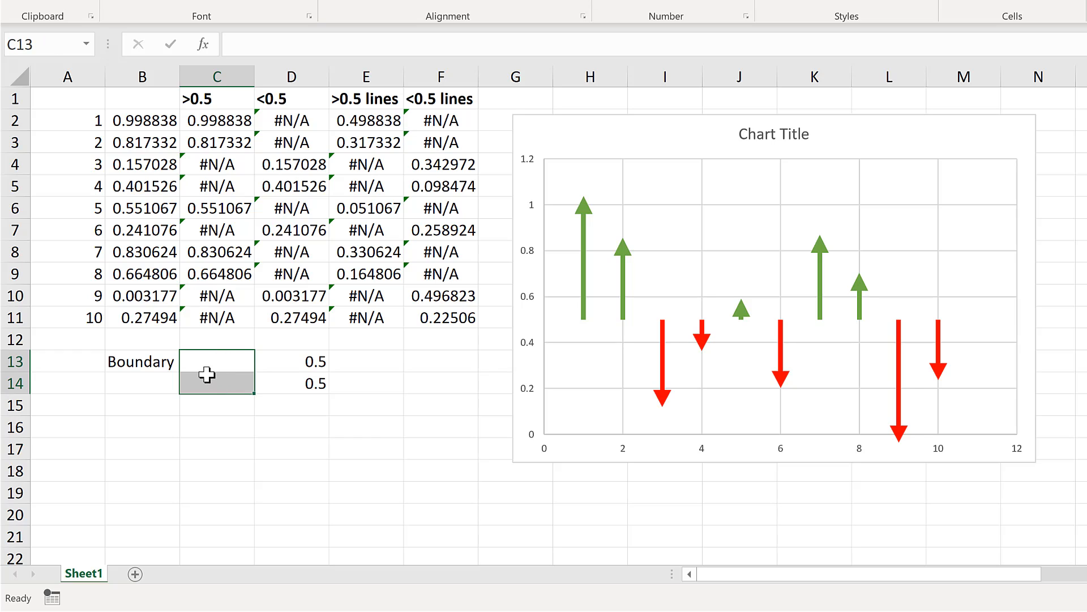
mouse_move(212, 367)
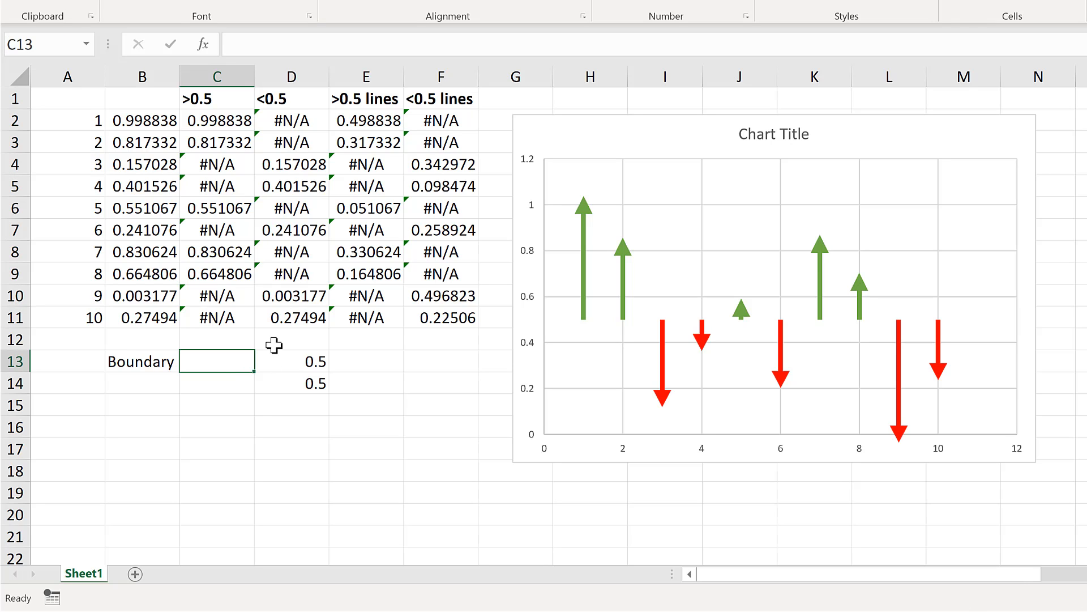
type("11")
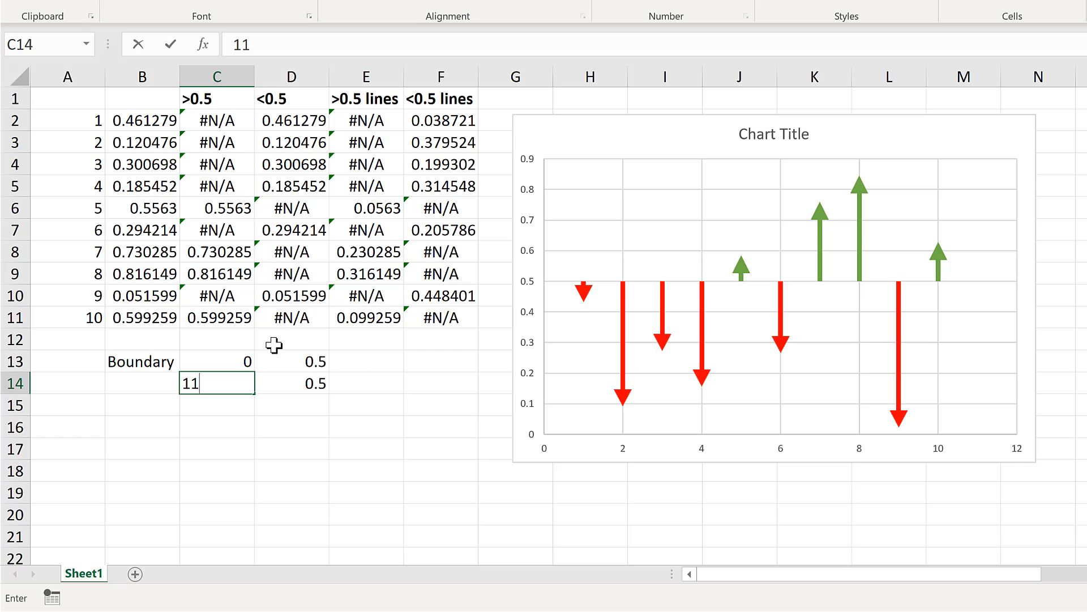
key("enter")
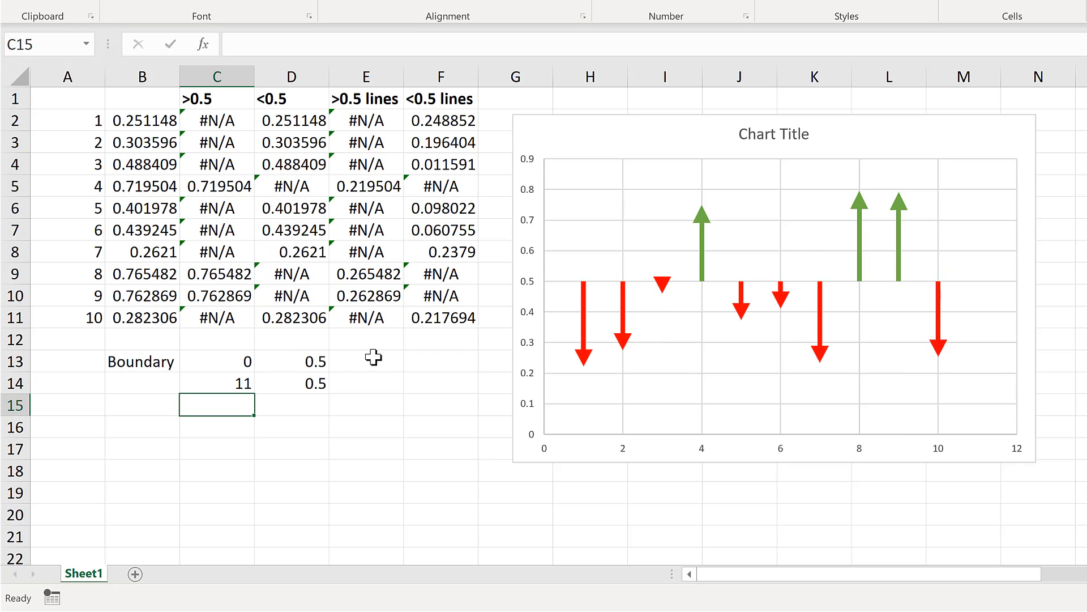
mouse_move(587, 142)
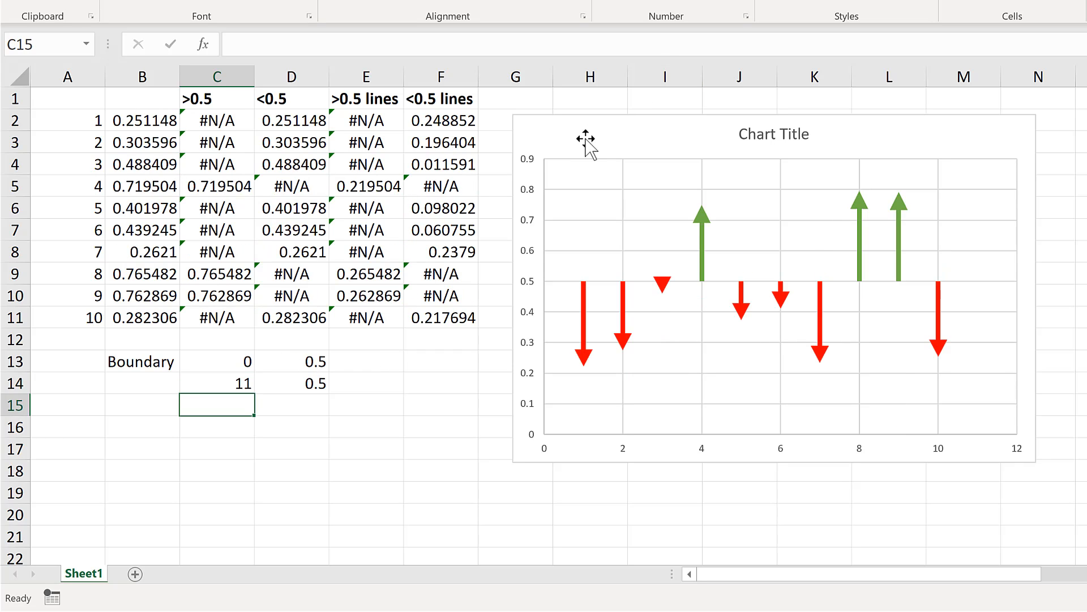
Add a Boundary series named from B13 with X values C13:C14 and Y values D13:D14.
right_click(585, 137)
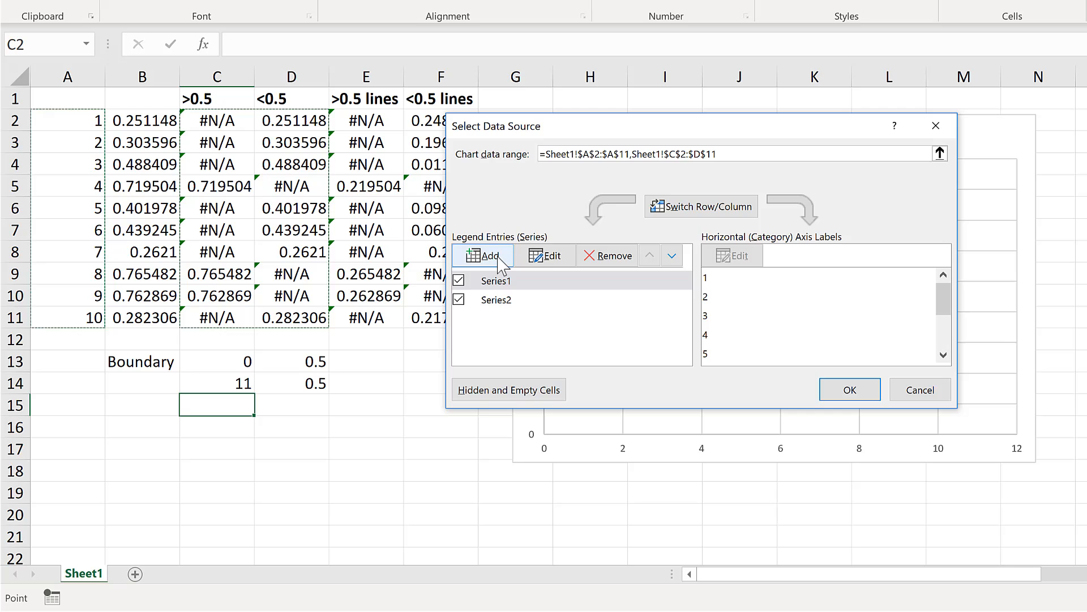
left_click(486, 255)
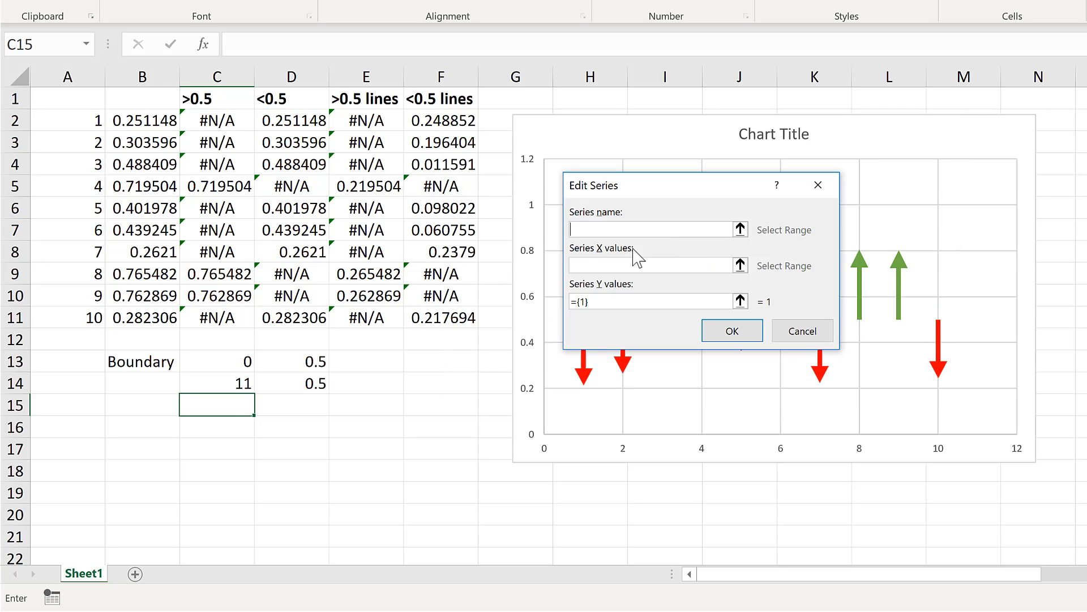
left_click(142, 361)
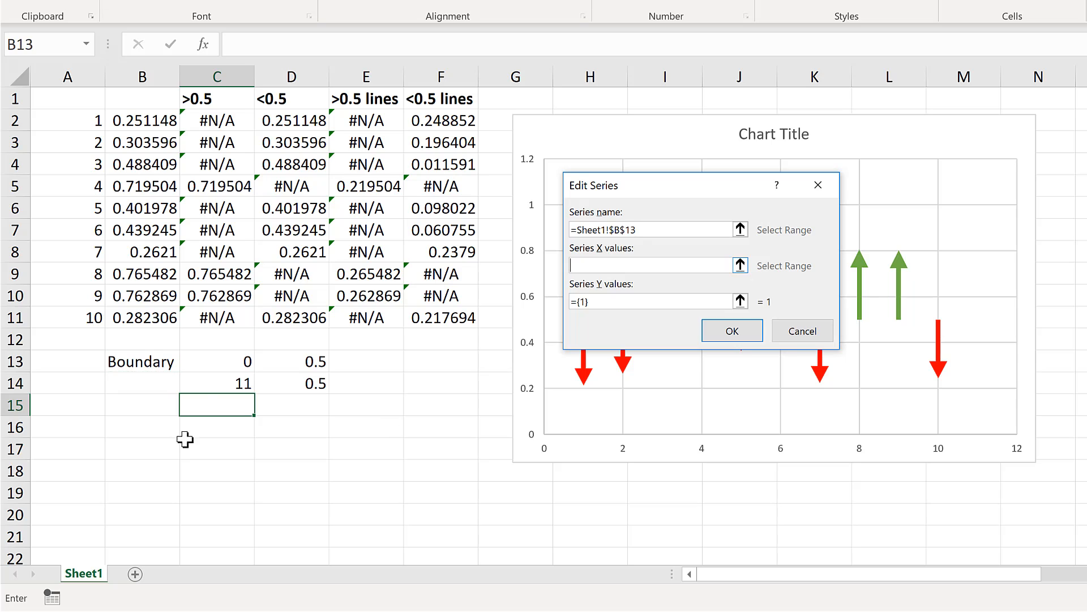
left_click_drag(216, 360, 217, 383)
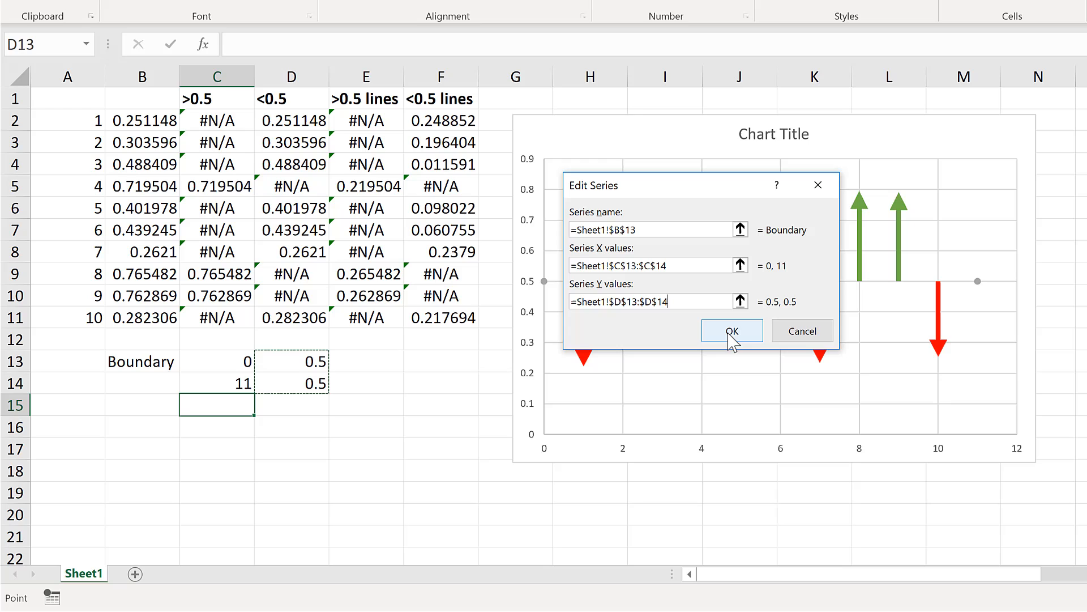
left_click(732, 330)
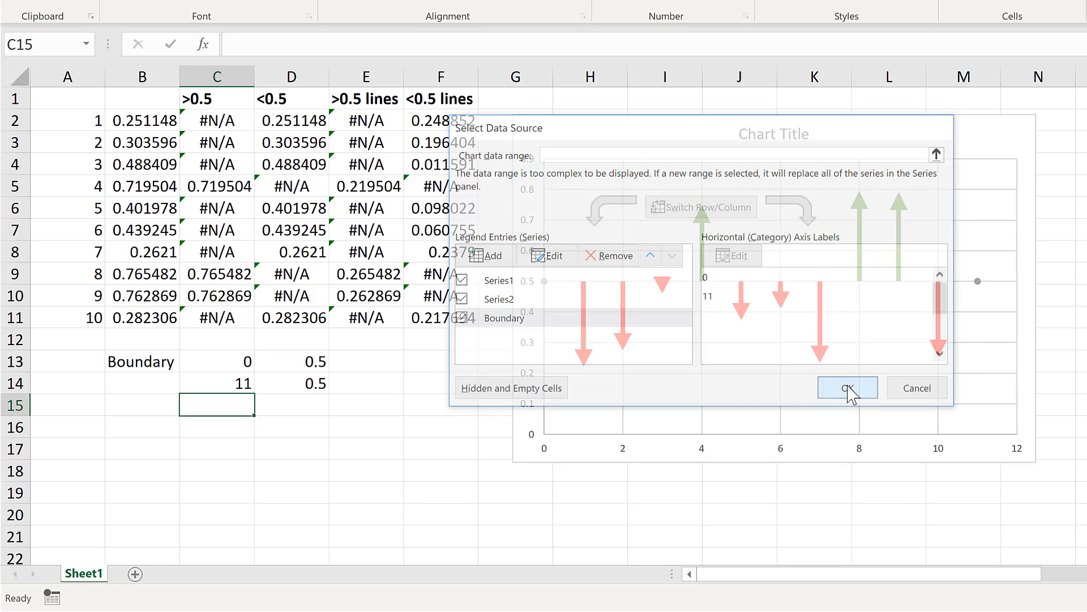
left_click(845, 387)
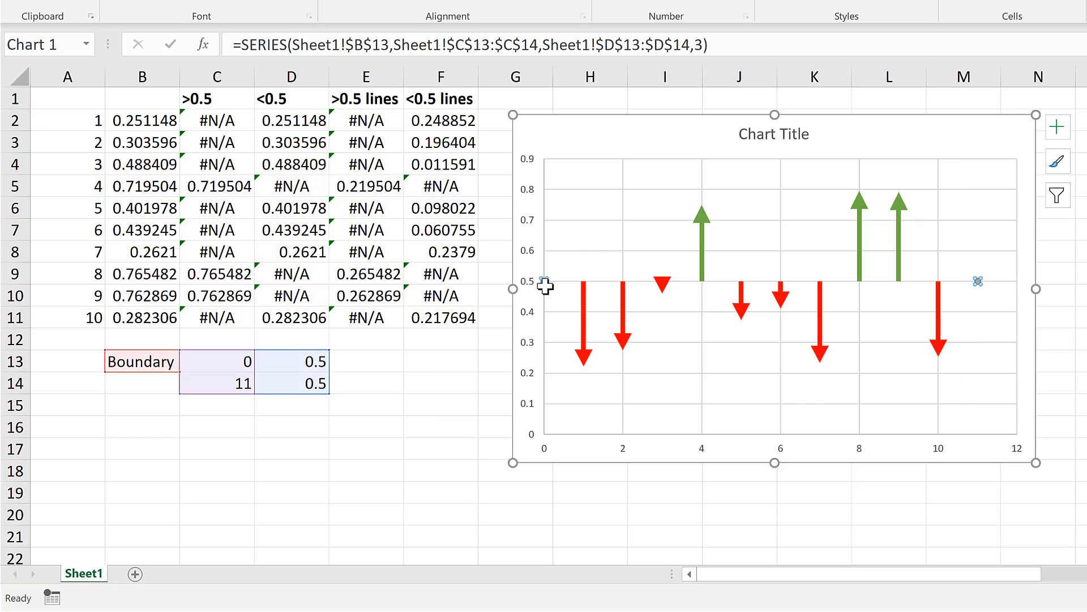
mouse_move(978, 289)
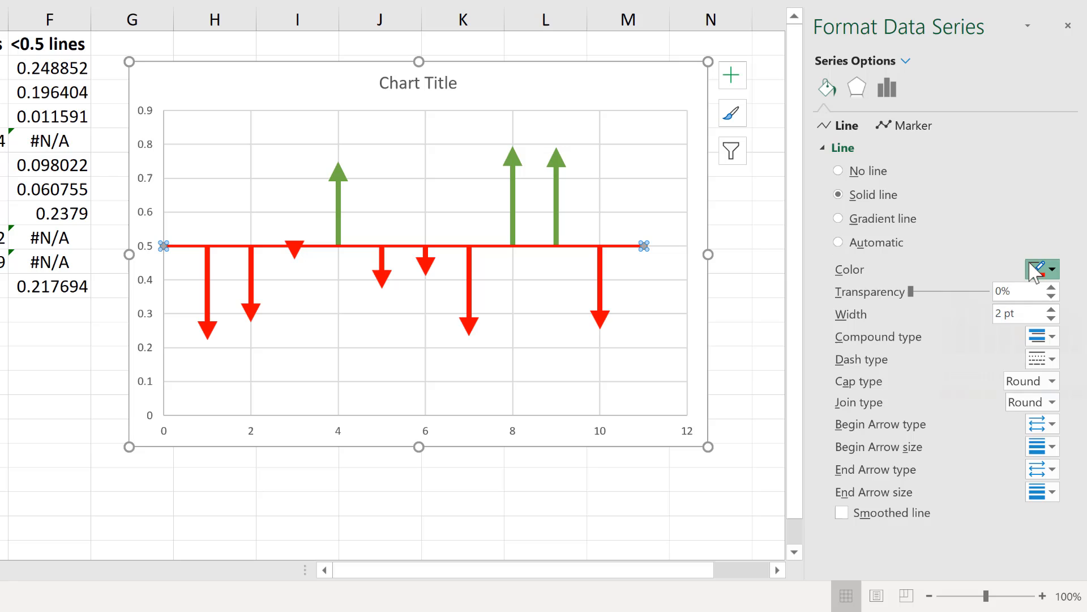
Colour the Boundary line black and set its markers to None.
left_click(1036, 270)
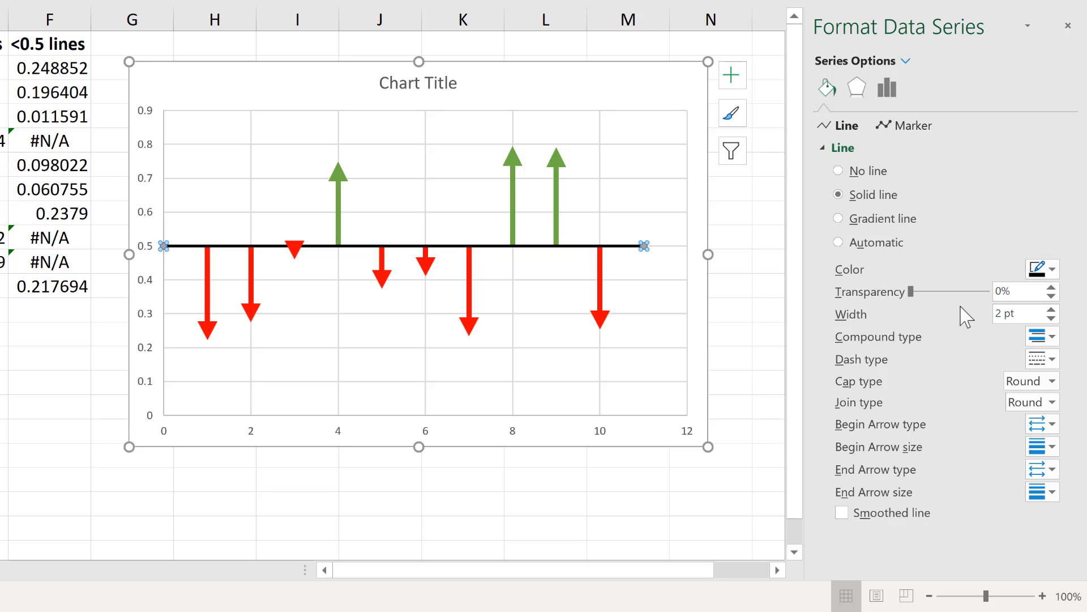
left_click(910, 126)
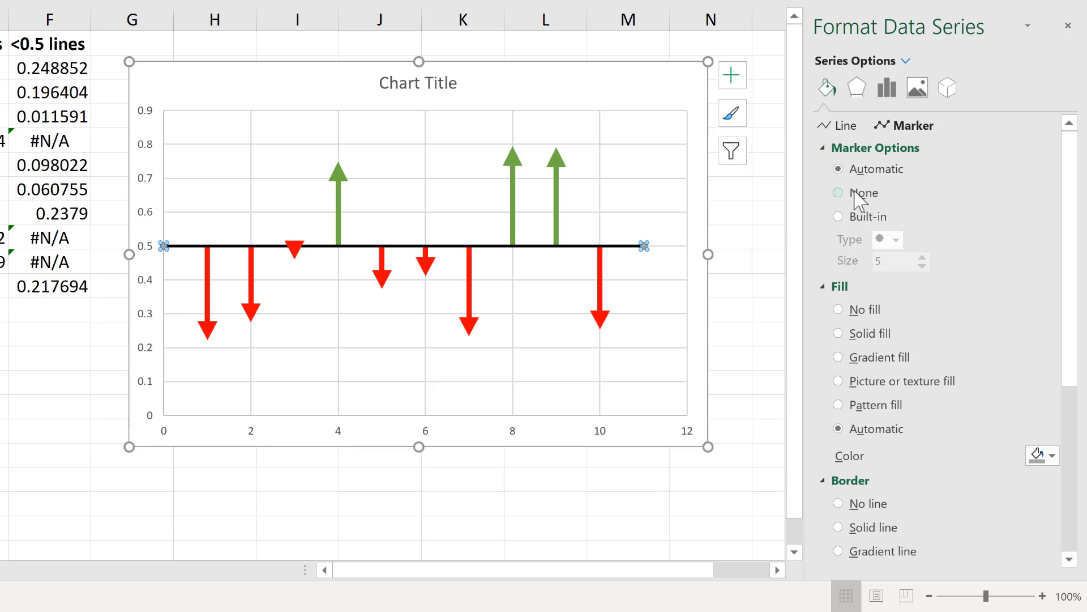
left_click(838, 193)
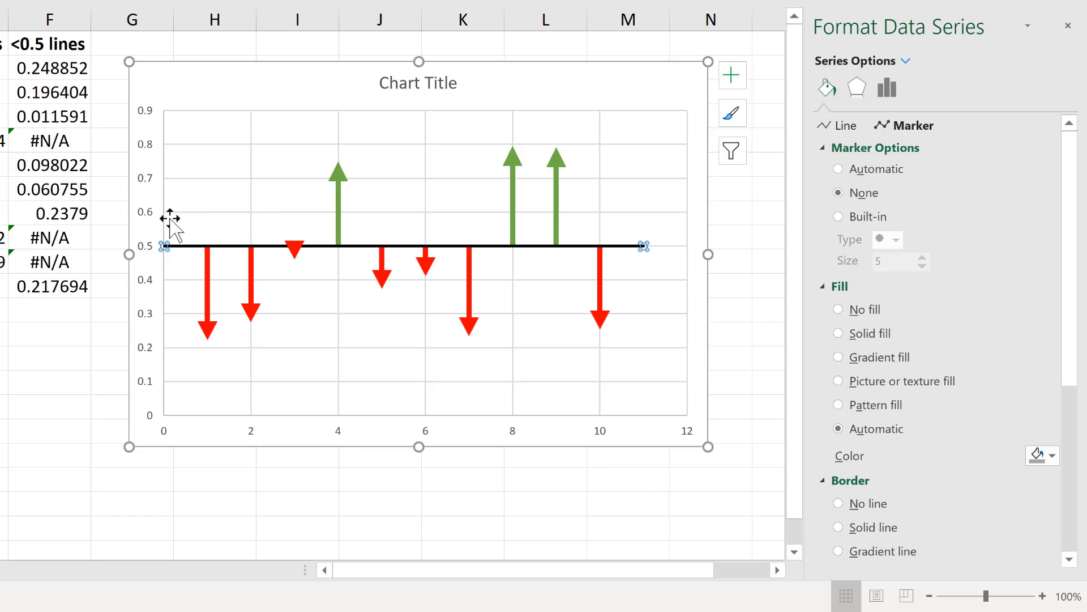
mouse_move(604, 435)
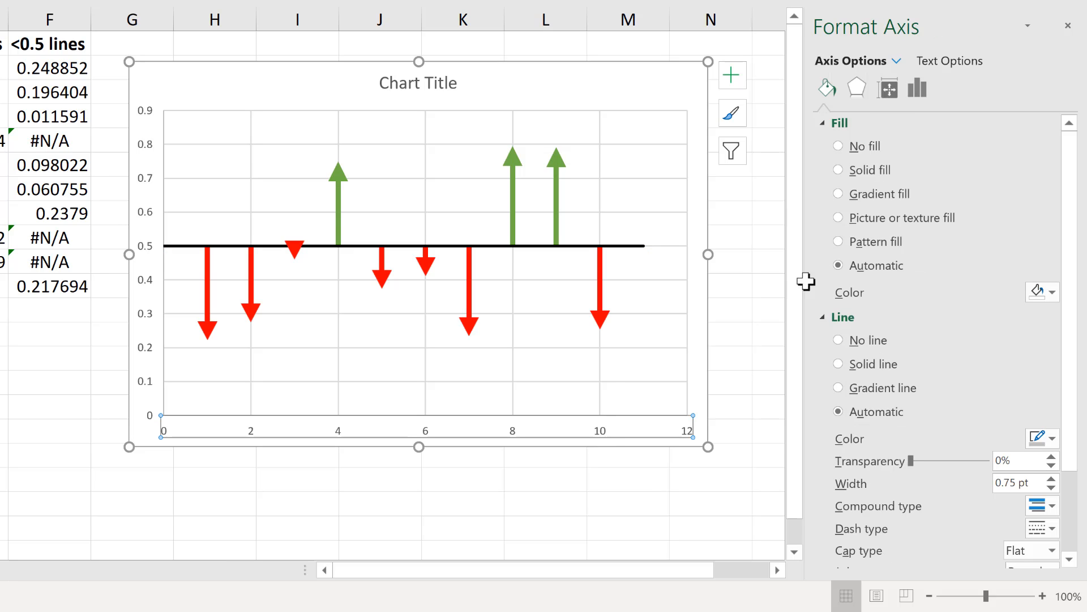
Set the horizontal axis minimum to 0.0 with maximum 11.0, then close the Format Axis pane.
left_click(917, 88)
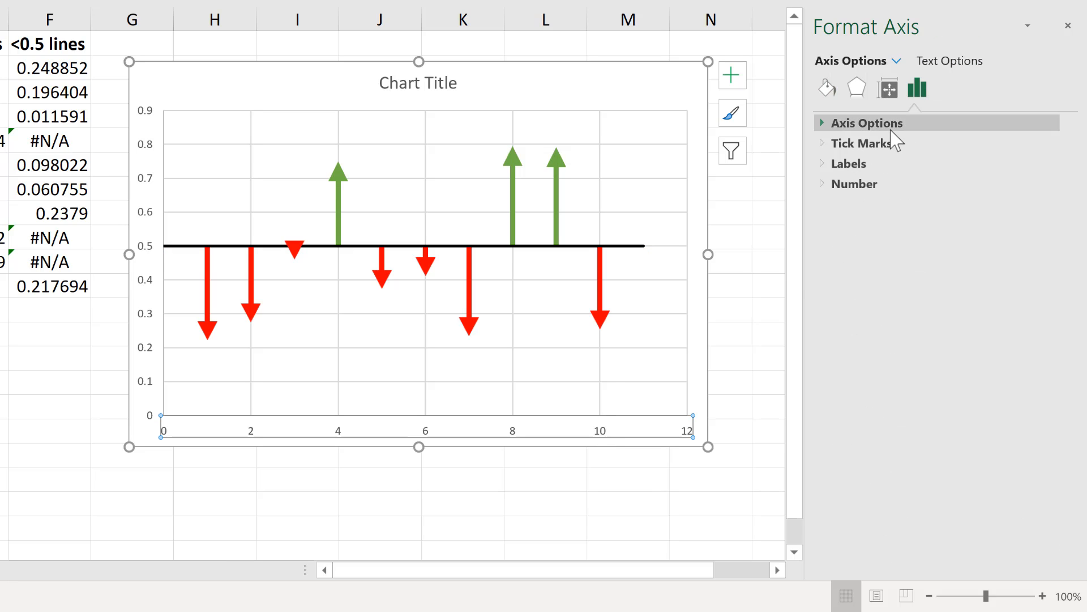
left_click(869, 122)
type("11")
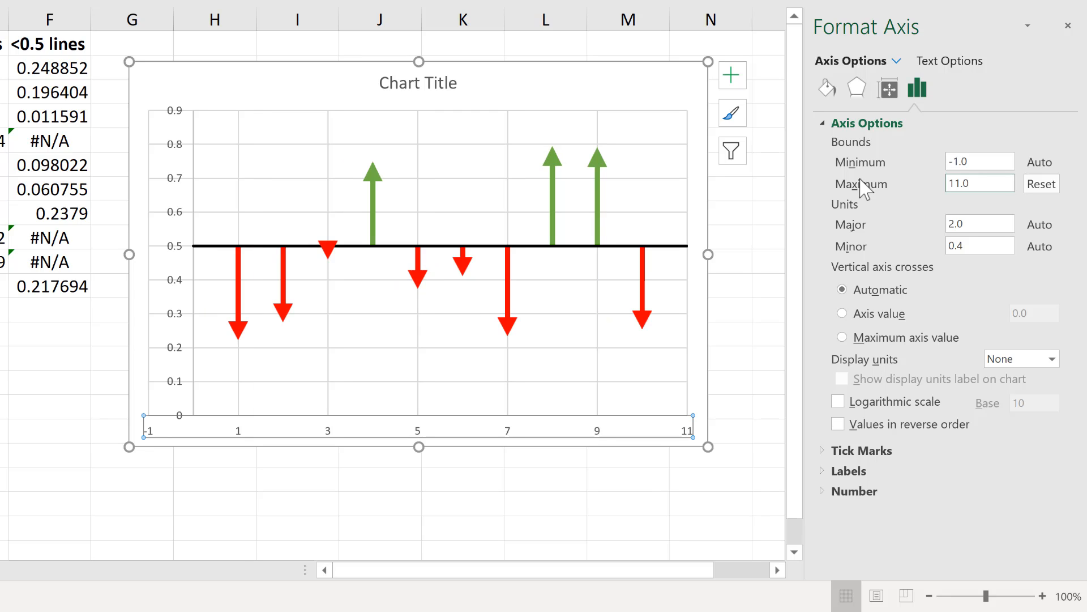
left_click(979, 162)
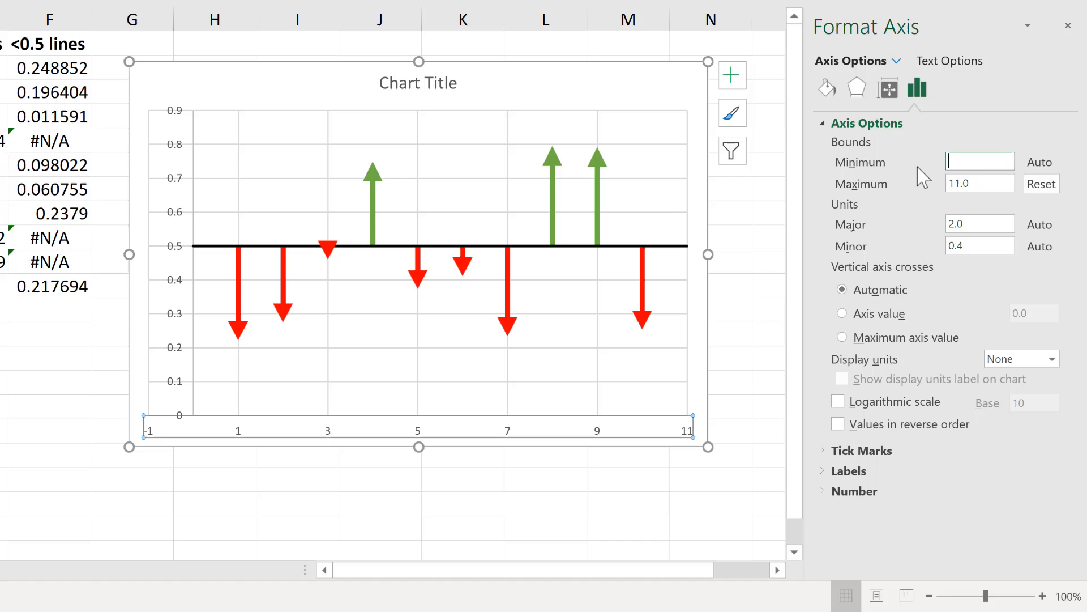
type("0.0")
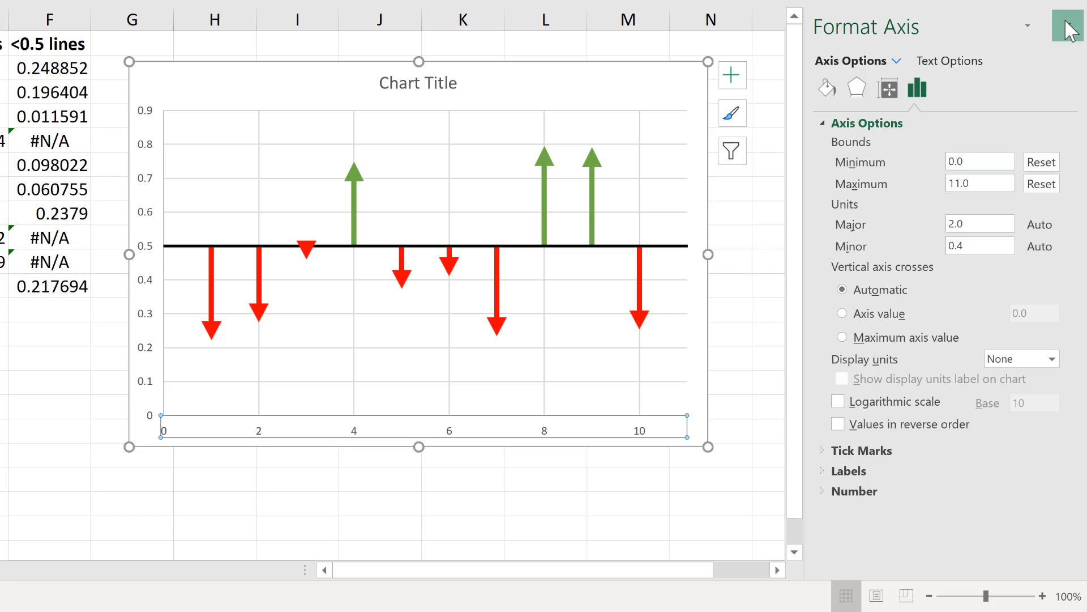
left_click(1070, 26)
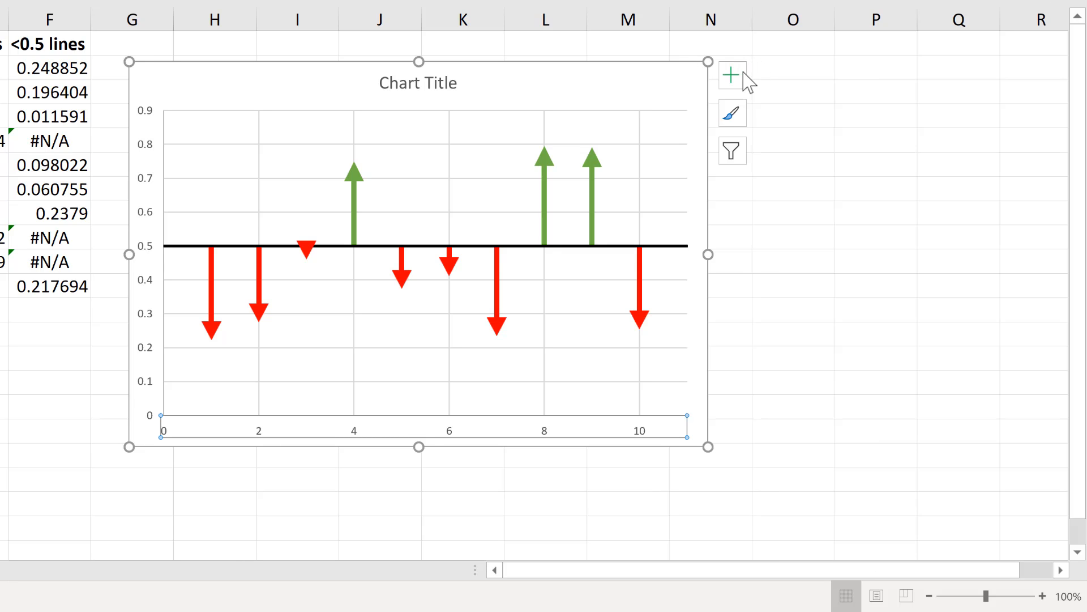
Uncheck Chart Title and Gridlines in Chart Elements, leaving only arrows, boundary line and axes.
left_click(731, 74)
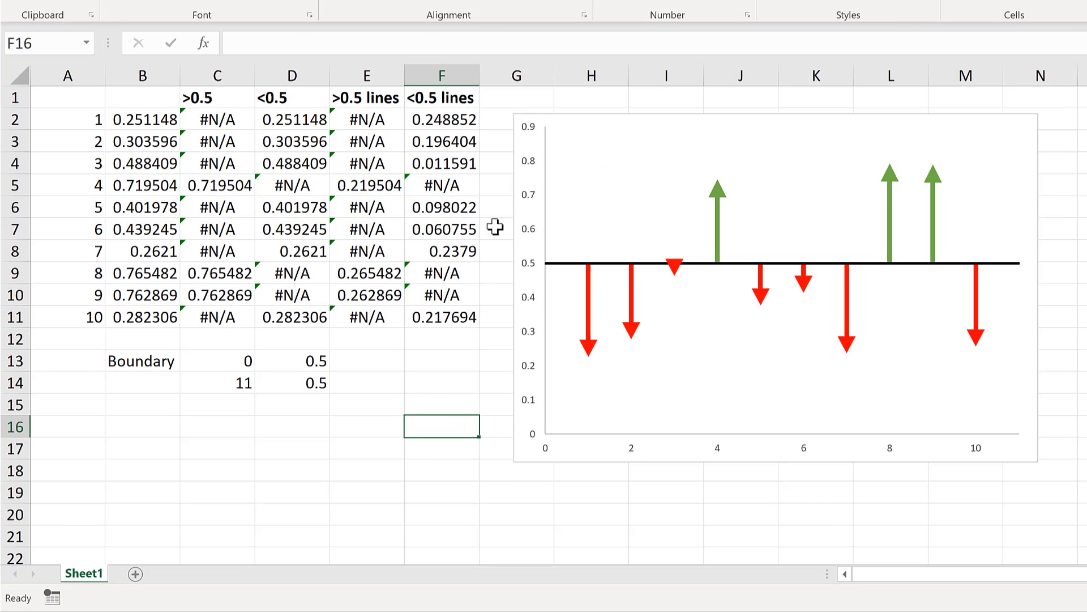
mouse_move(673, 362)
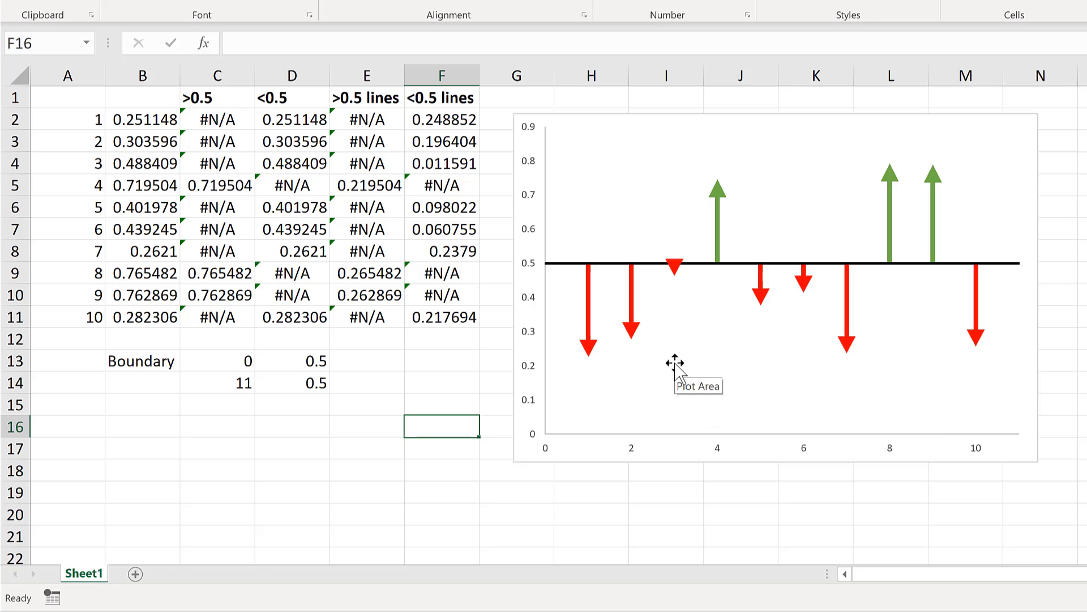
left_click(366, 425)
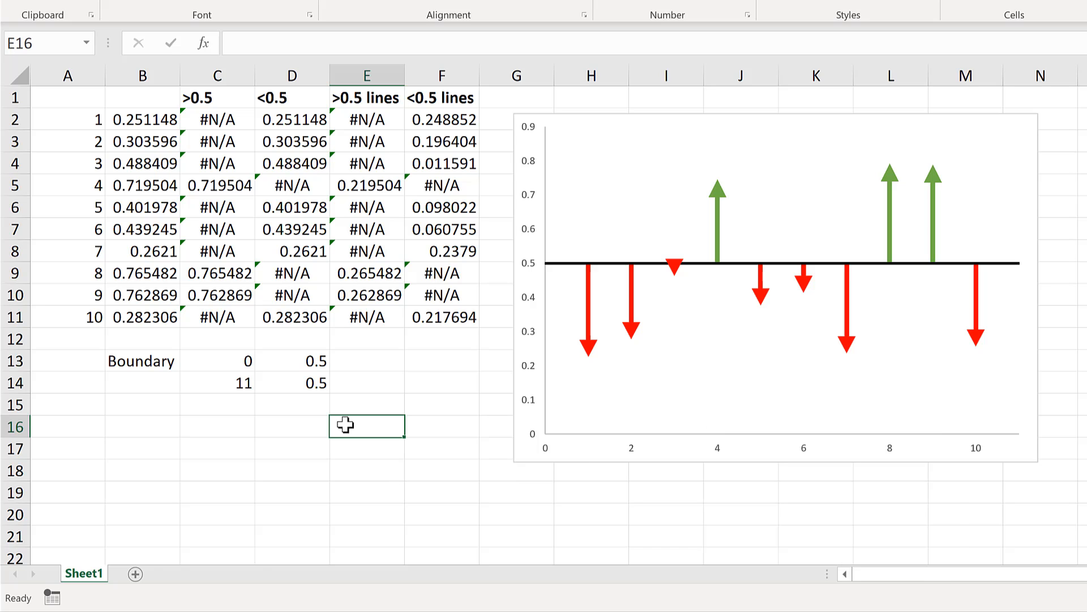
Recalculate RAND() with F9 several times, confirming green arrows above and red below 0.5.
key("f9")
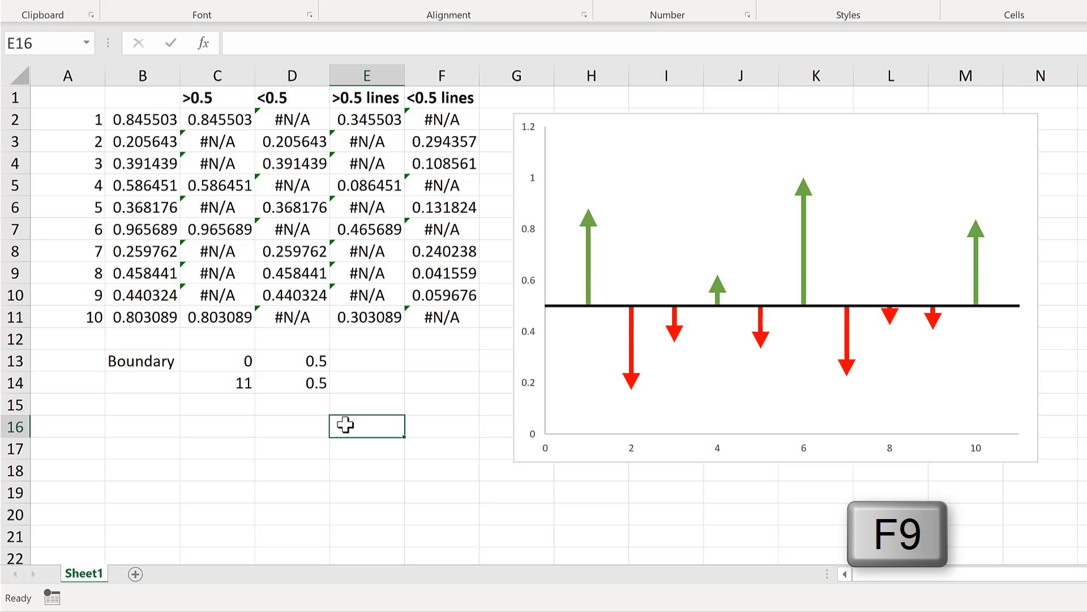
key("f9")
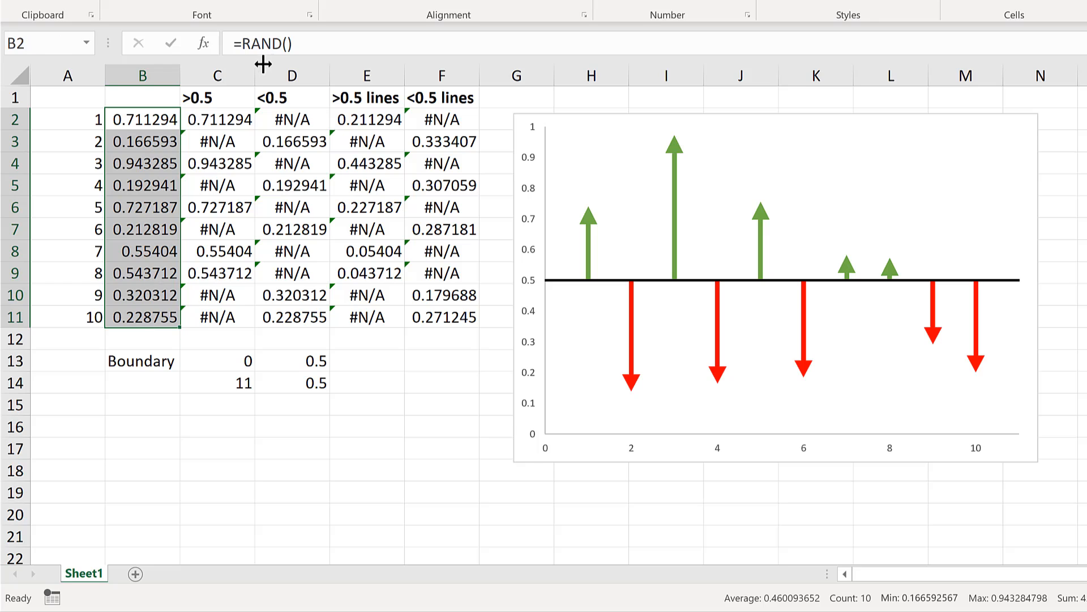
mouse_move(384, 415)
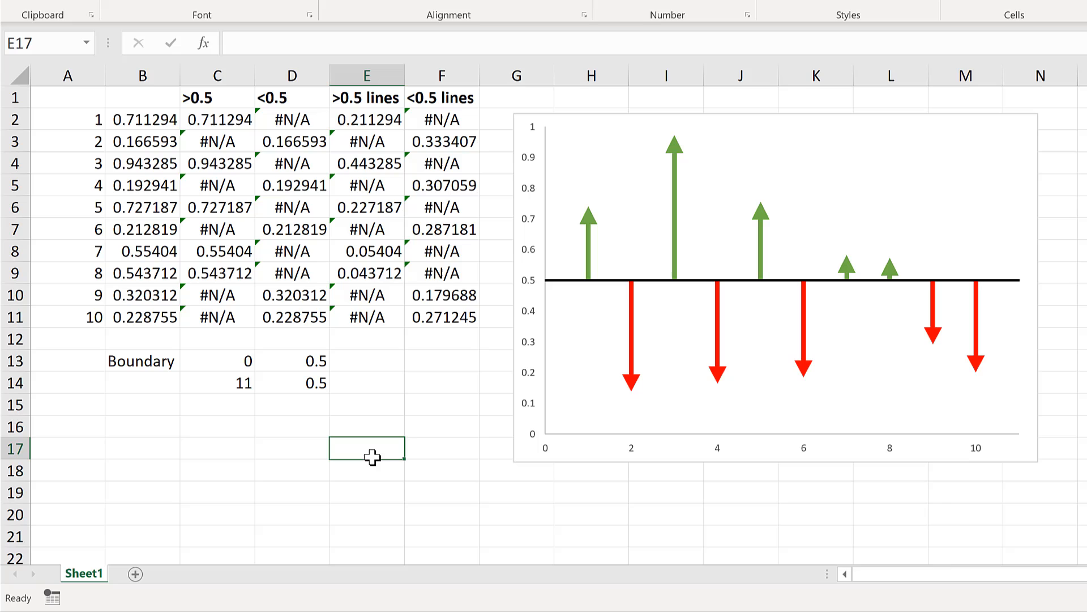
key("f9")
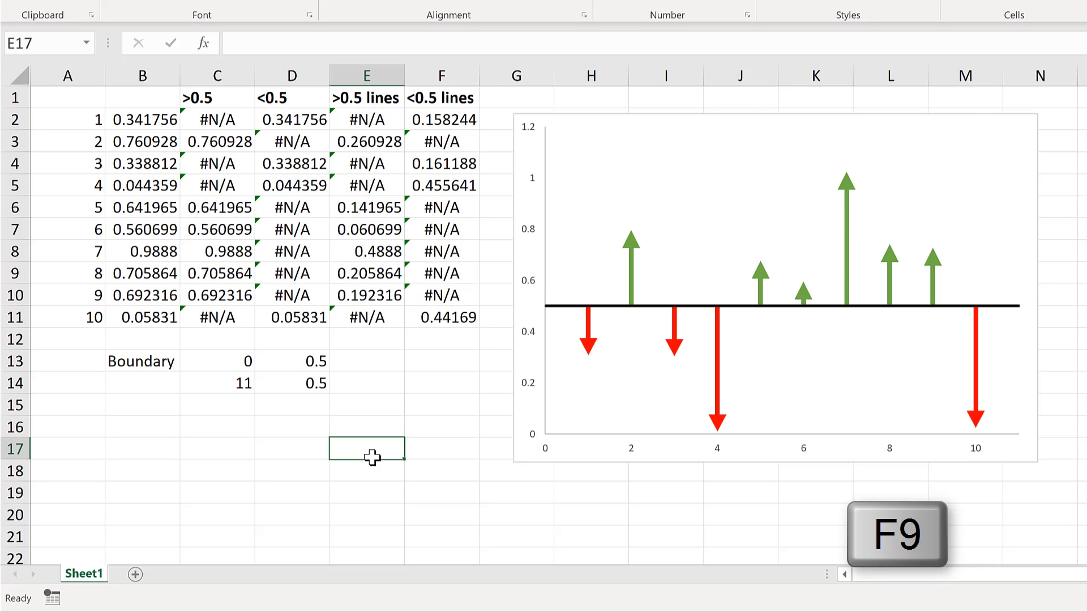
key("f9")
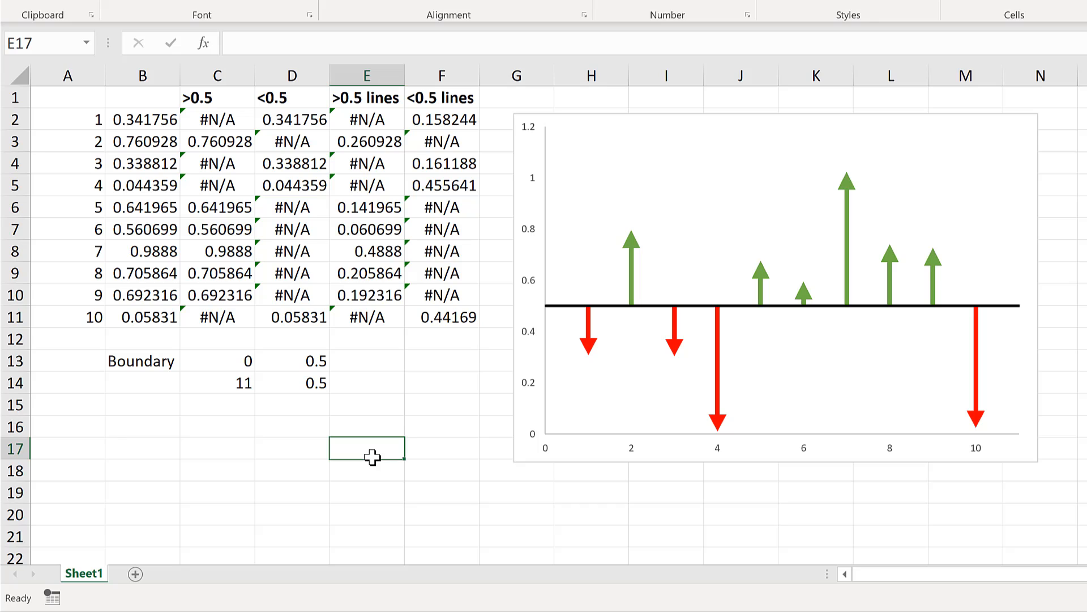